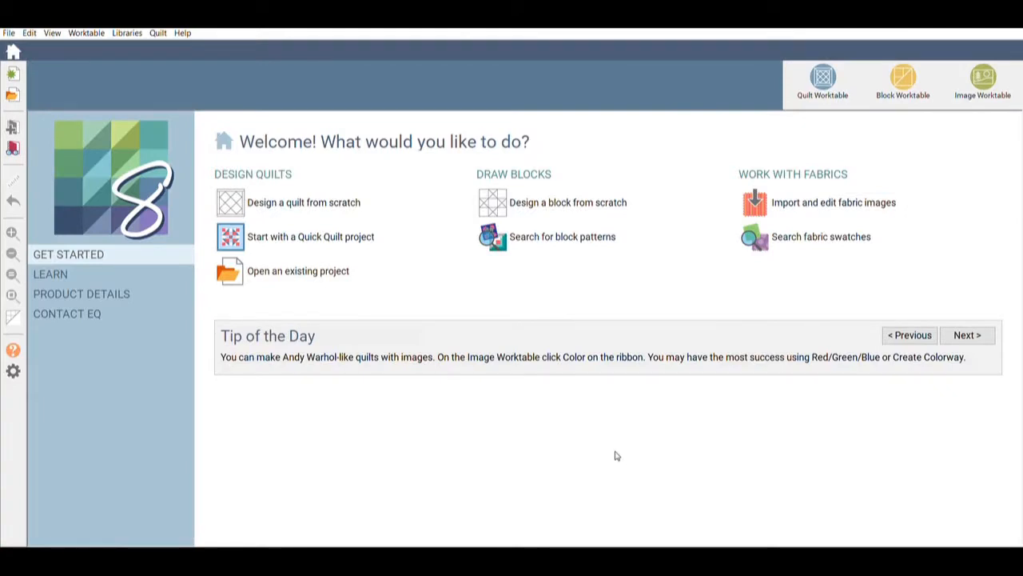
{"action": "mouse_move", "coordinate": [344, 236]}
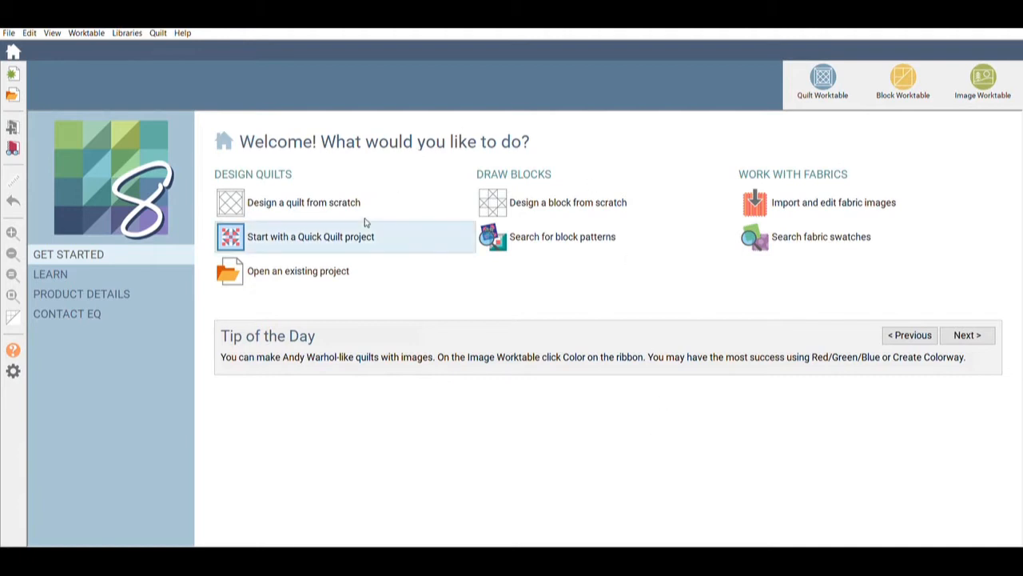
{"action": "mouse_move", "coordinate": [387, 237]}
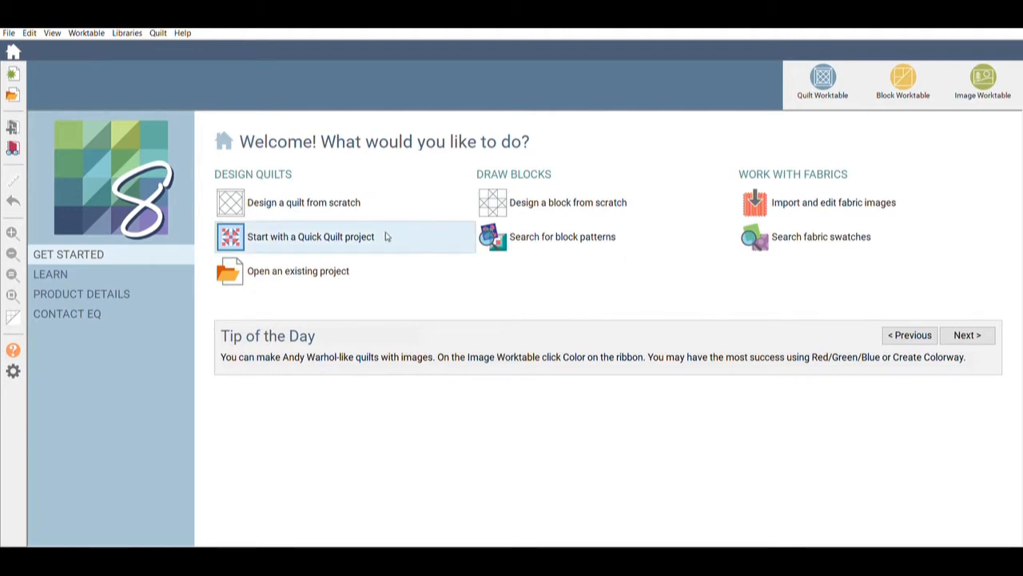
{"action": "mouse_move", "coordinate": [354, 234]}
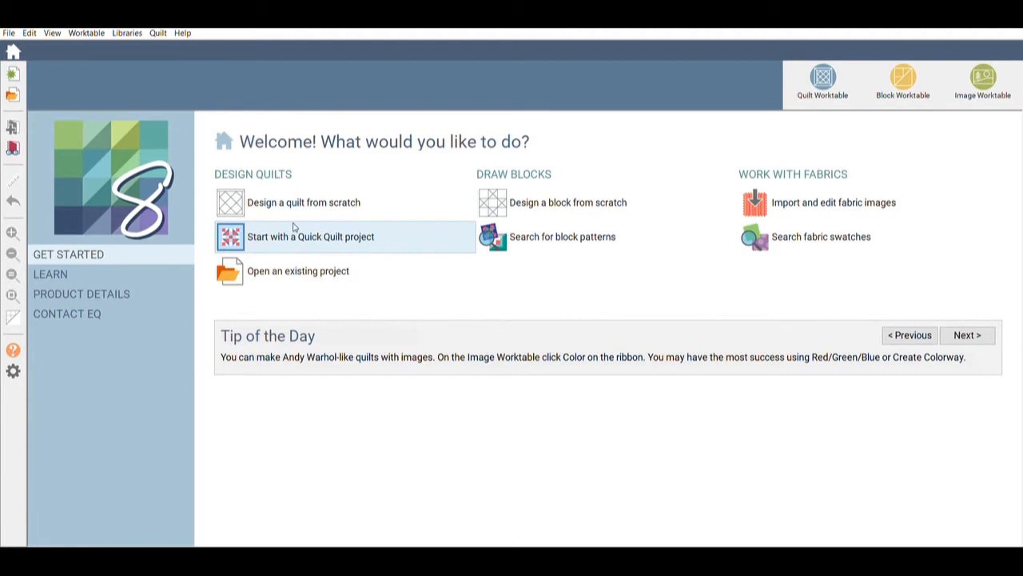
{"action": "mouse_move", "coordinate": [304, 201]}
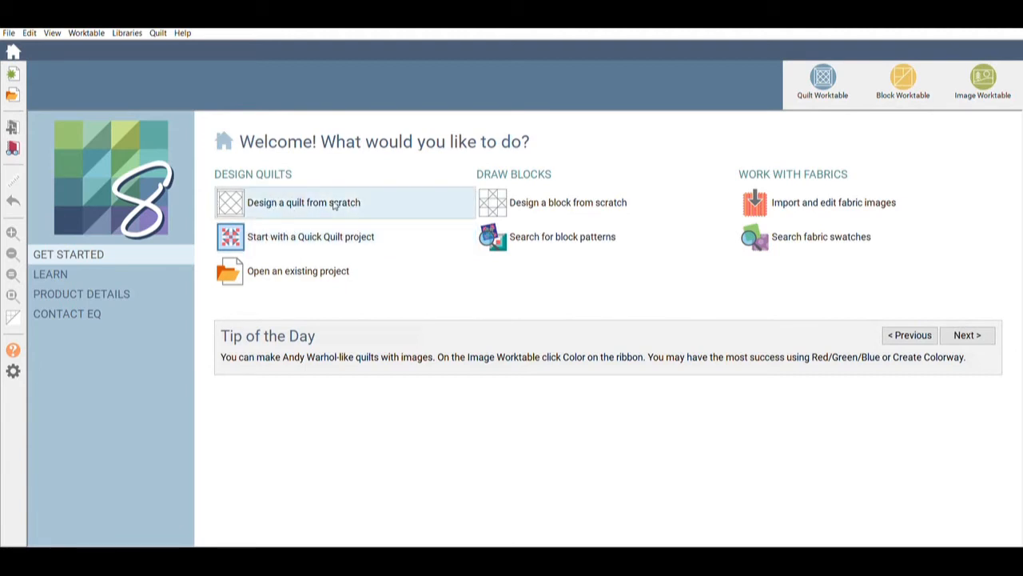
{"action": "mouse_move", "coordinate": [268, 262]}
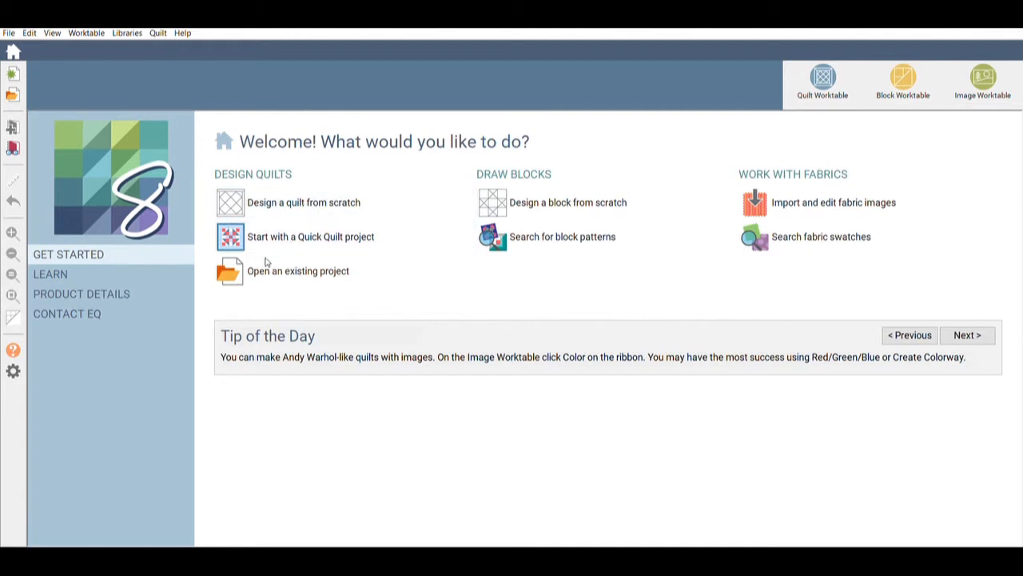
{"action": "mouse_move", "coordinate": [348, 243]}
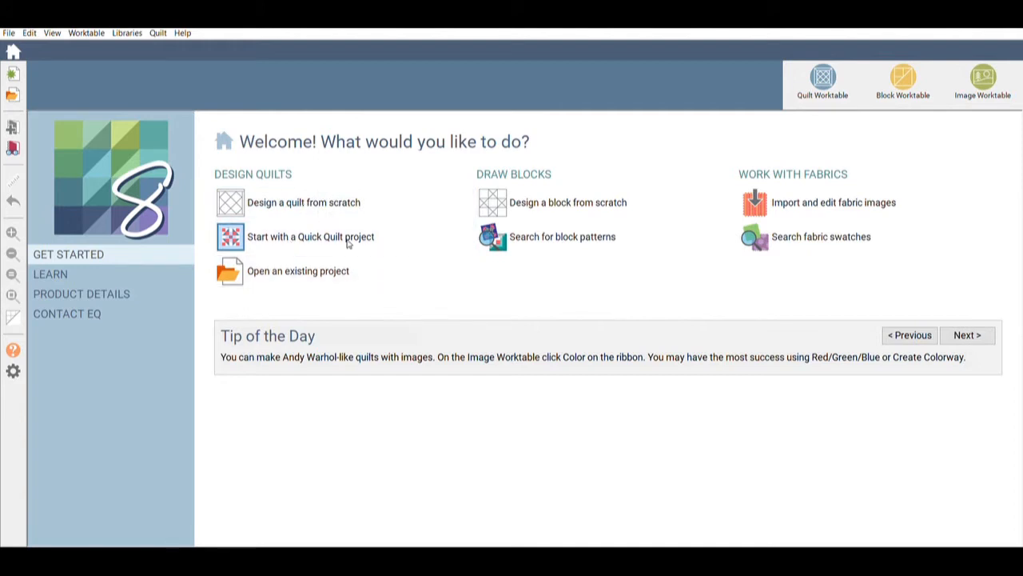
{"action": "mouse_move", "coordinate": [294, 227]}
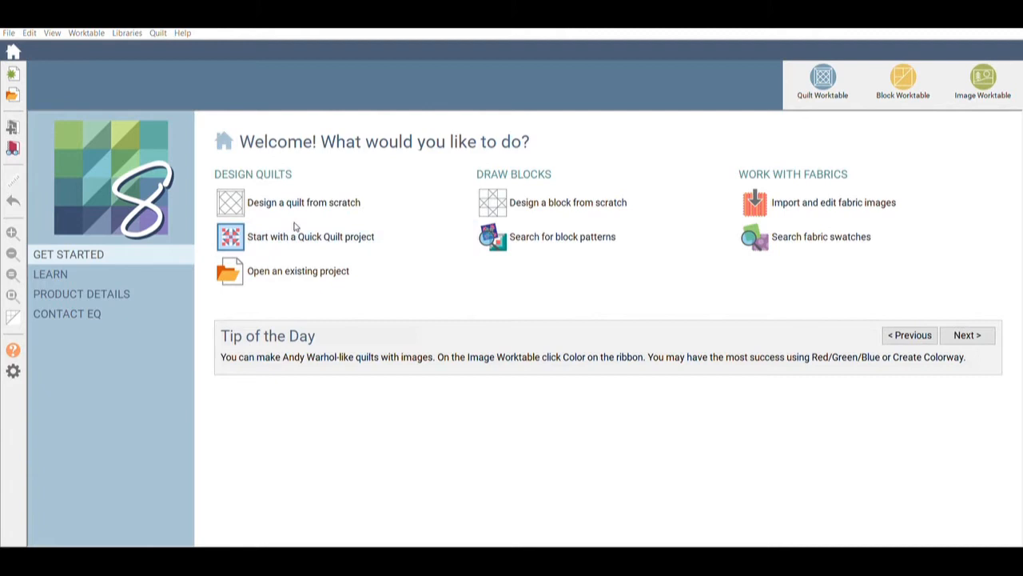
{"action": "mouse_move", "coordinate": [301, 230]}
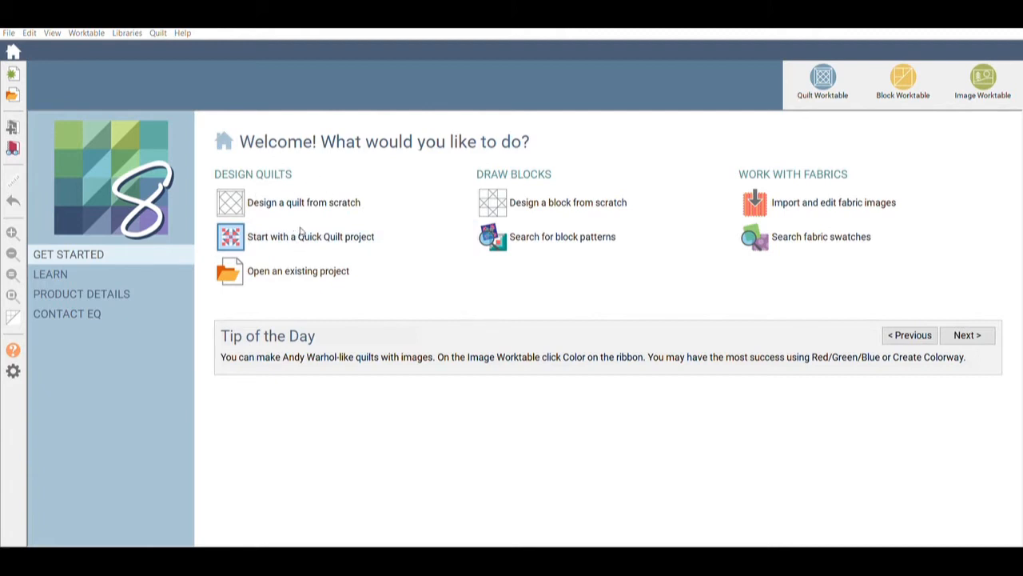
{"action": "mouse_move", "coordinate": [314, 252]}
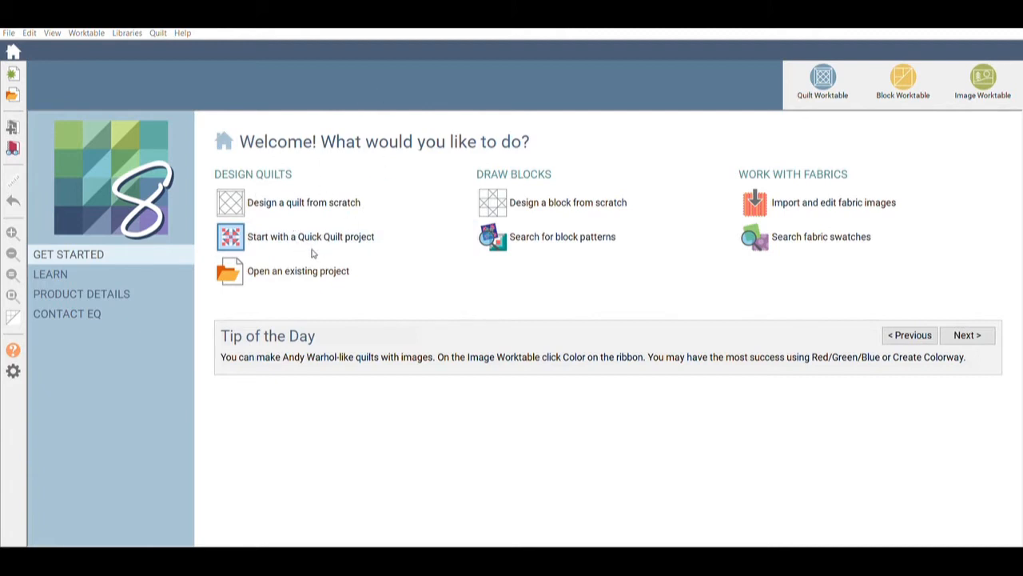
{"action": "mouse_move", "coordinate": [692, 210]}
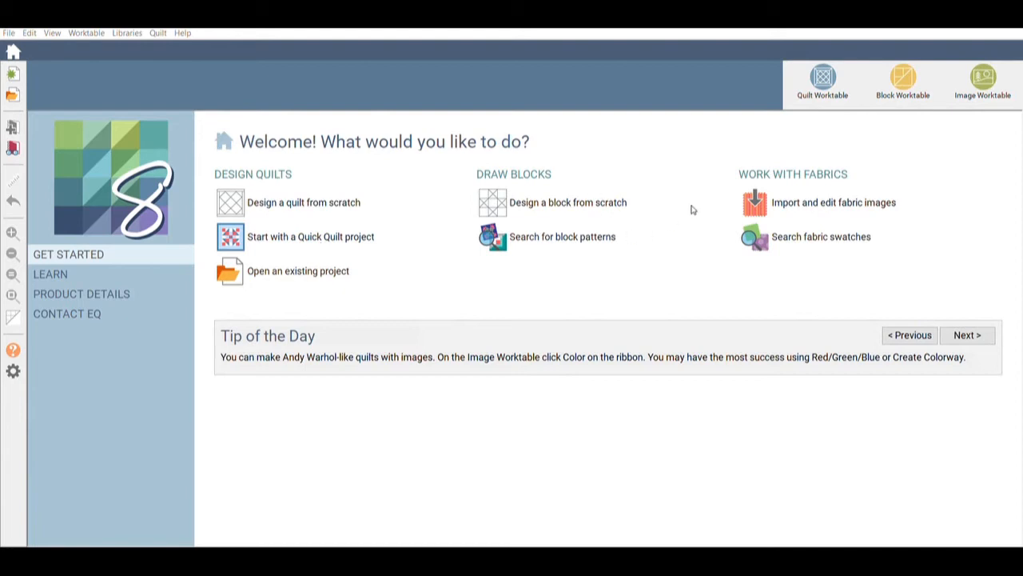
{"action": "mouse_move", "coordinate": [371, 256]}
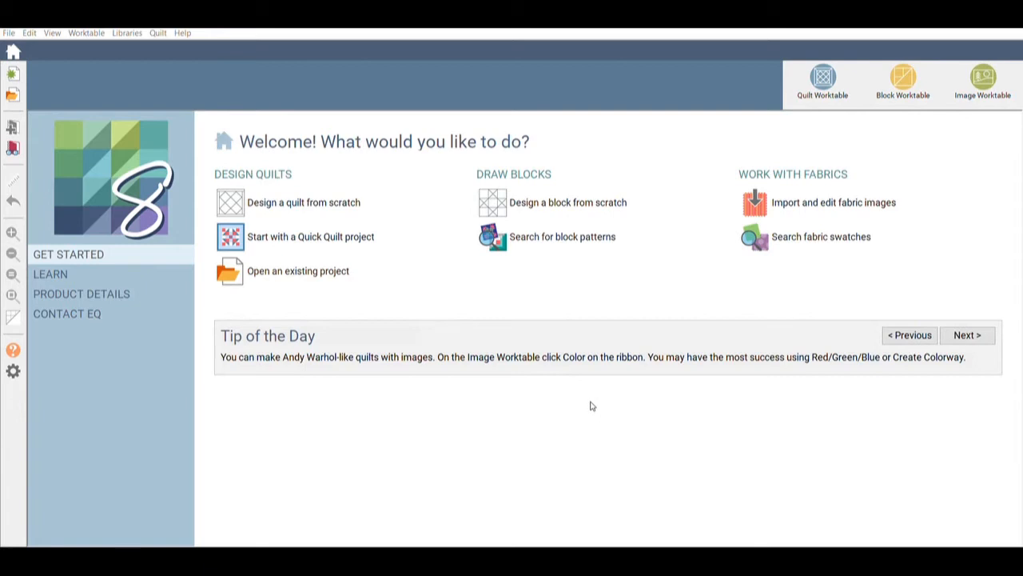
{"action": "mouse_move", "coordinate": [573, 407]}
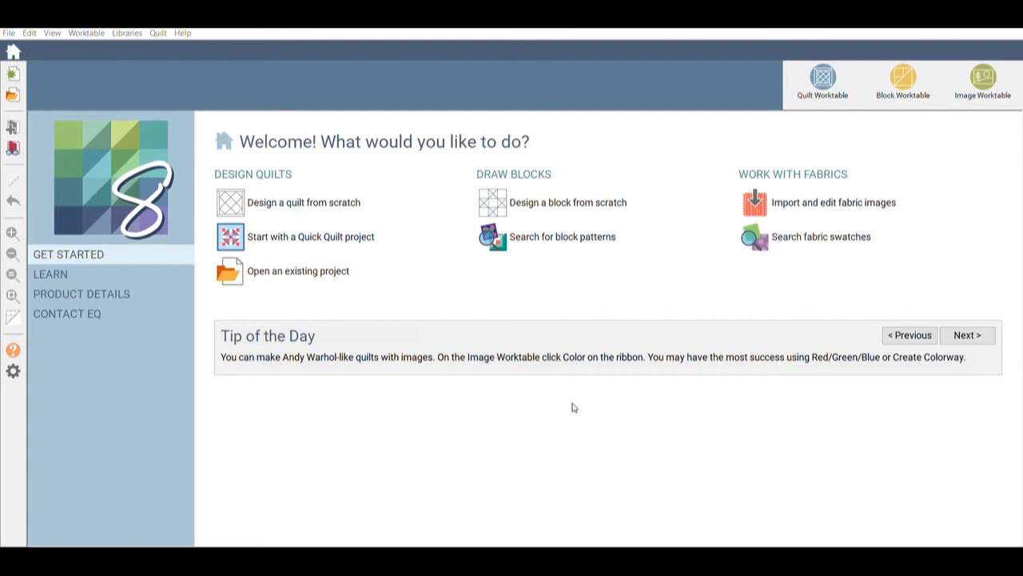
{"action": "mouse_move", "coordinate": [576, 394]}
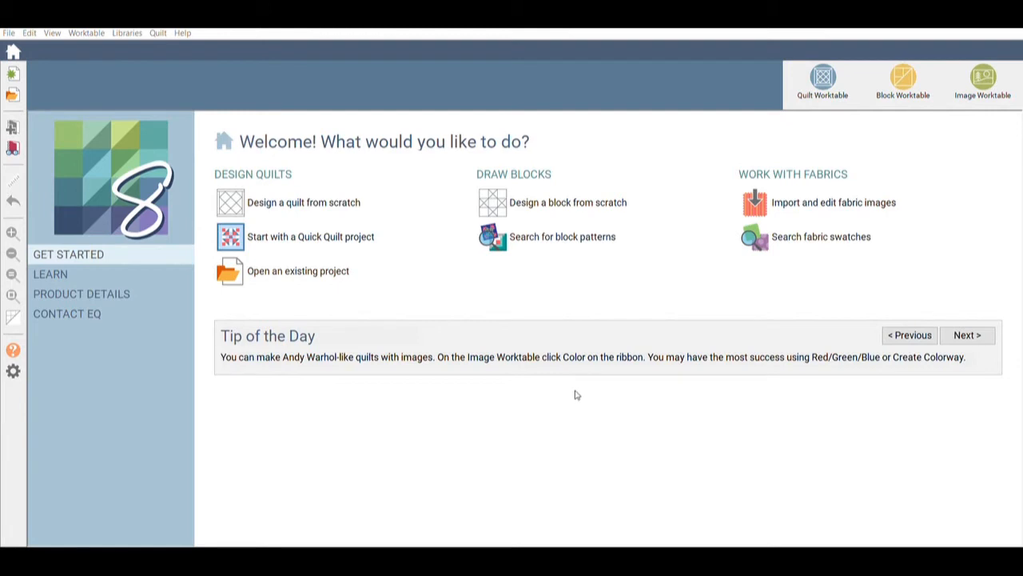
{"action": "mouse_move", "coordinate": [582, 291]}
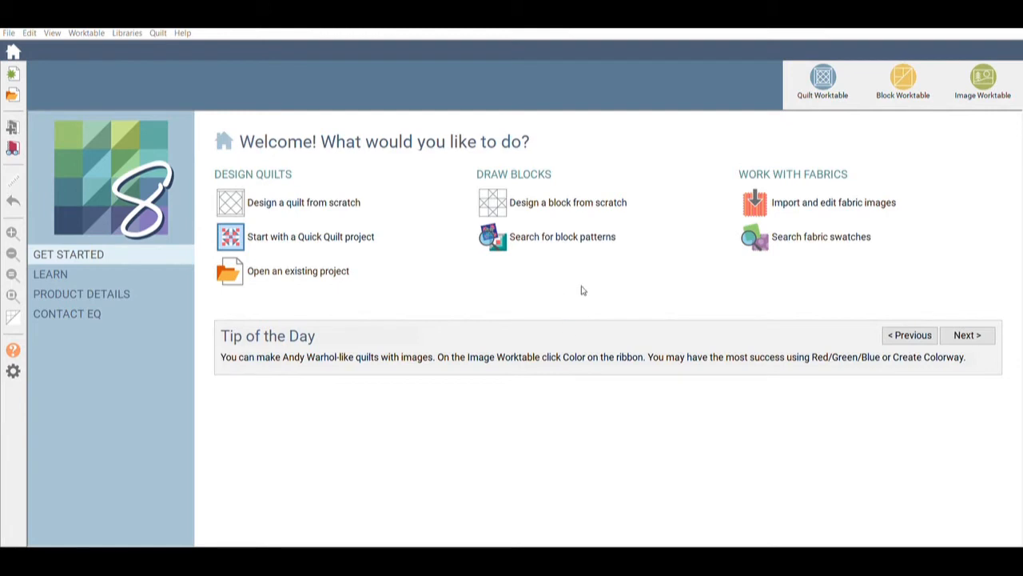
{"action": "mouse_move", "coordinate": [496, 262]}
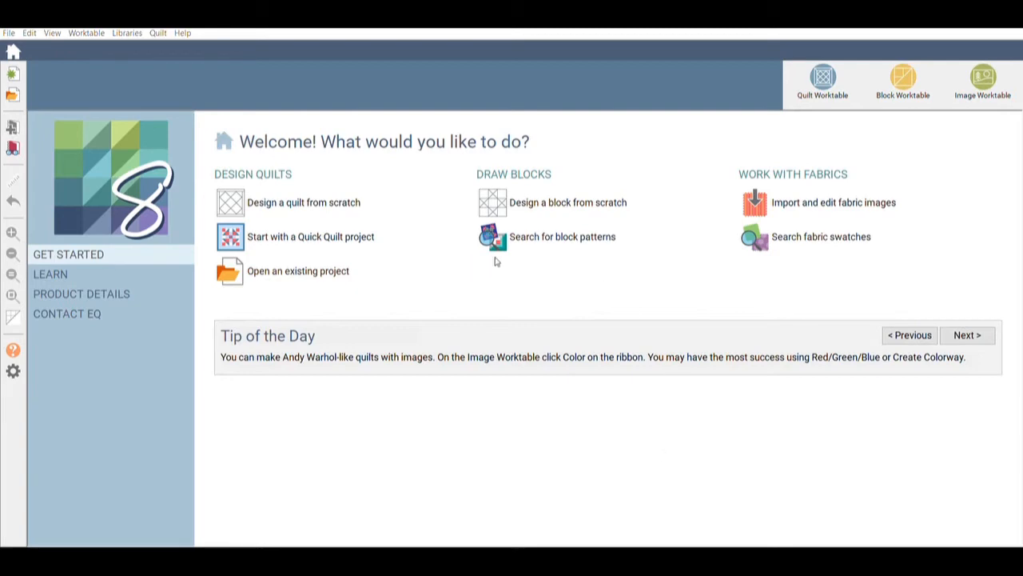
{"action": "mouse_move", "coordinate": [551, 317]}
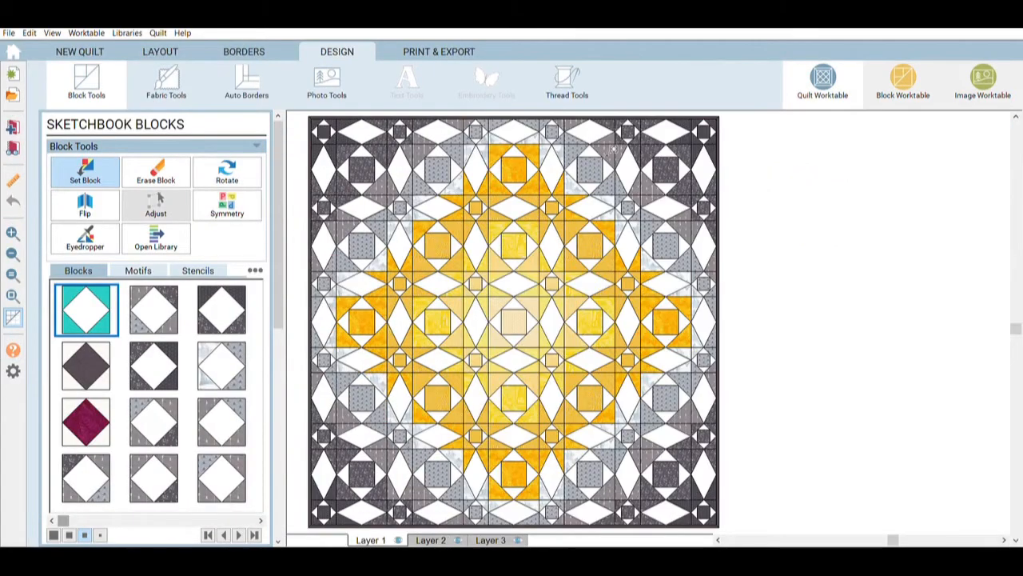
{"action": "mouse_move", "coordinate": [115, 202]}
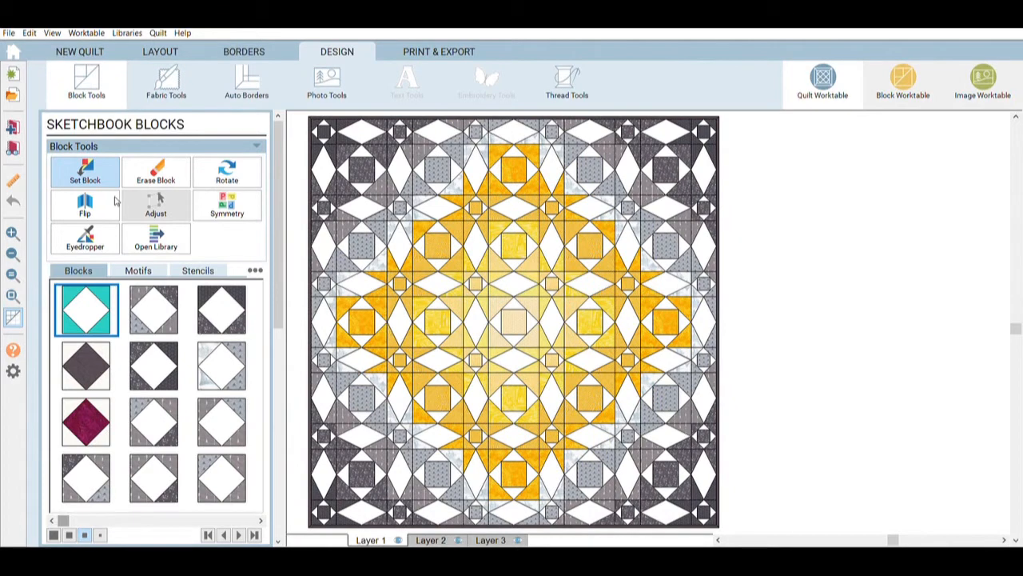
Switch to Swap Color in Fabric Tools and pick a dark red solid from the Colors palette.
{"action": "left_click", "coordinate": [166, 80]}
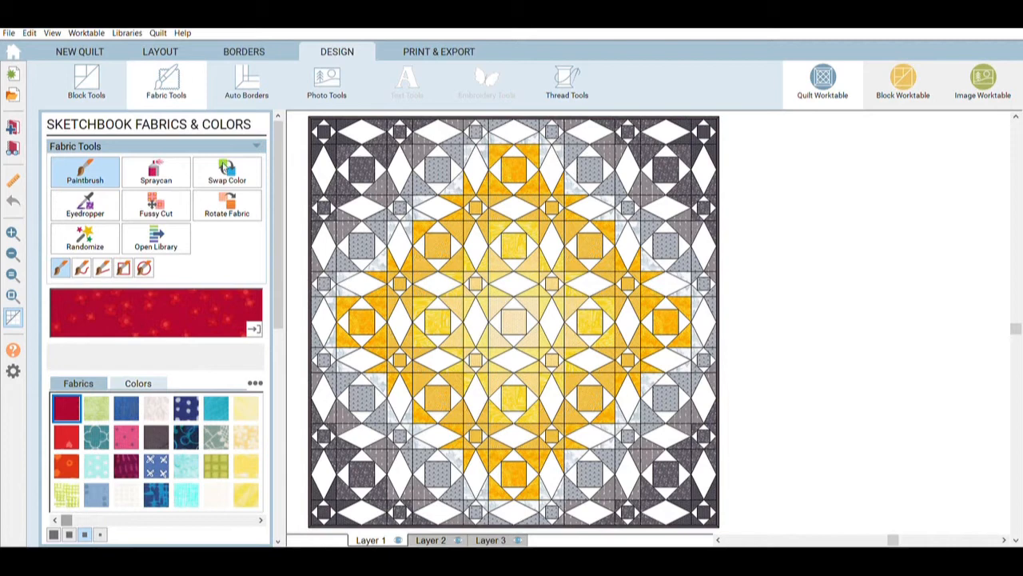
{"action": "left_click", "coordinate": [227, 172]}
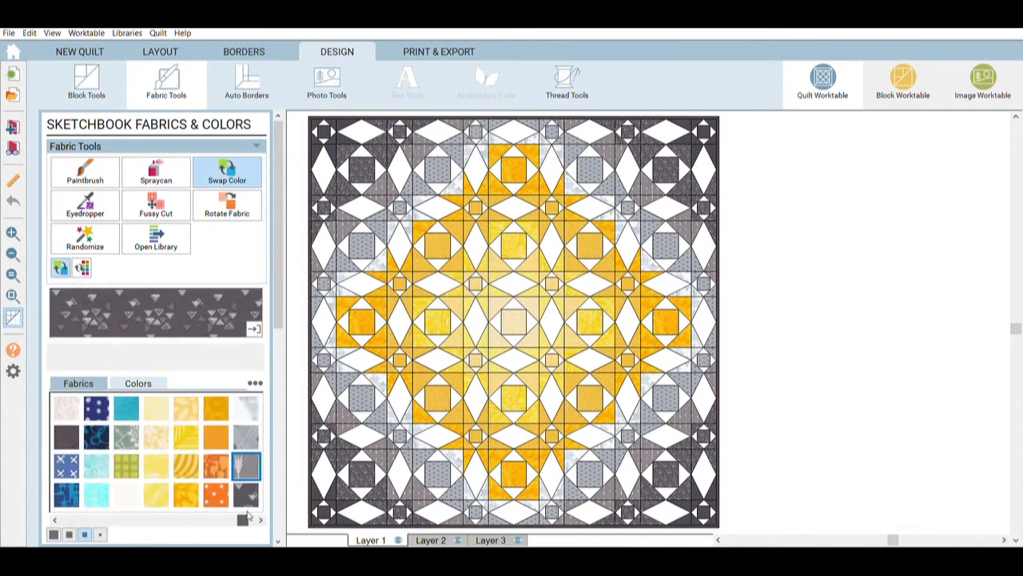
{"action": "left_click", "coordinate": [157, 408]}
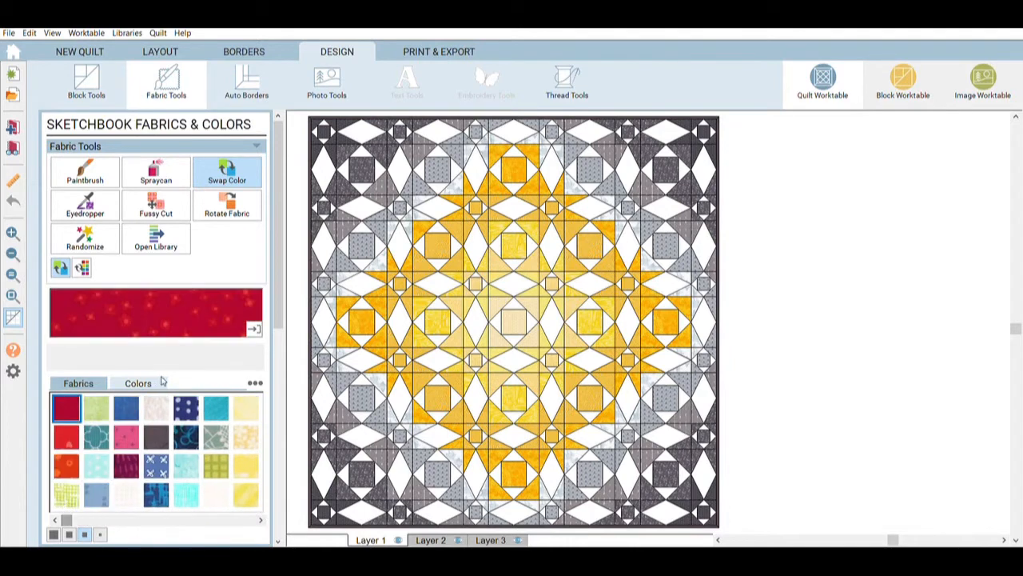
{"action": "left_click", "coordinate": [138, 384]}
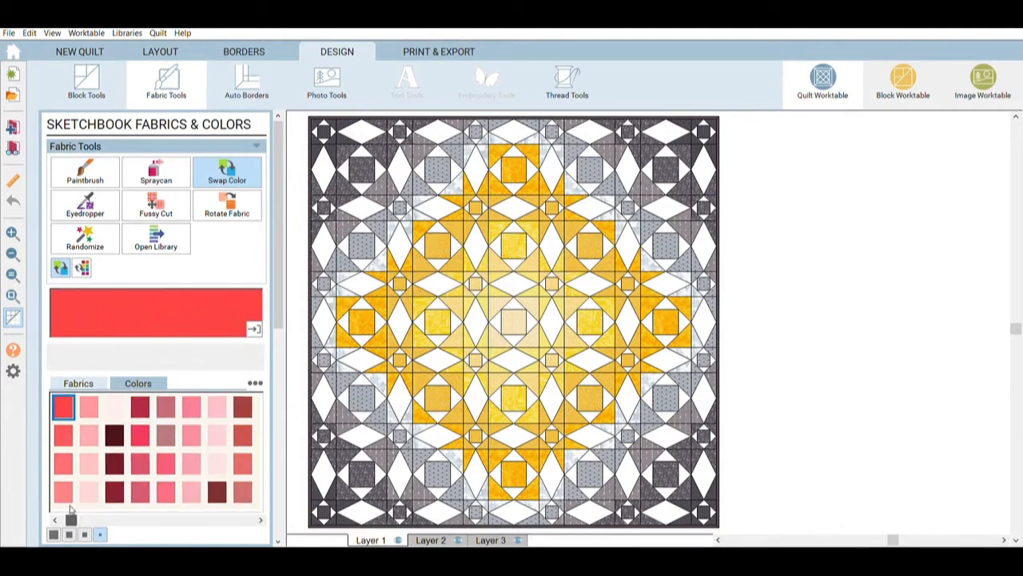
{"action": "left_click", "coordinate": [62, 433]}
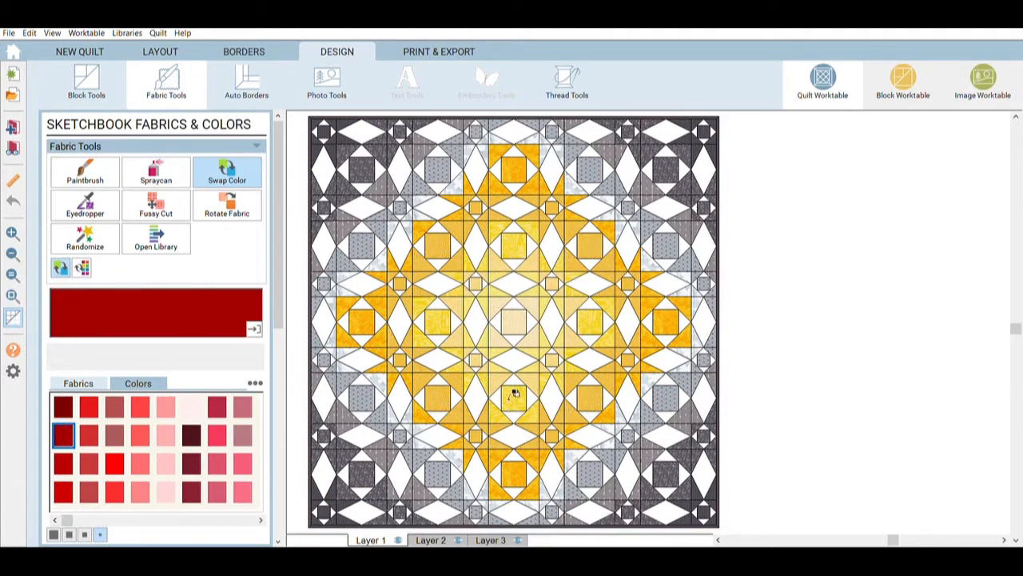
Recolour the centre square, its ring and the surrounding star points in shades of red.
{"action": "left_click", "coordinate": [514, 320]}
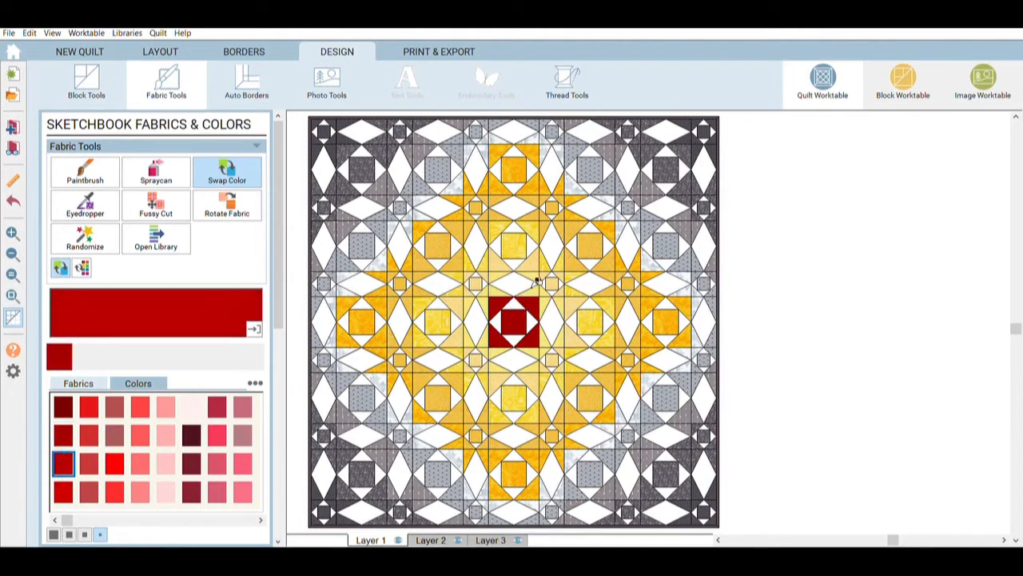
{"action": "left_click", "coordinate": [511, 300]}
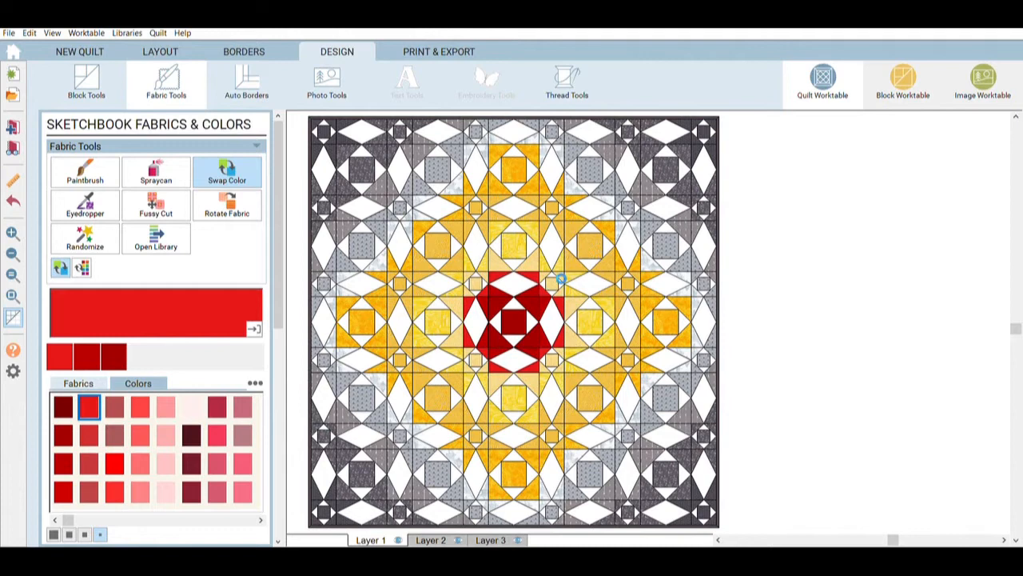
{"action": "left_click", "coordinate": [492, 280]}
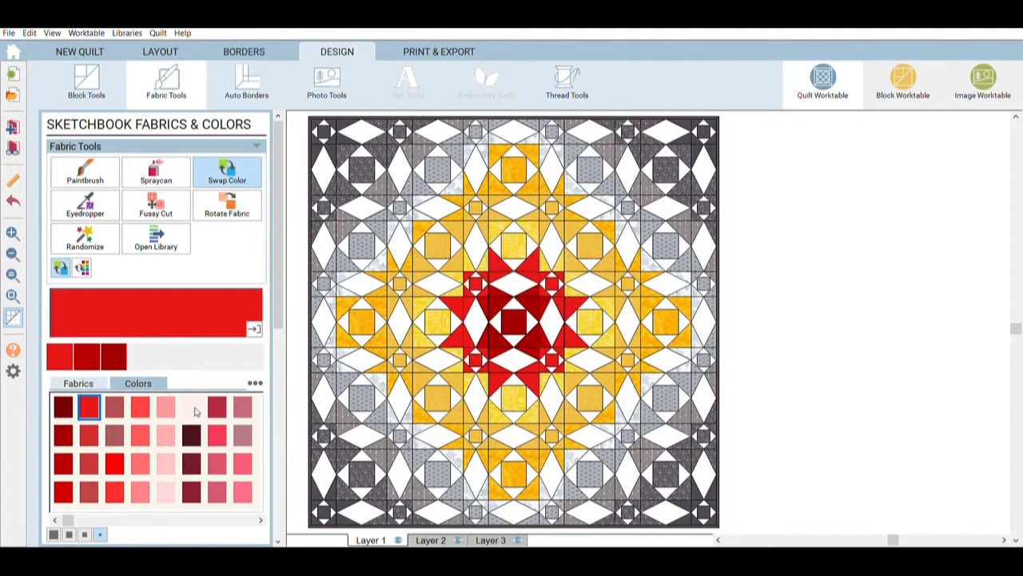
{"action": "left_click", "coordinate": [113, 466]}
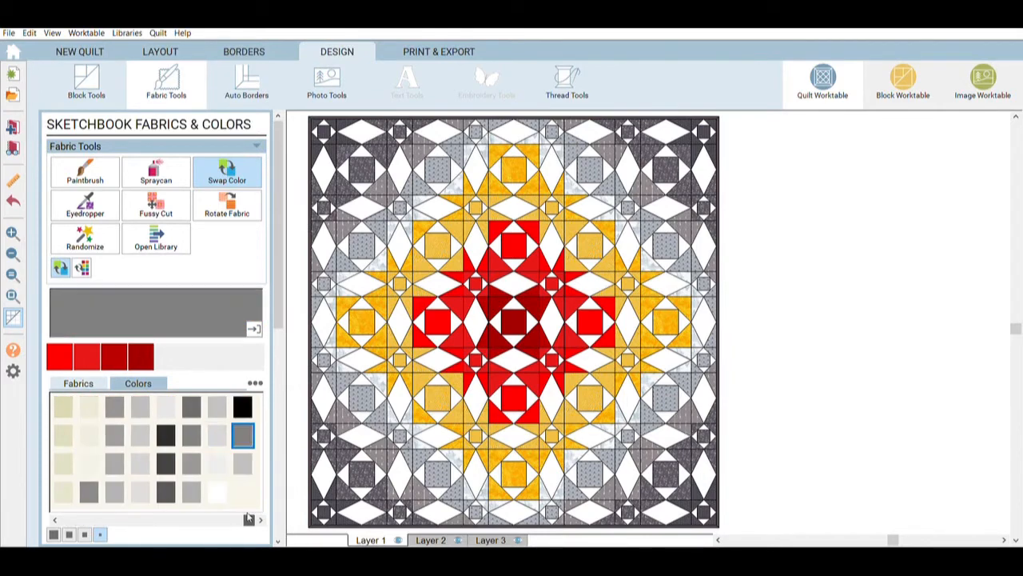
Swap the darkest grey patches for black and scroll the palette toward the blues.
{"action": "left_click", "coordinate": [243, 406]}
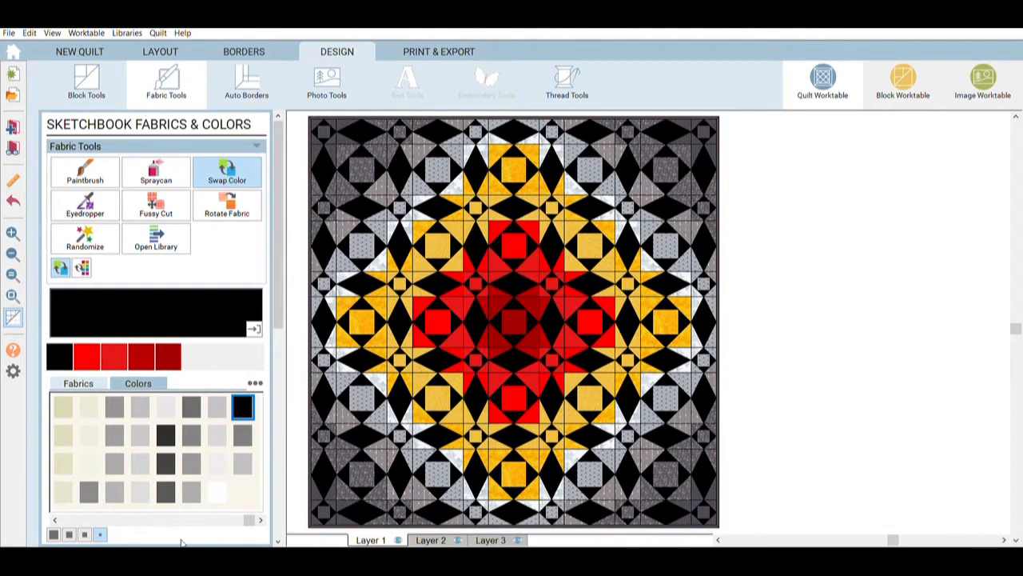
{"action": "left_click", "coordinate": [217, 492]}
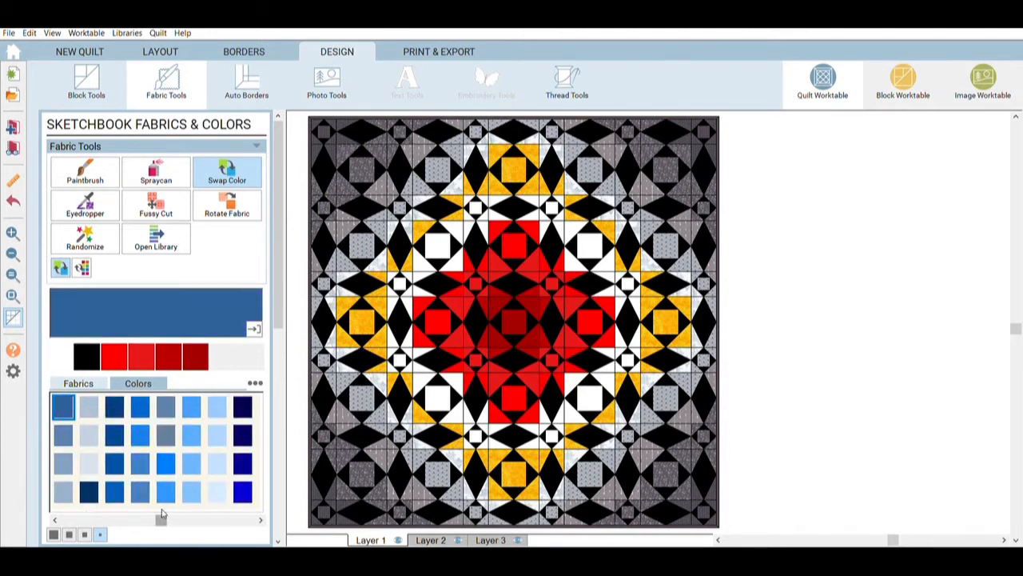
Swap the greys and golds for dark, bright and light blue shades across the quilt.
{"action": "left_click", "coordinate": [243, 408]}
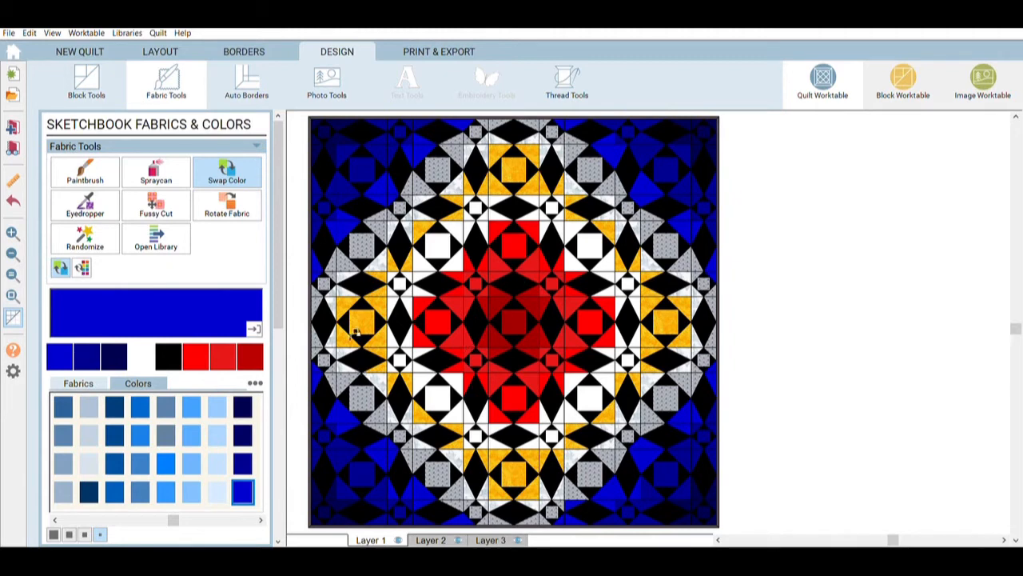
{"action": "left_click", "coordinate": [166, 463]}
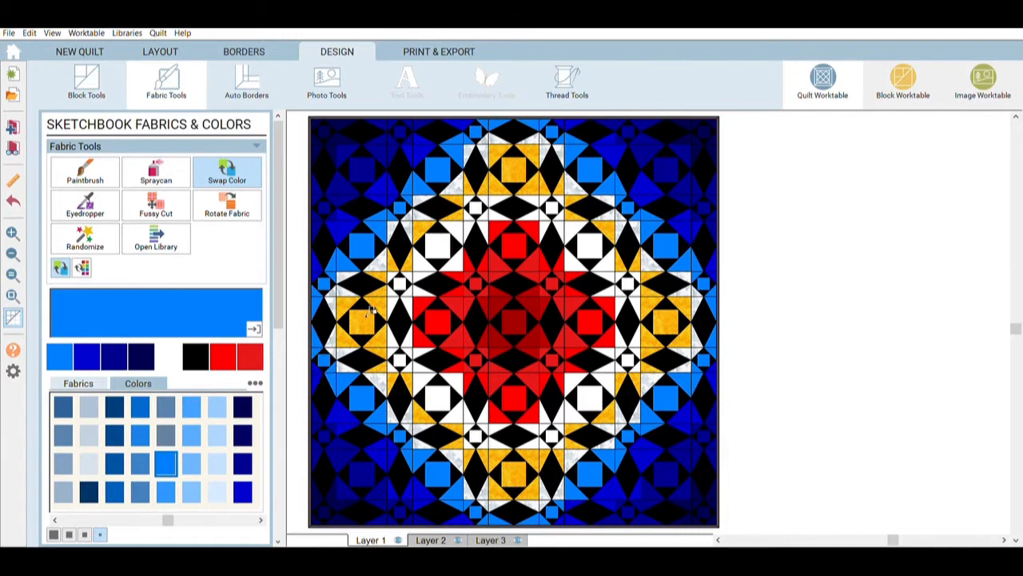
{"action": "mouse_move", "coordinate": [236, 287]}
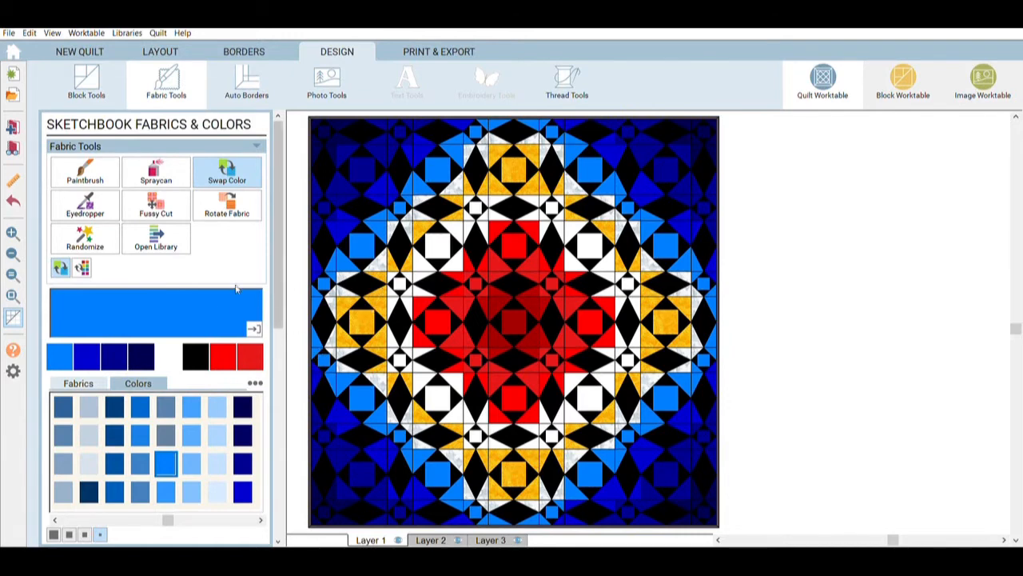
{"action": "left_click", "coordinate": [191, 493]}
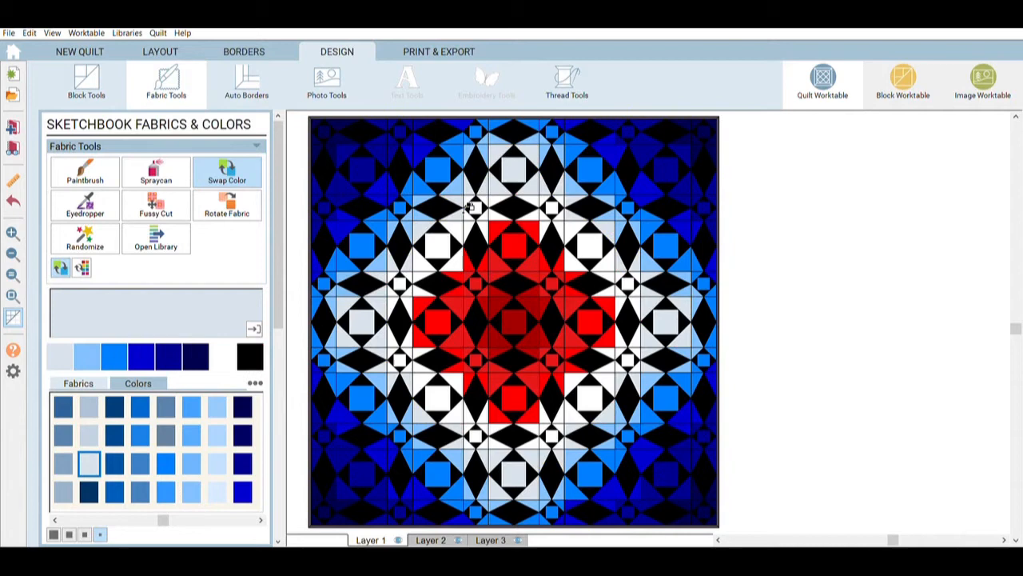
{"action": "mouse_move", "coordinate": [753, 310]}
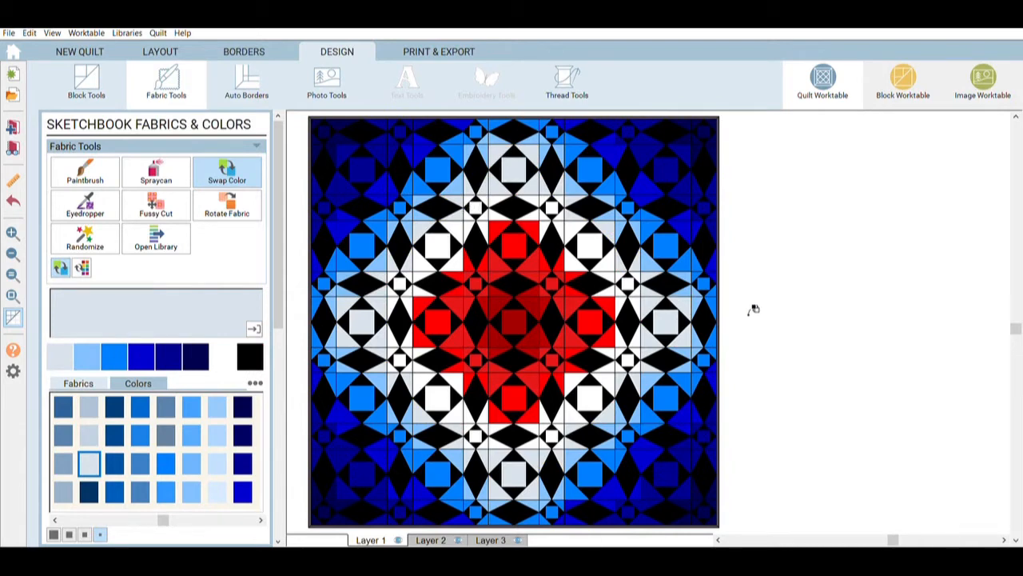
{"action": "mouse_move", "coordinate": [761, 279]}
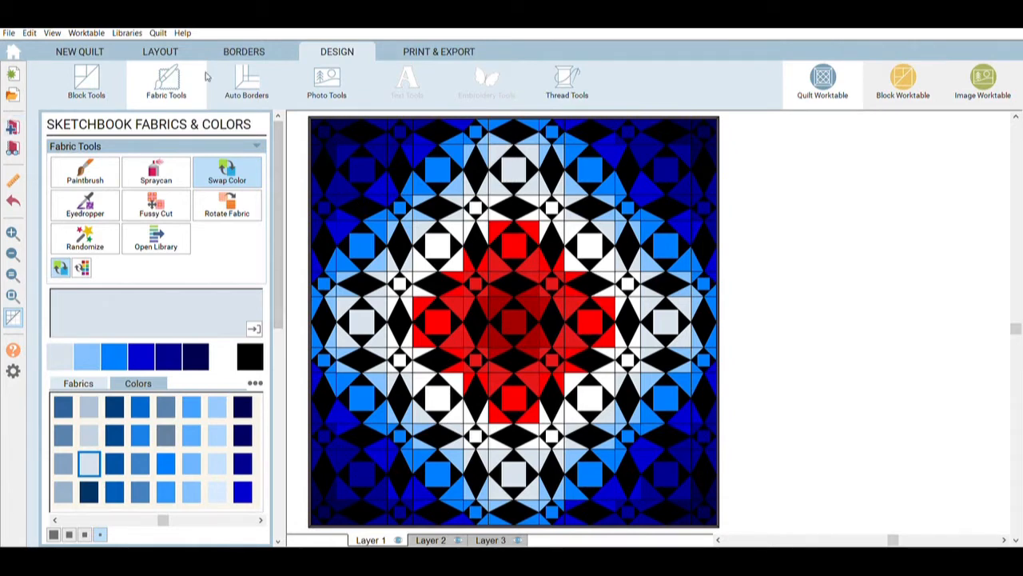
{"action": "mouse_move", "coordinate": [211, 40]}
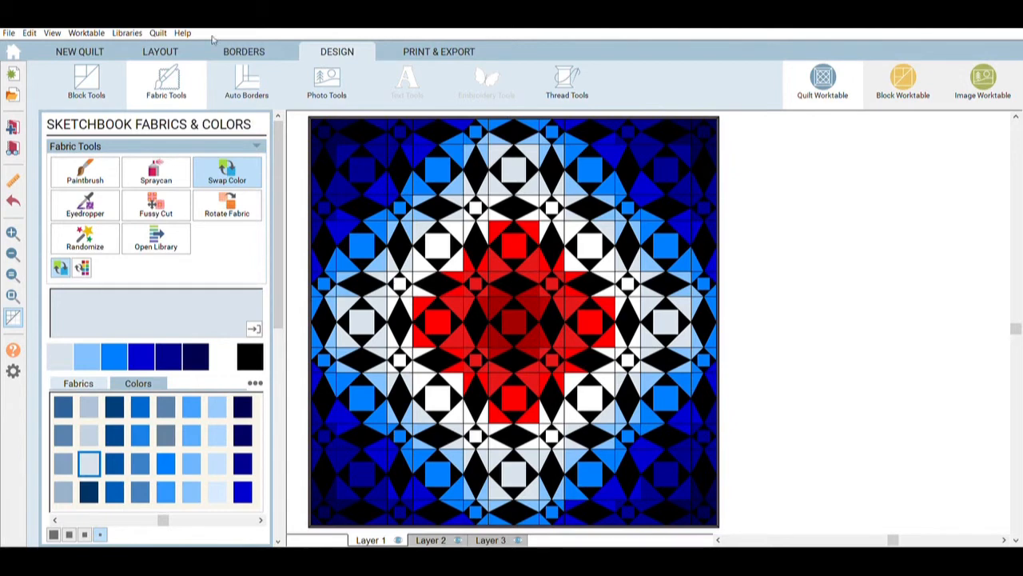
{"action": "mouse_move", "coordinate": [780, 278]}
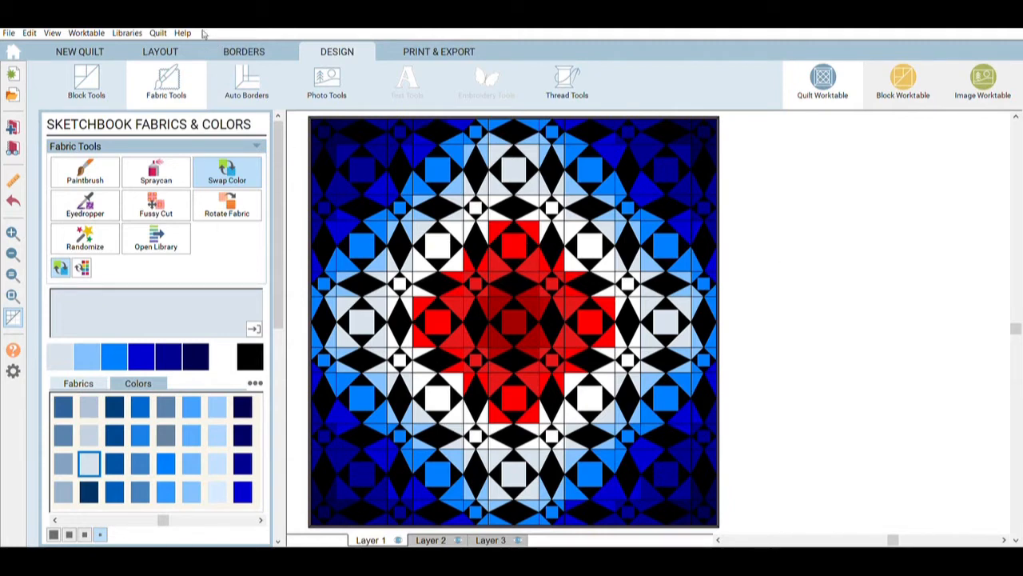
Set square 8-inch blocks with 4 x 4-inch sashing for a 64 x 64 centre.
{"action": "left_click", "coordinate": [160, 51]}
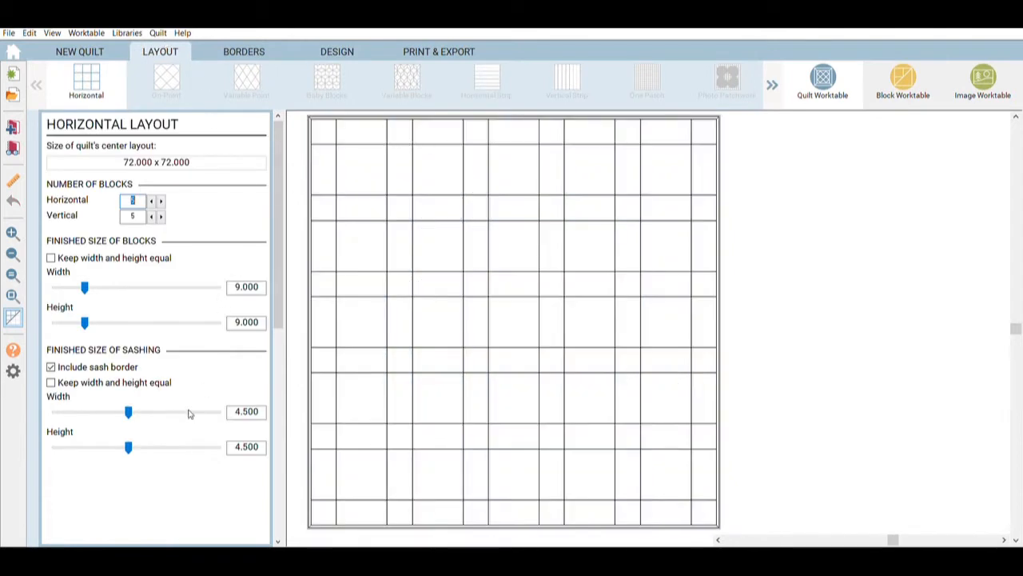
{"action": "mouse_move", "coordinate": [255, 346]}
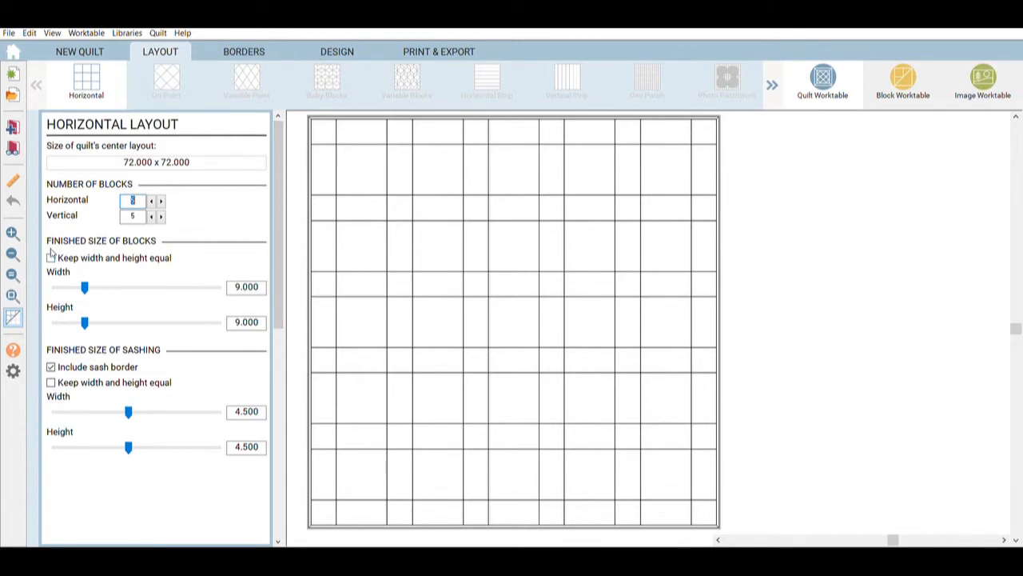
{"action": "left_click", "coordinate": [51, 257]}
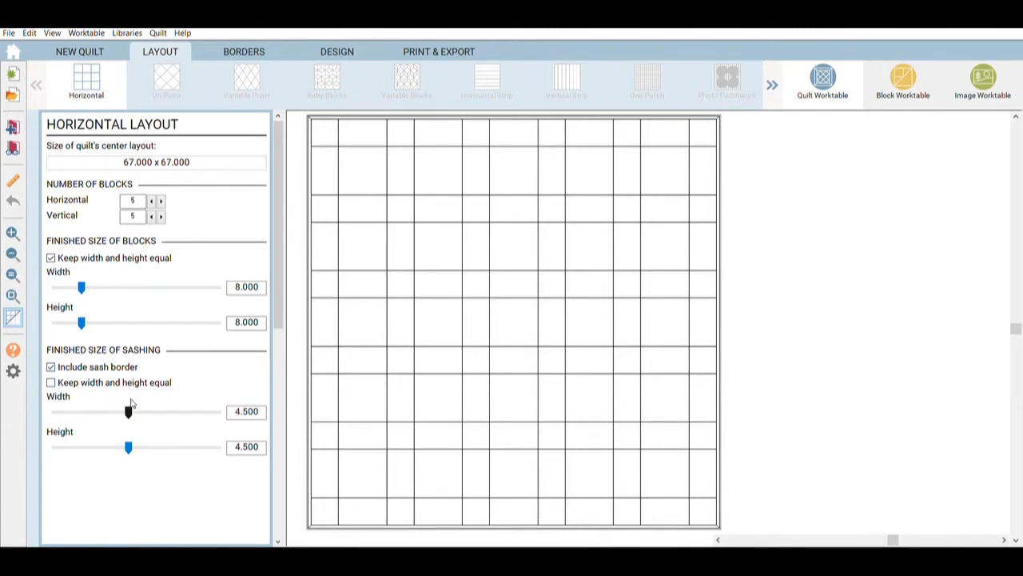
{"action": "left_click_drag", "start_coordinate": [128, 410], "coordinate": [118, 410]}
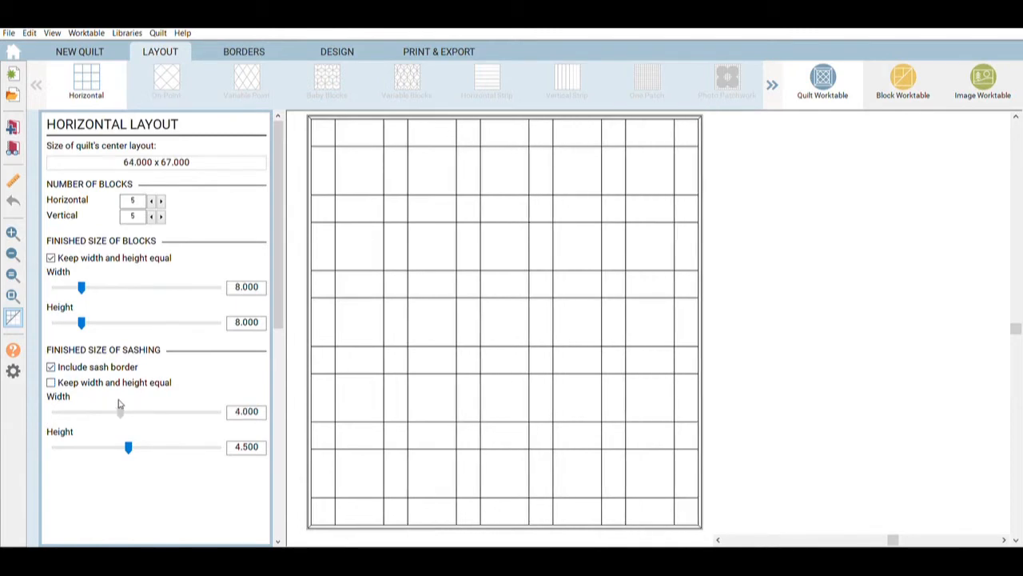
{"action": "left_click", "coordinate": [51, 382]}
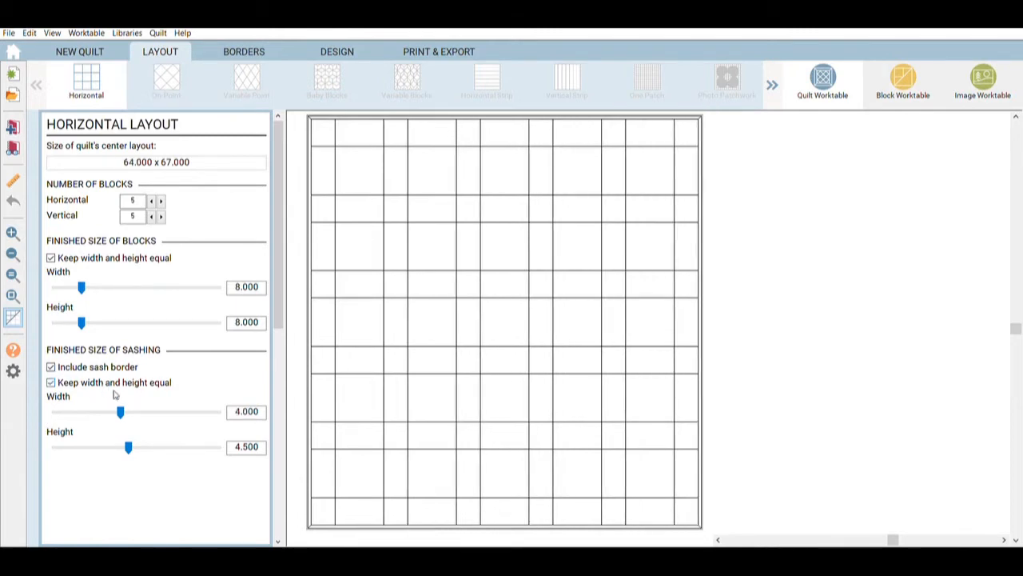
{"action": "left_click_drag", "start_coordinate": [128, 447], "coordinate": [121, 448]}
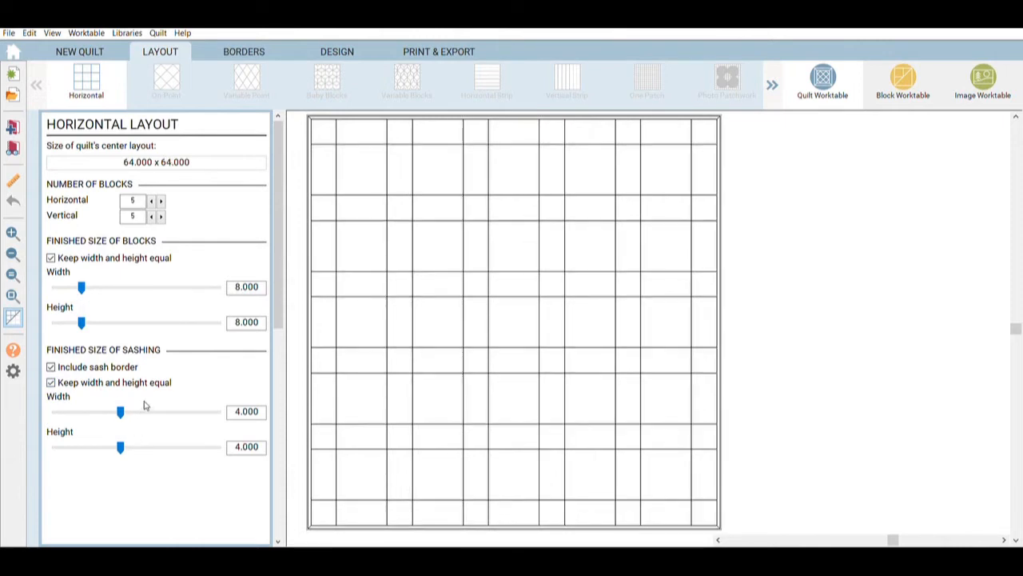
{"action": "left_click_drag", "start_coordinate": [120, 411], "coordinate": [128, 411]}
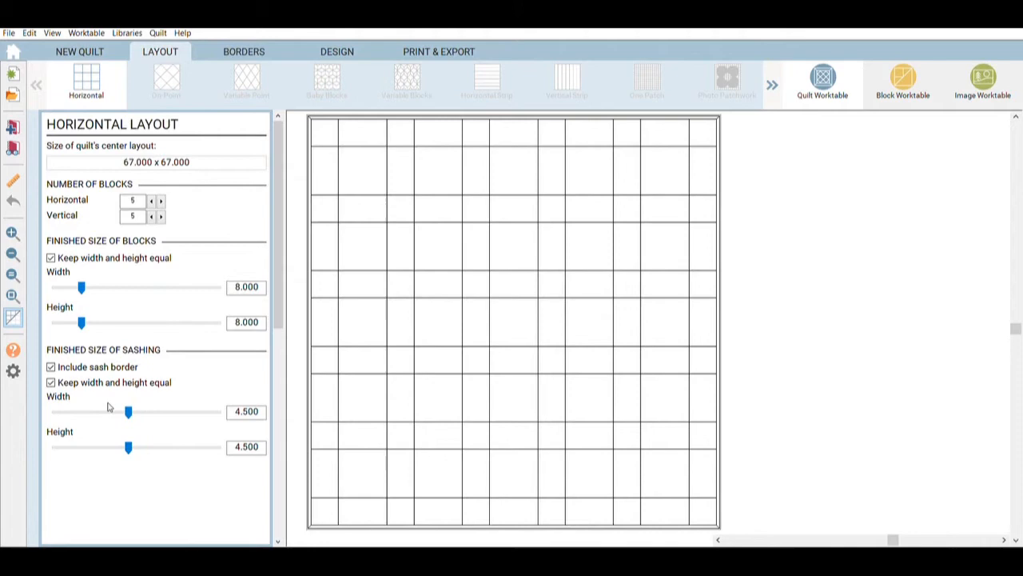
{"action": "left_click_drag", "start_coordinate": [128, 411], "coordinate": [122, 411]}
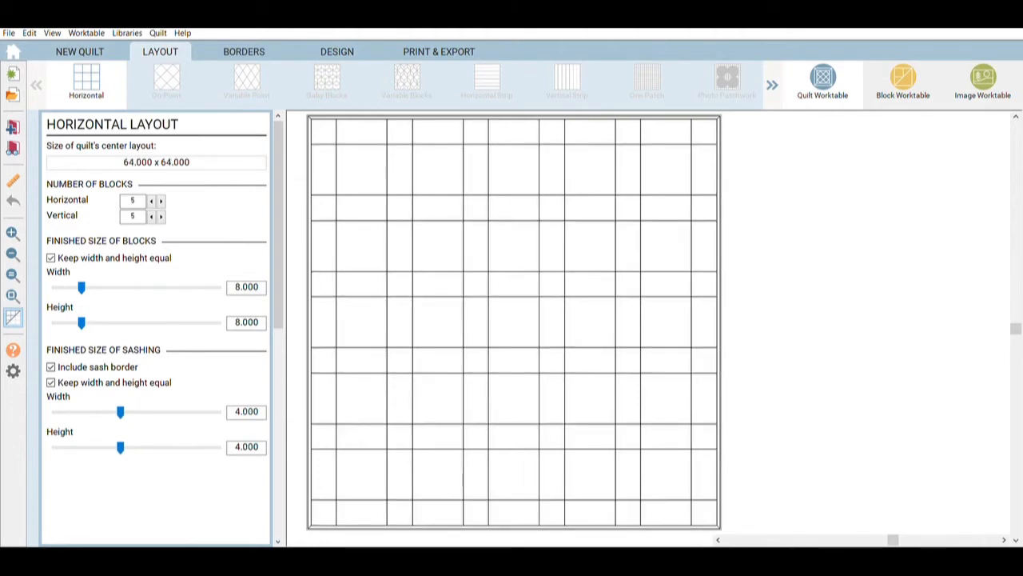
{"action": "left_click", "coordinate": [243, 52]}
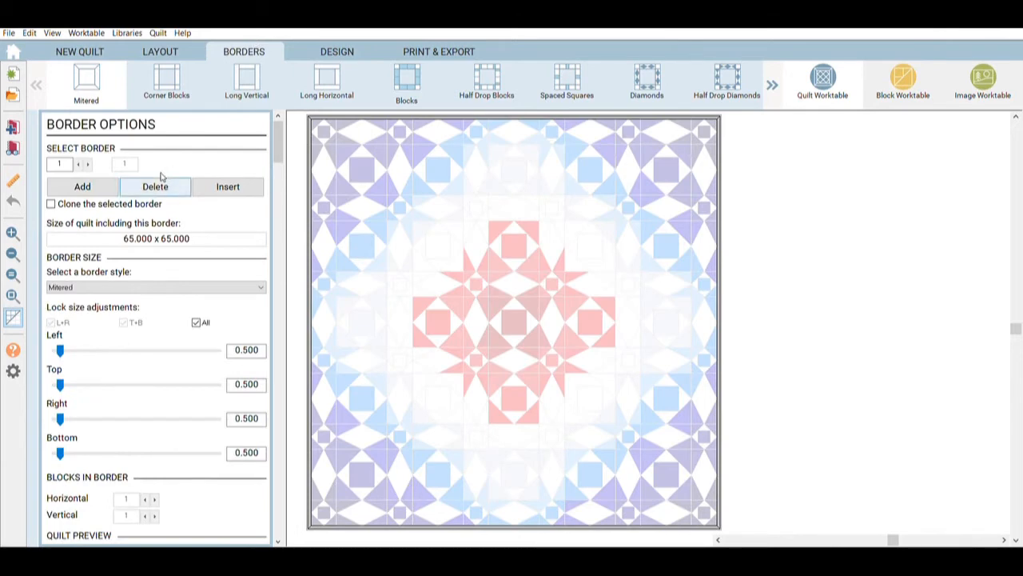
Delete the half-inch border and return to the coloured 64 x 64 quilt on Design.
{"action": "left_click", "coordinate": [155, 185]}
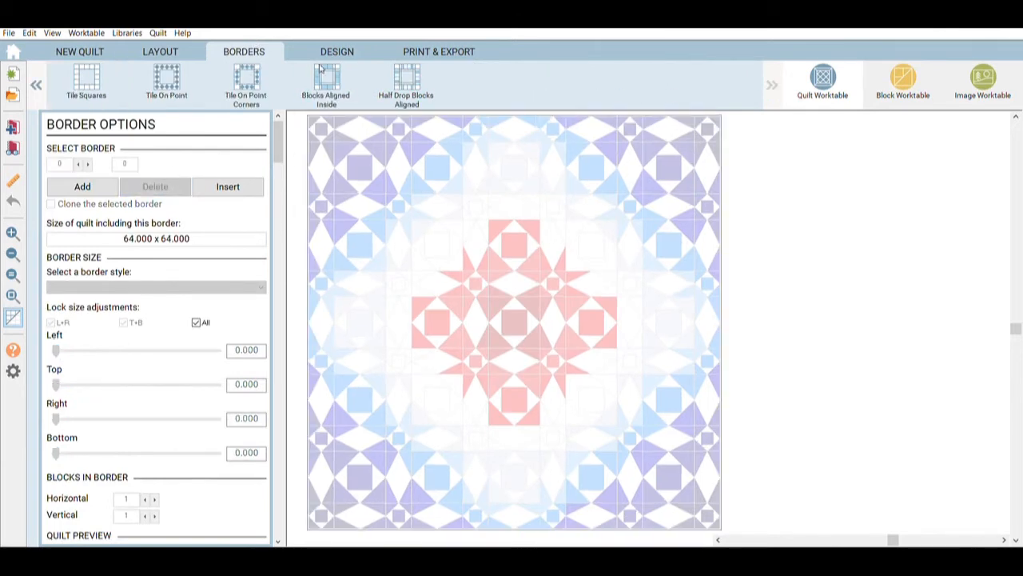
{"action": "left_click", "coordinate": [336, 51]}
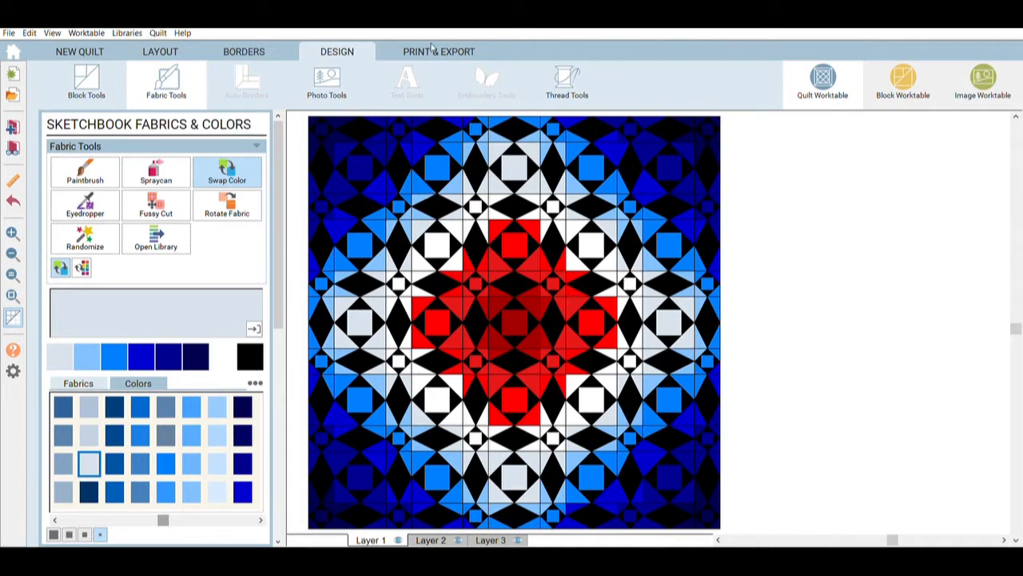
{"action": "mouse_move", "coordinate": [578, 181]}
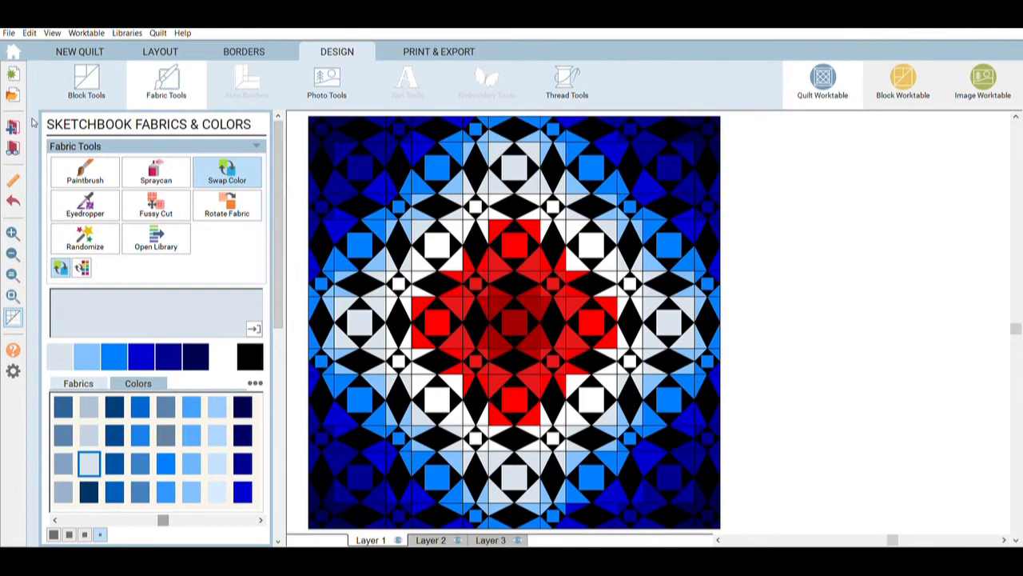
{"action": "mouse_move", "coordinate": [470, 409]}
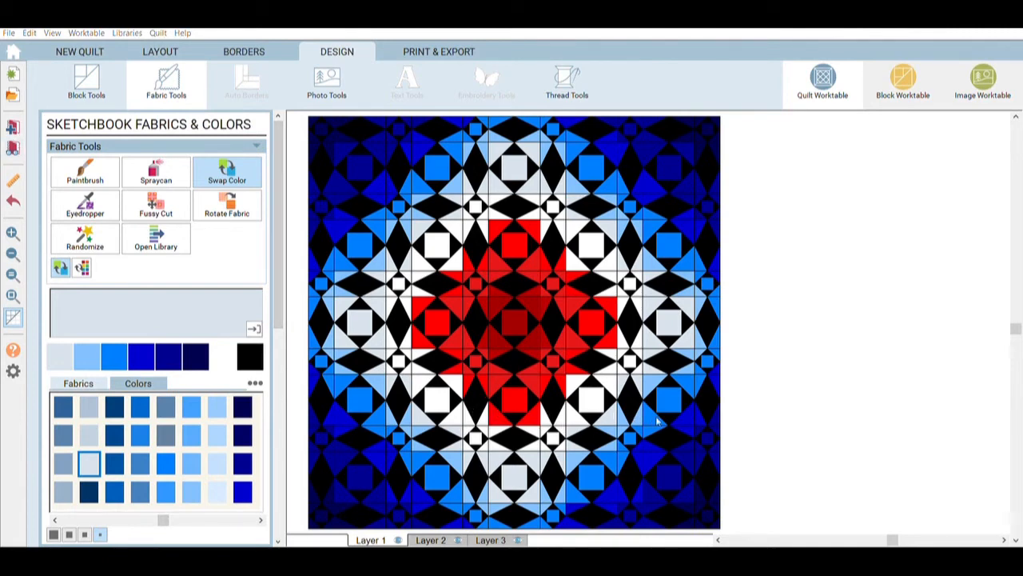
{"action": "mouse_move", "coordinate": [755, 422]}
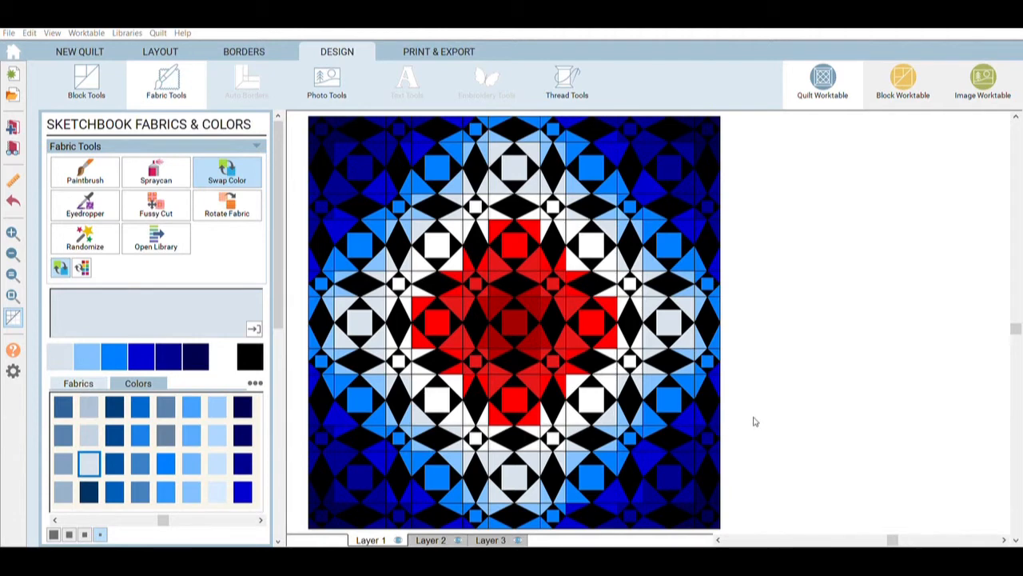
{"action": "mouse_move", "coordinate": [573, 422]}
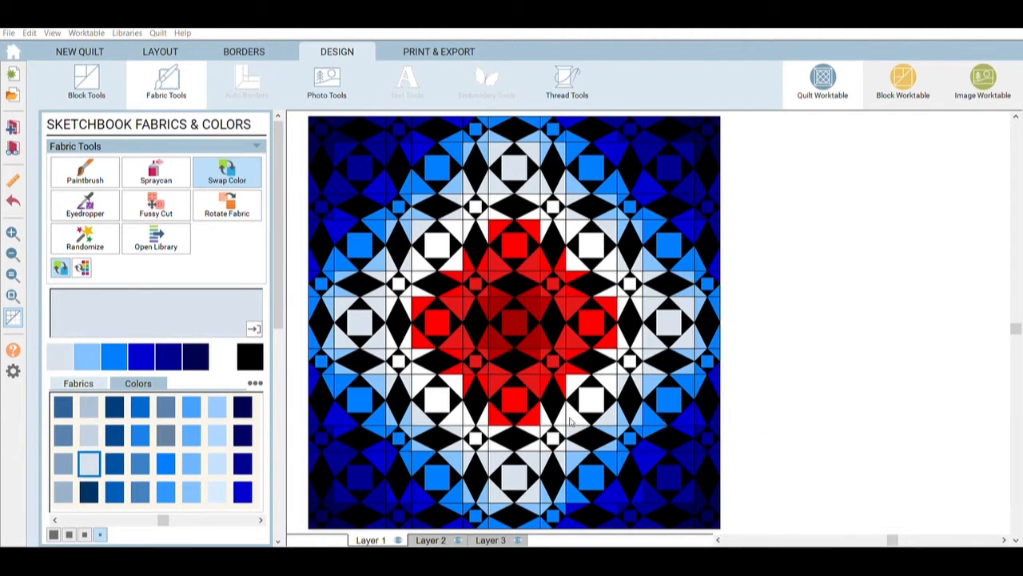
{"action": "mouse_move", "coordinate": [606, 319]}
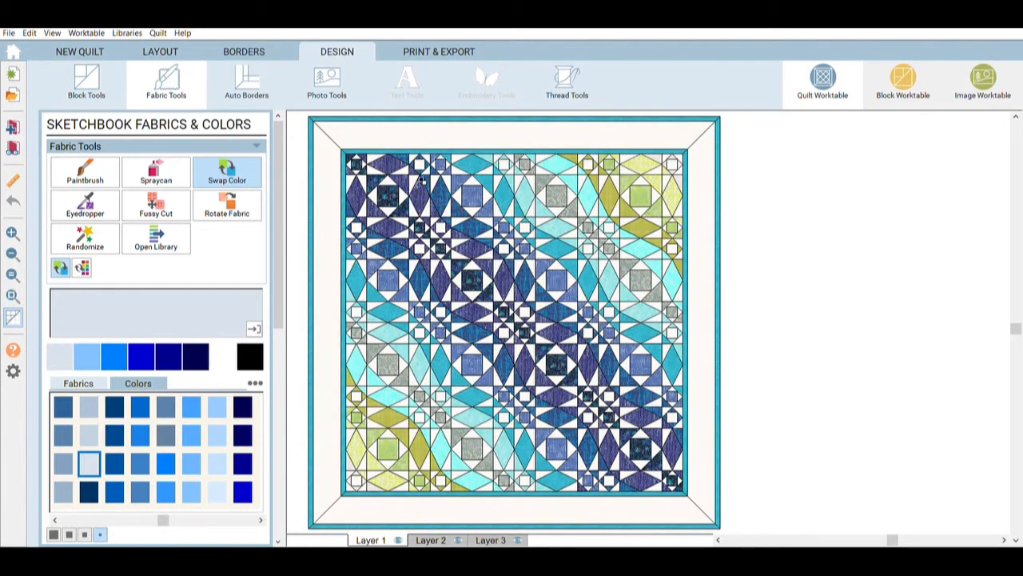
Shrink the blocks to 16 inches in a three-by-three layout.
{"action": "left_click", "coordinate": [160, 51]}
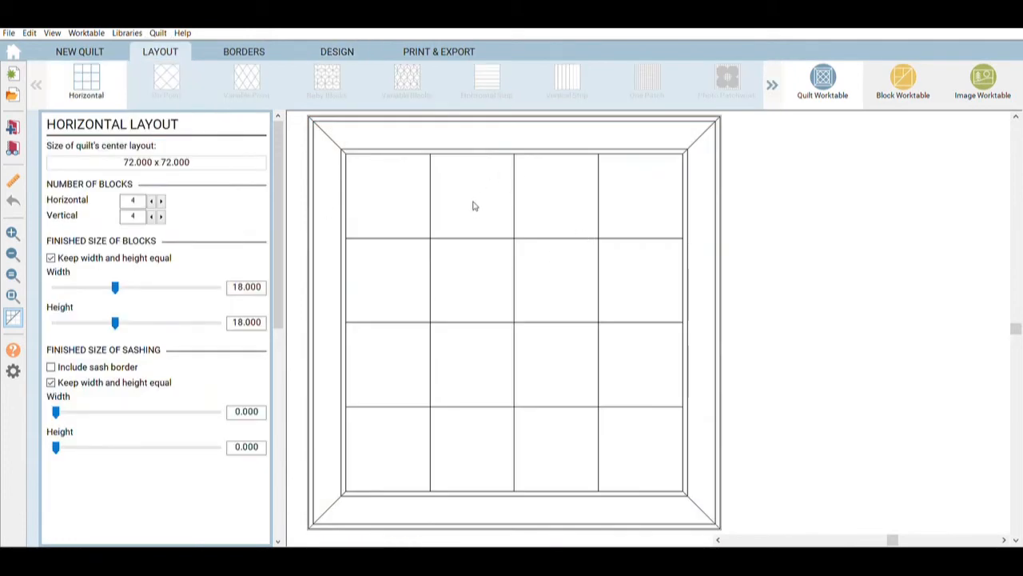
{"action": "left_click", "coordinate": [336, 51]}
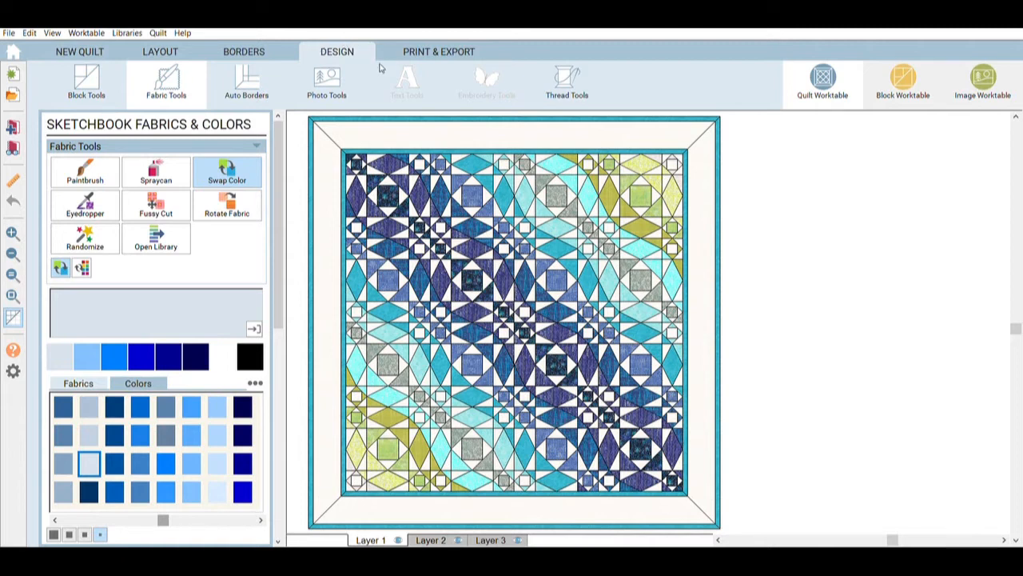
{"action": "left_click", "coordinate": [160, 51]}
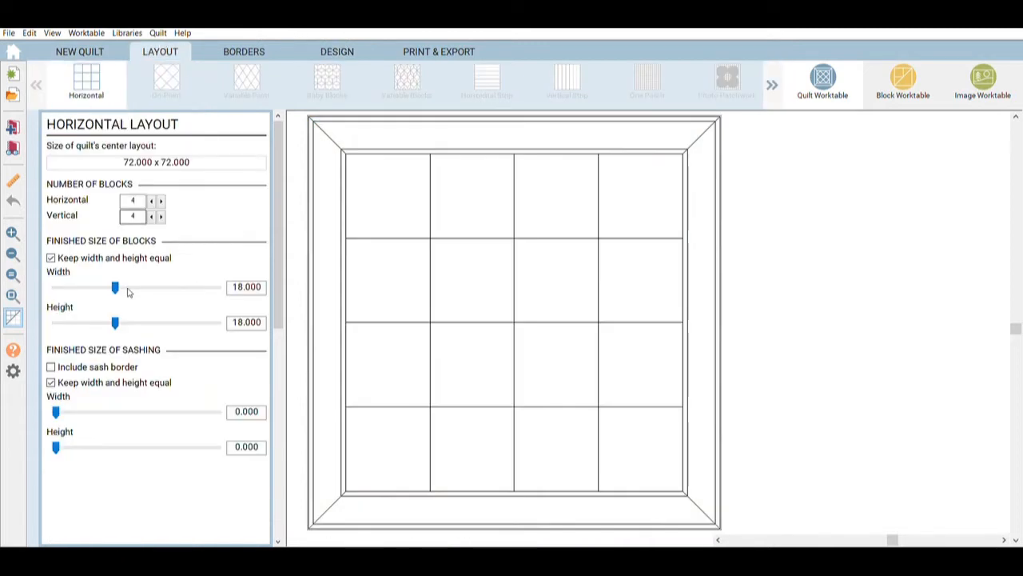
{"action": "left_click_drag", "start_coordinate": [116, 286], "coordinate": [112, 286]}
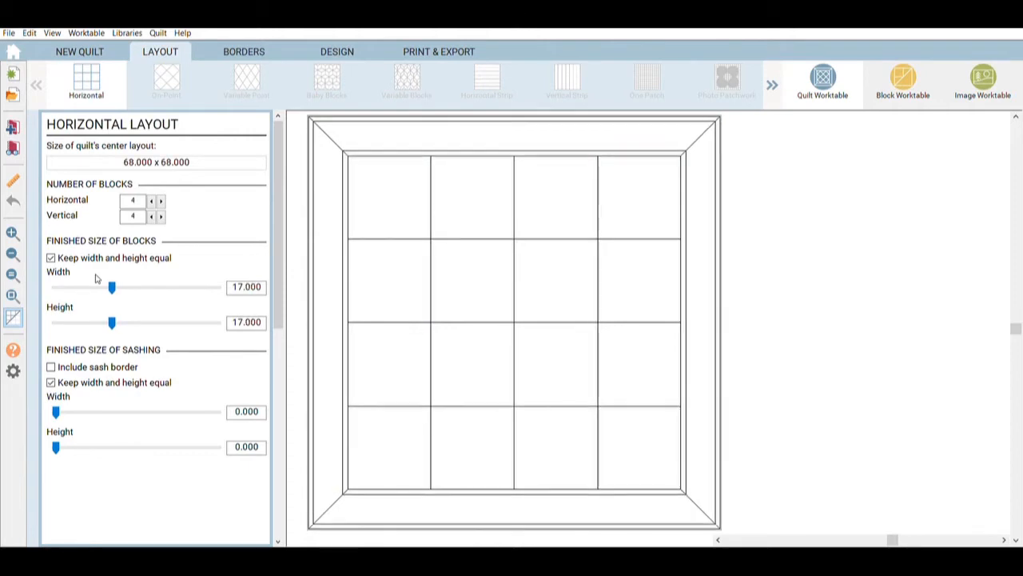
{"action": "left_click_drag", "start_coordinate": [112, 287], "coordinate": [109, 287]}
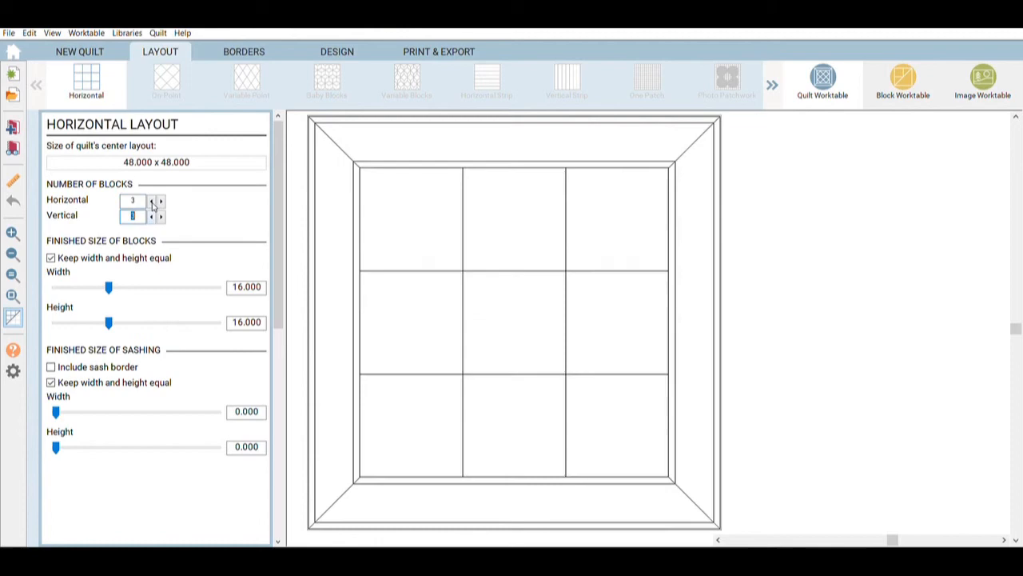
Delete the inner and outer borders, leaving a 48 x 48 quilt, and return to Design.
{"action": "left_click", "coordinate": [243, 51]}
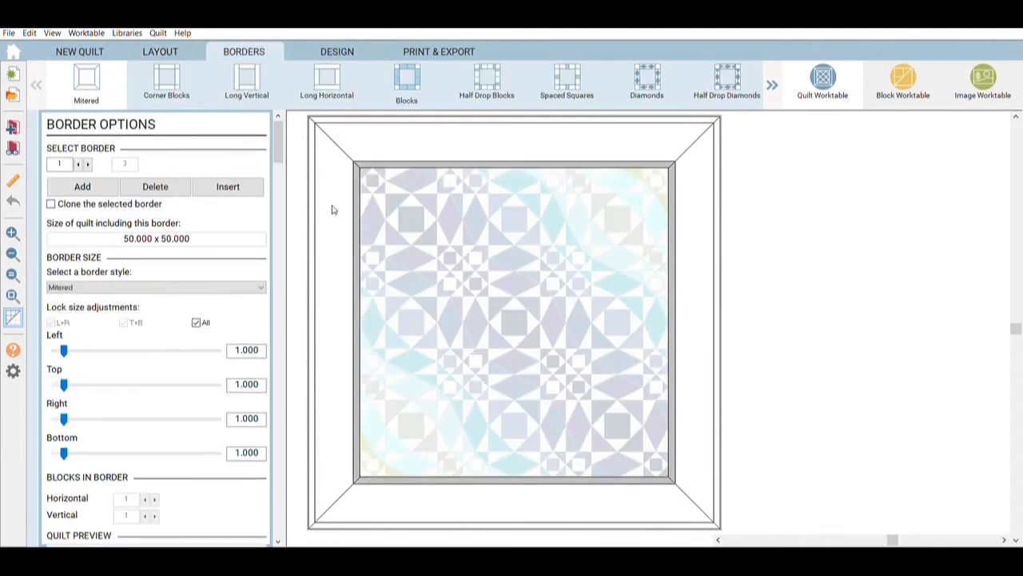
{"action": "left_click", "coordinate": [157, 286]}
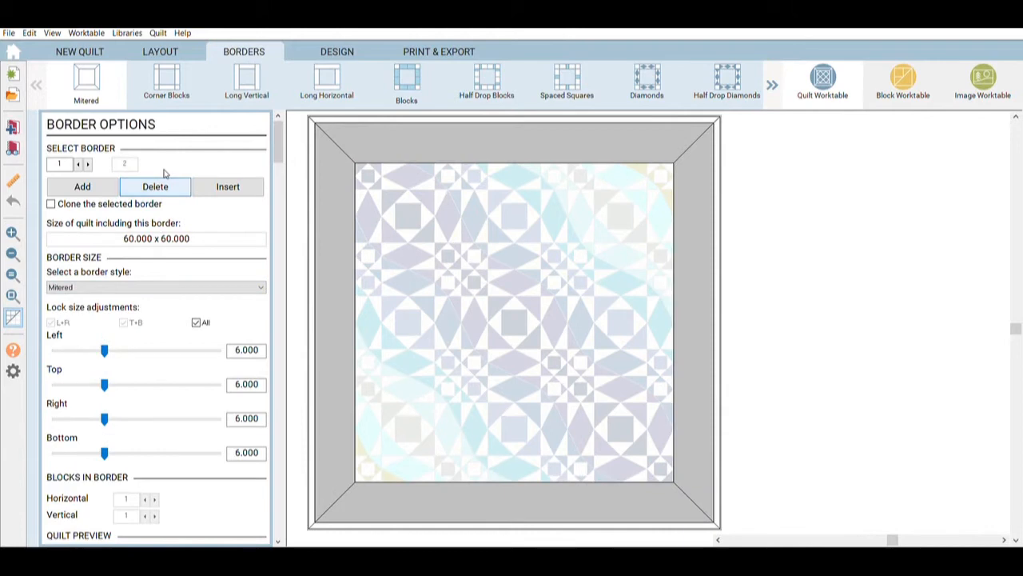
{"action": "left_click", "coordinate": [155, 185]}
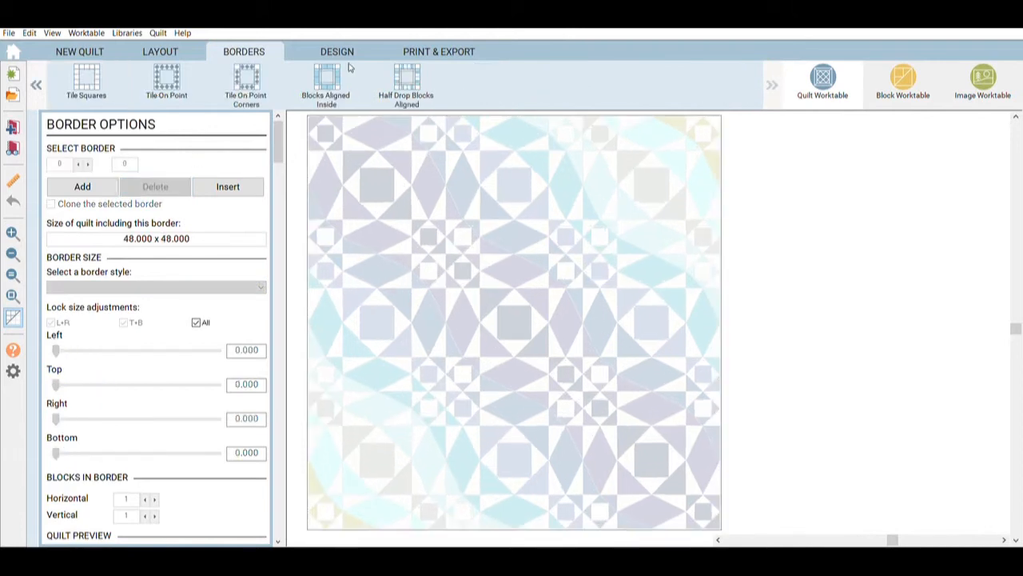
{"action": "left_click", "coordinate": [336, 52]}
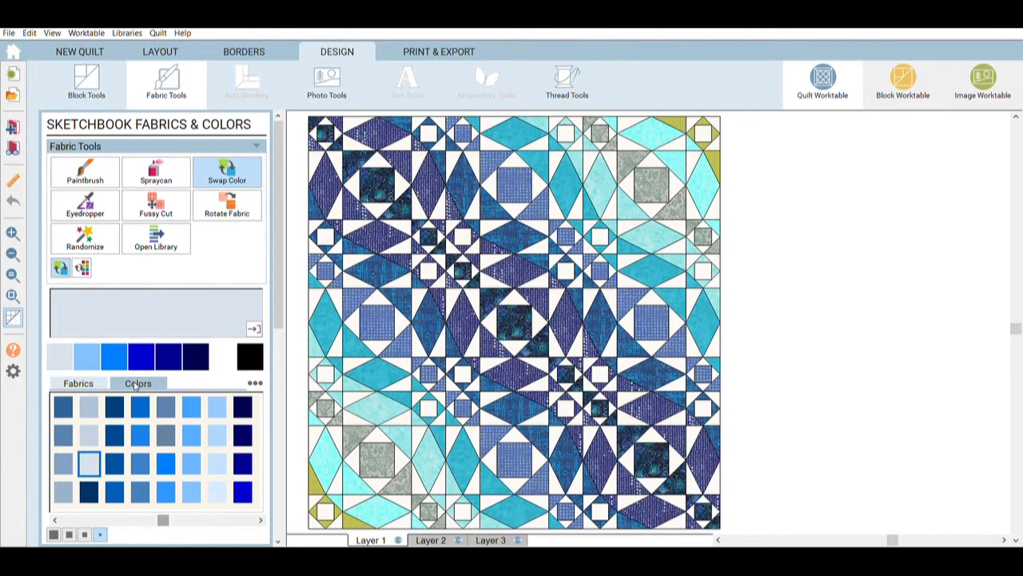
{"action": "left_click", "coordinate": [243, 406]}
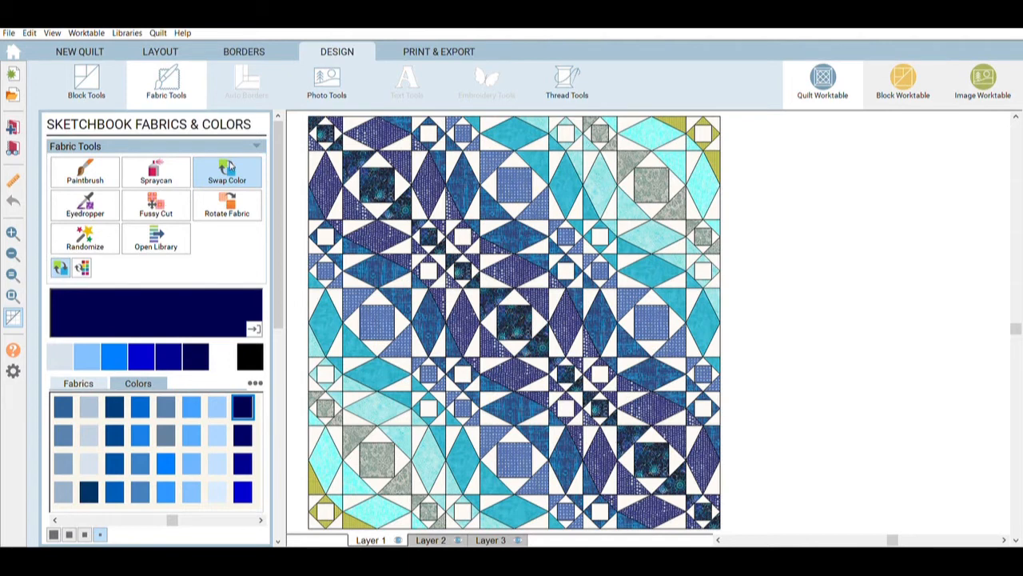
{"action": "left_click", "coordinate": [83, 238]}
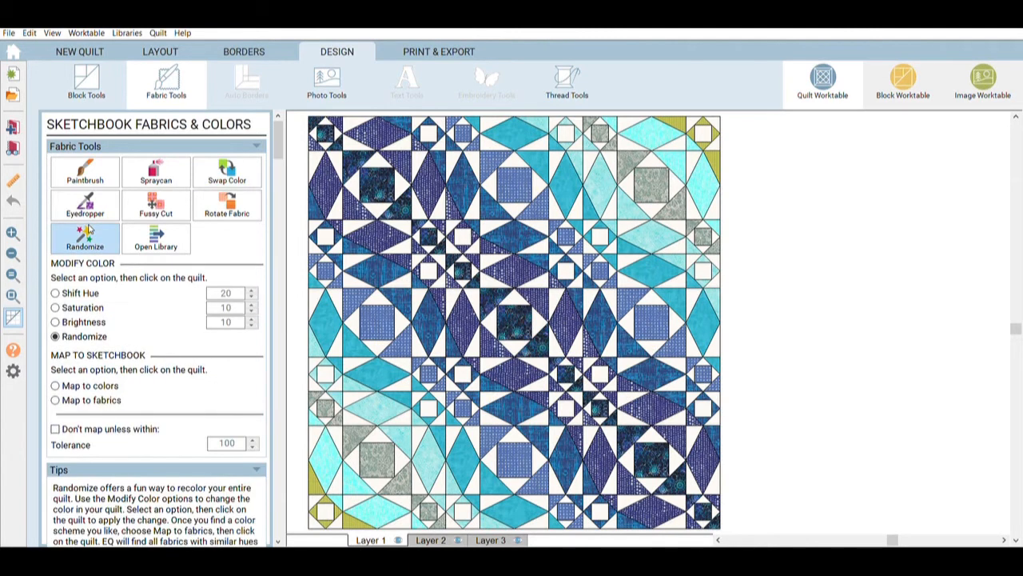
{"action": "mouse_move", "coordinate": [116, 366]}
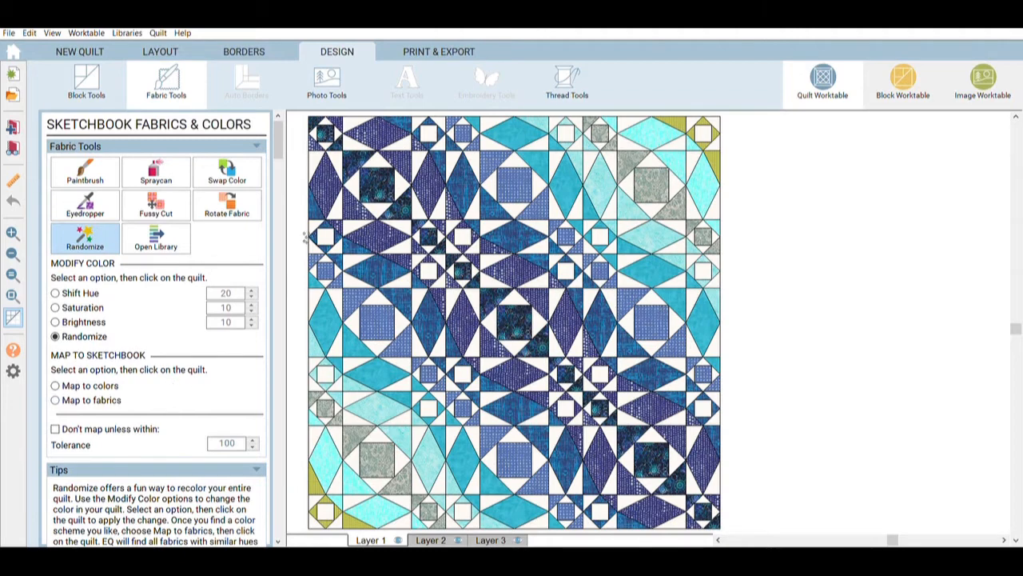
{"action": "left_click", "coordinate": [511, 259]}
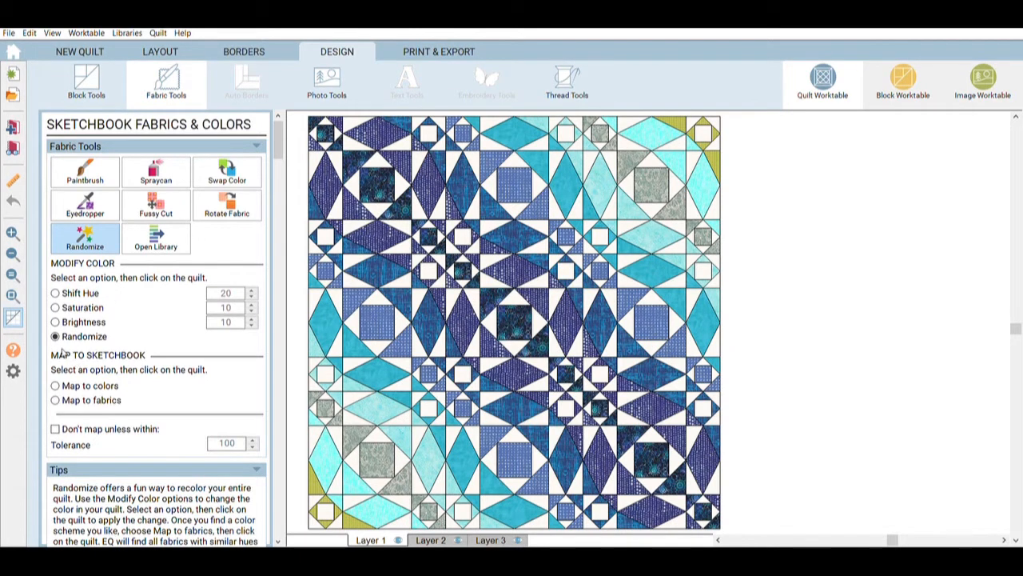
{"action": "mouse_move", "coordinate": [56, 385]}
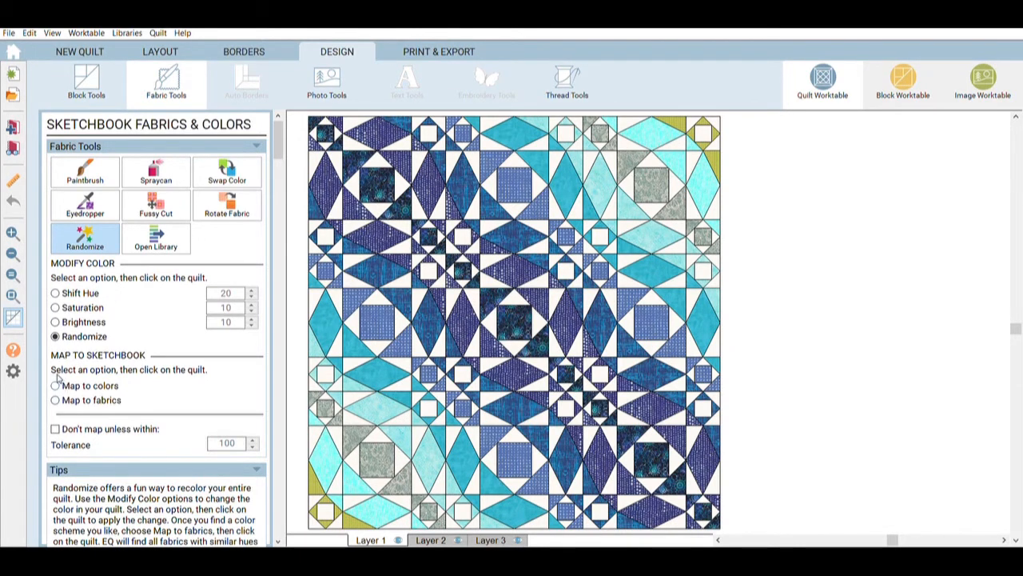
{"action": "left_click", "coordinate": [54, 385]}
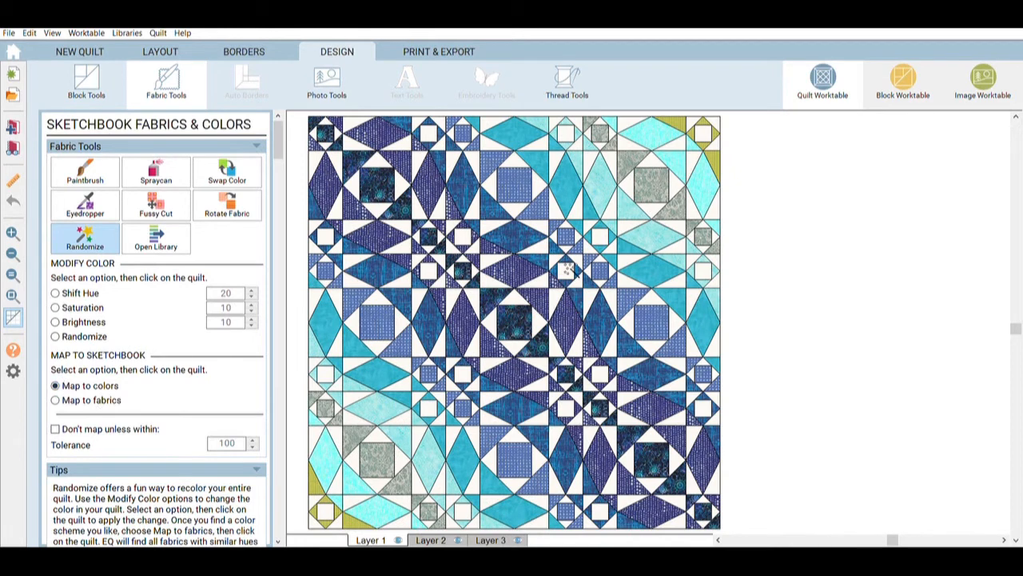
{"action": "left_click", "coordinate": [567, 268]}
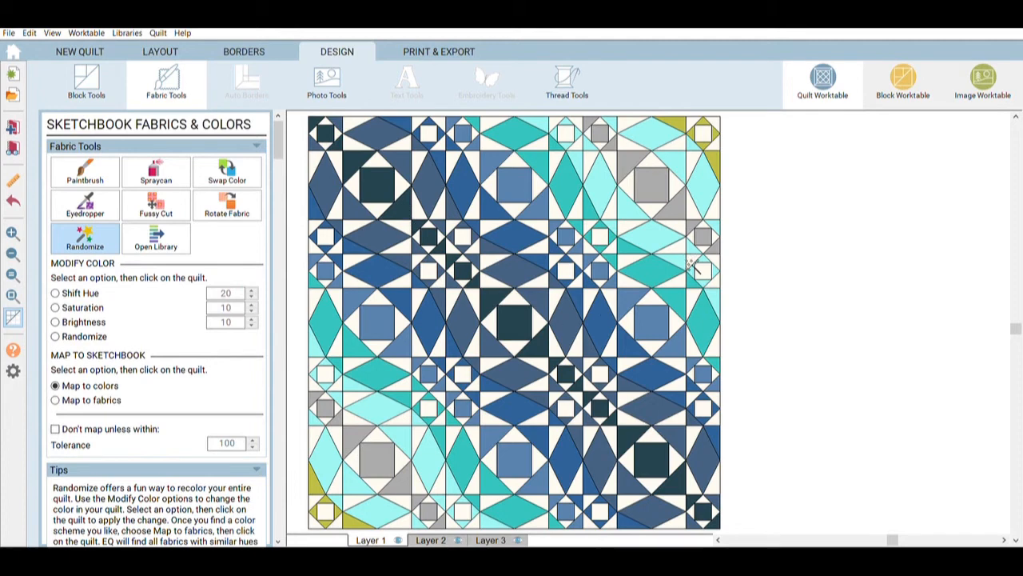
{"action": "mouse_move", "coordinate": [169, 208]}
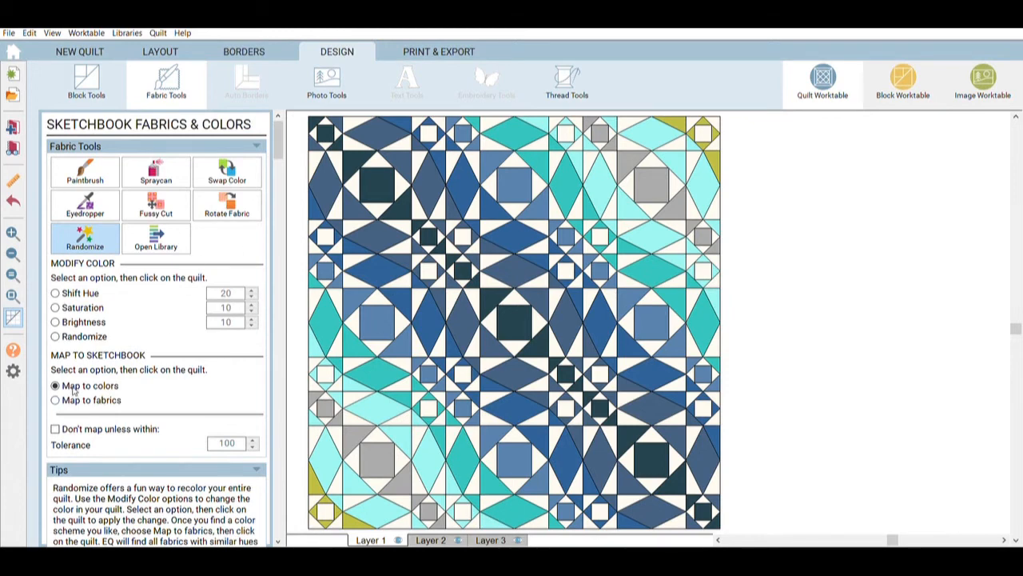
{"action": "left_click", "coordinate": [54, 399]}
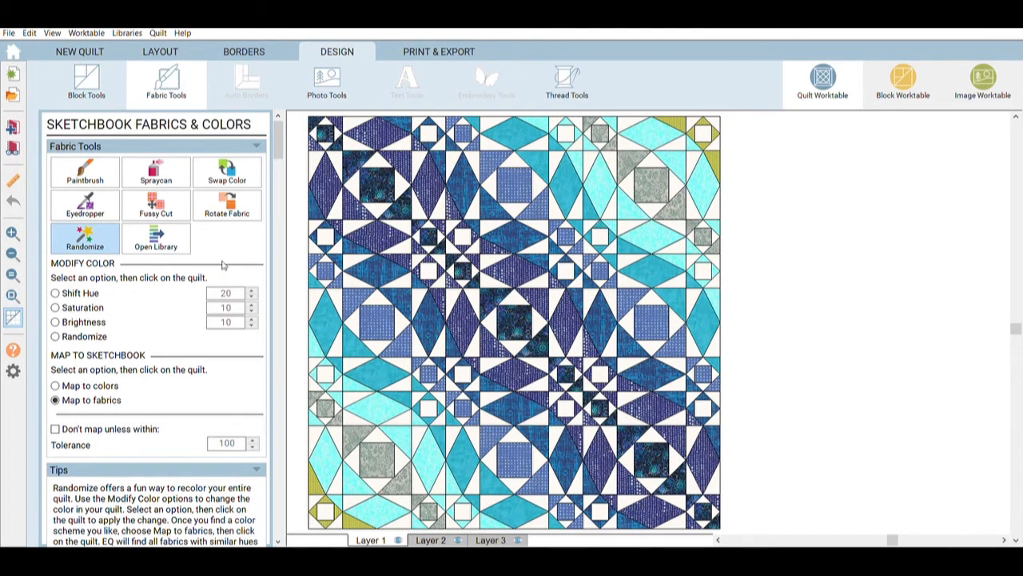
{"action": "left_click", "coordinate": [155, 172]}
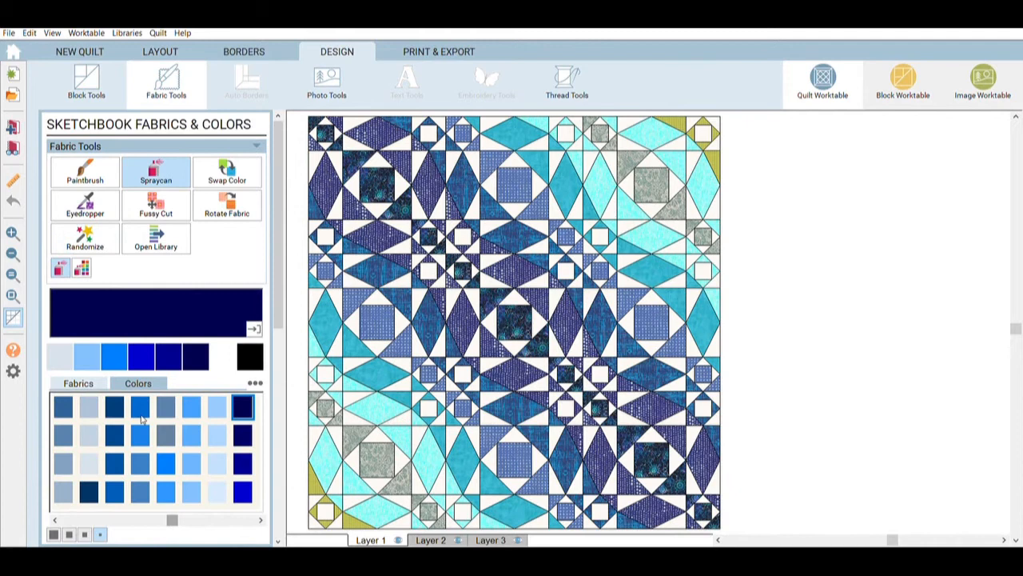
Swap the teal and grey print fabrics for navy, pale blue and bright blue solids.
{"action": "left_click", "coordinate": [113, 406]}
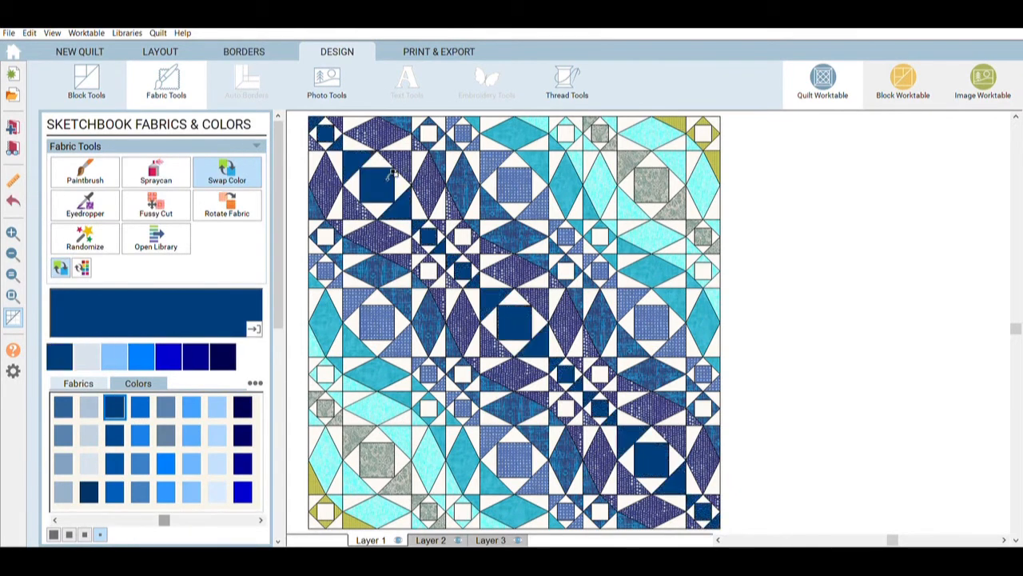
{"action": "left_click", "coordinate": [192, 432]}
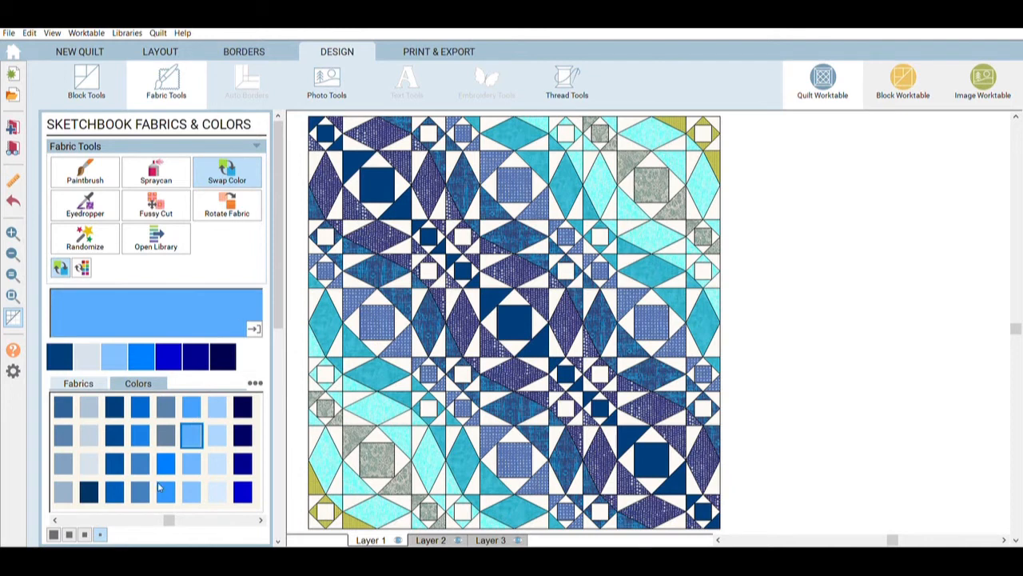
{"action": "left_click", "coordinate": [217, 492]}
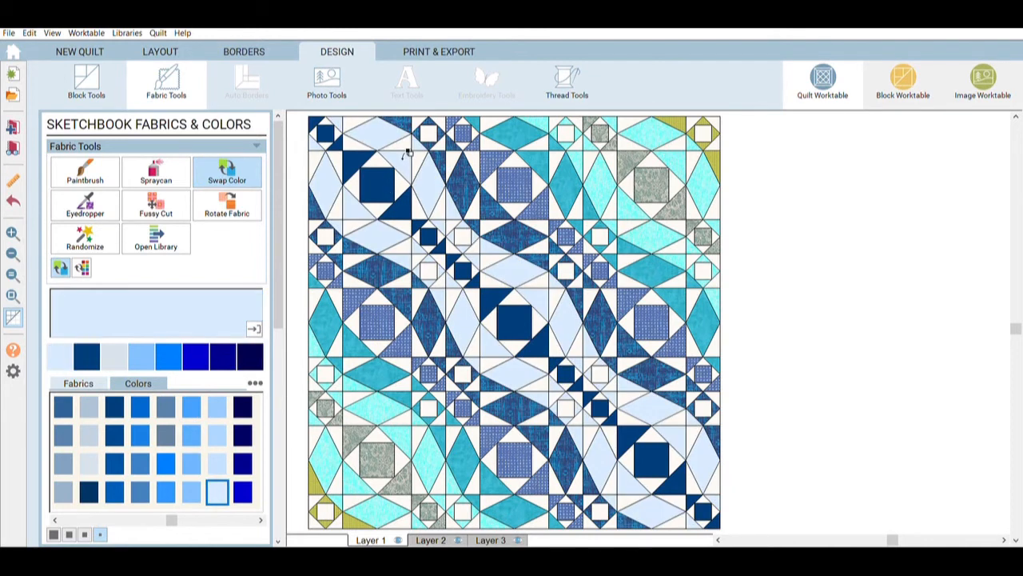
{"action": "mouse_move", "coordinate": [179, 454]}
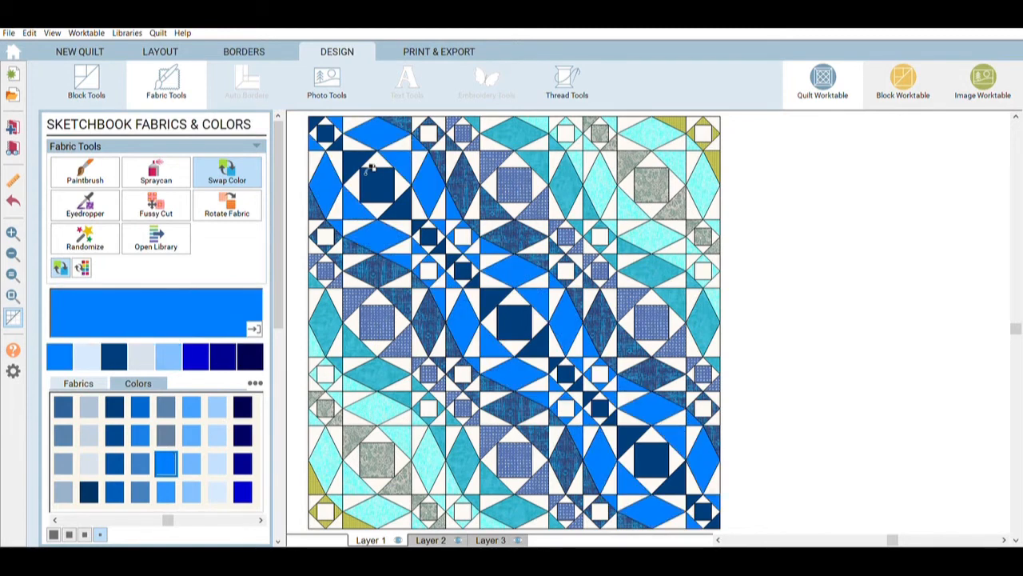
{"action": "left_click", "coordinate": [217, 493]}
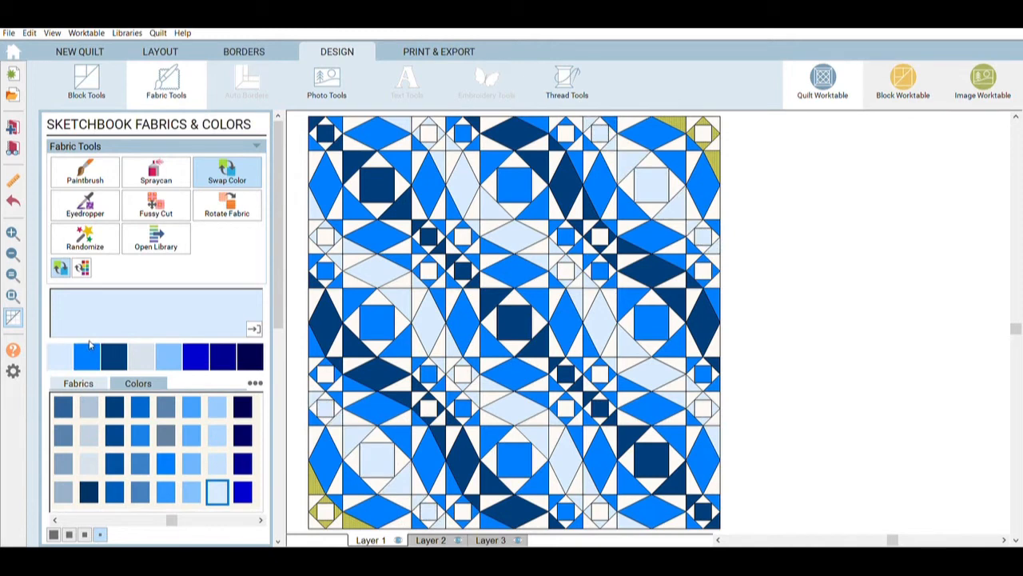
{"action": "left_click", "coordinate": [166, 464]}
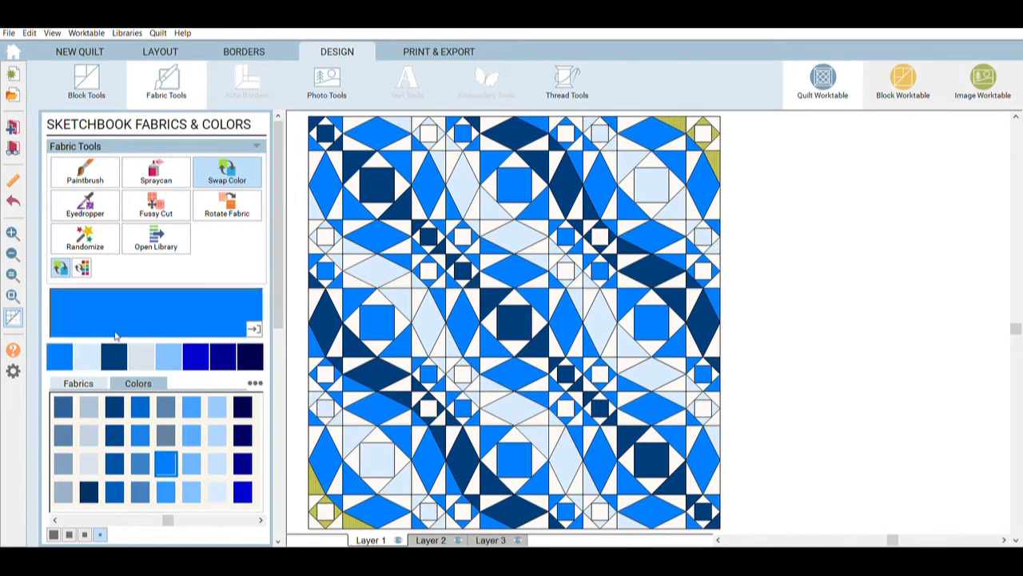
{"action": "left_click", "coordinate": [115, 406]}
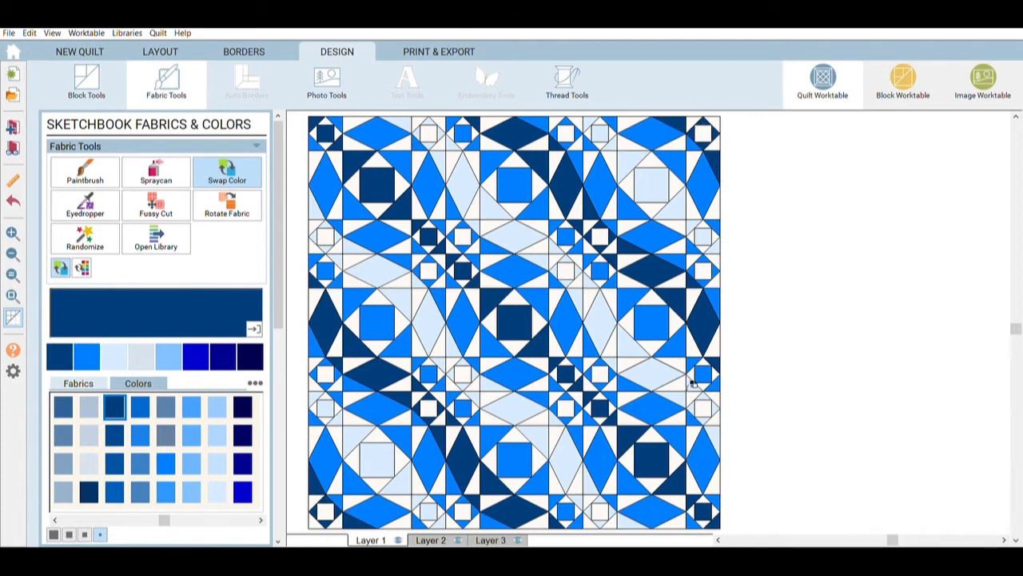
{"action": "mouse_move", "coordinate": [595, 344]}
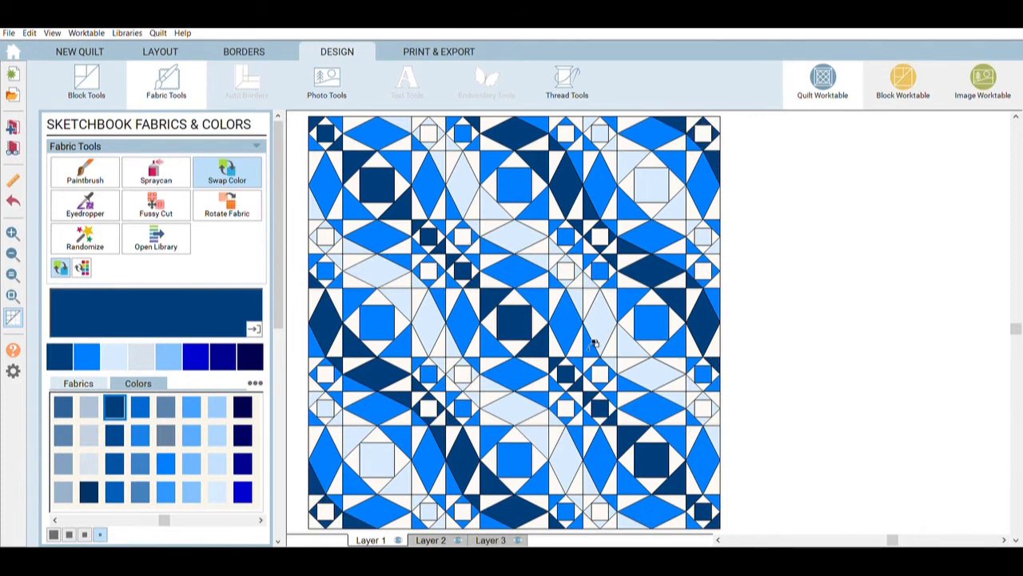
{"action": "mouse_move", "coordinate": [211, 509]}
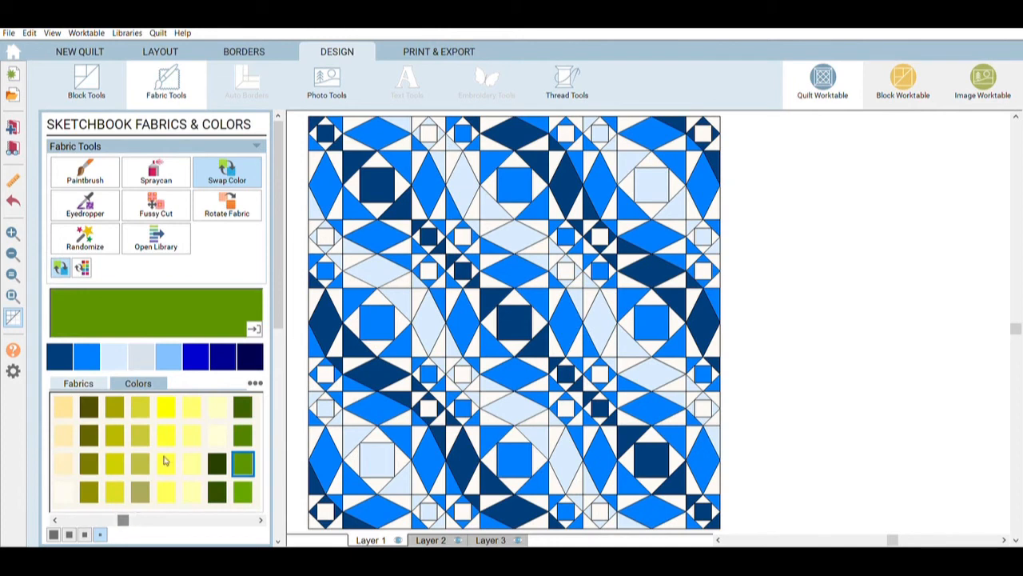
Replace the white patches throughout the quilt with pale yellow.
{"action": "left_click", "coordinate": [192, 434]}
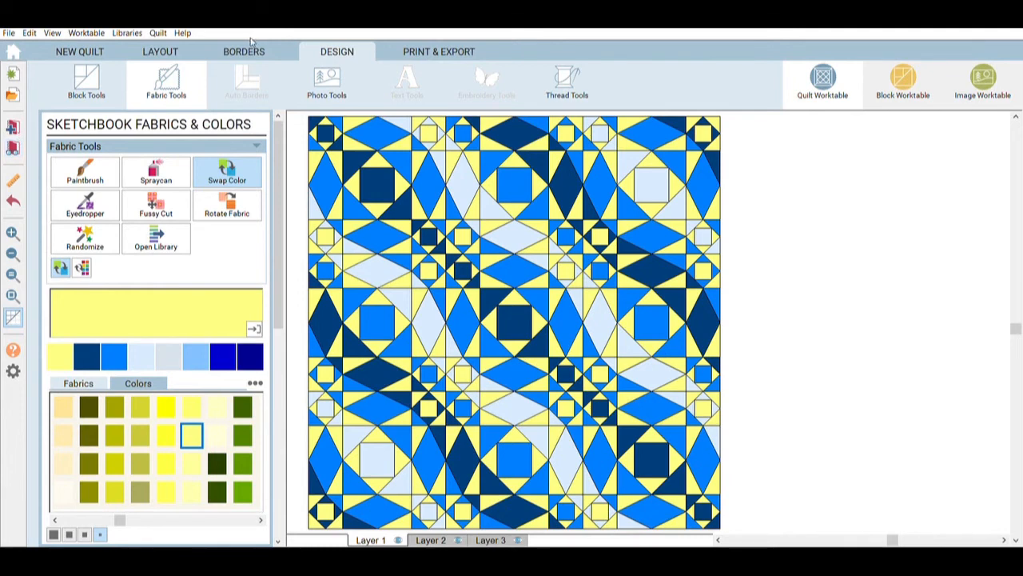
Add a 4-inch Blocks-style border with 12 blocks across, making the quilt 56 x 56.
{"action": "left_click", "coordinate": [243, 51]}
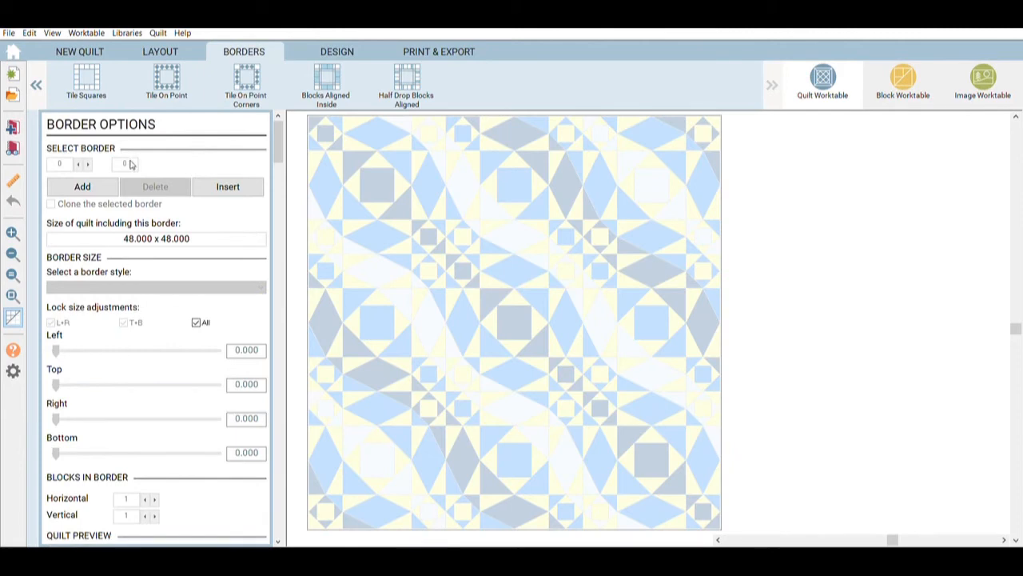
{"action": "left_click", "coordinate": [82, 185]}
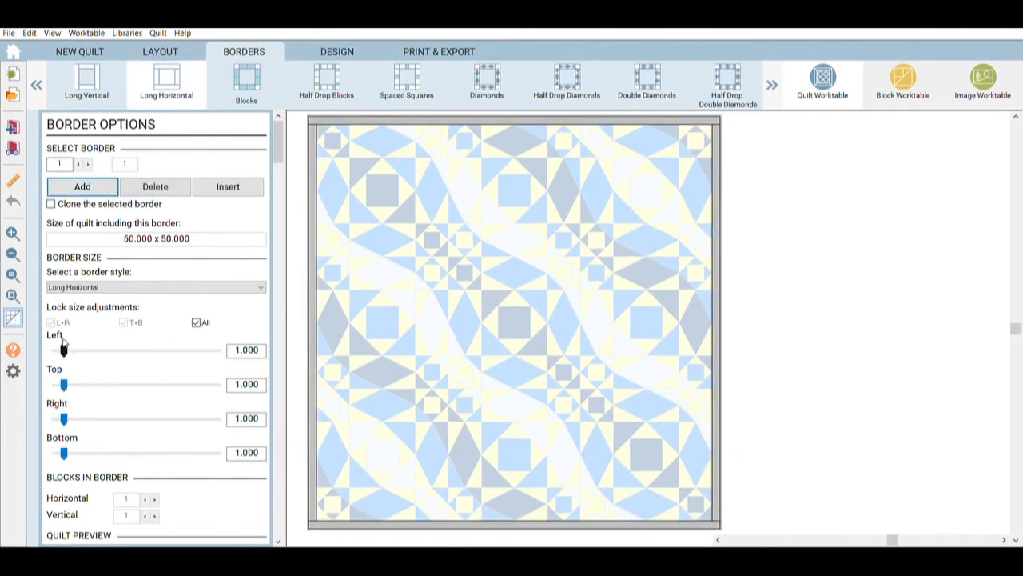
{"action": "left_click_drag", "start_coordinate": [64, 349], "coordinate": [67, 349]}
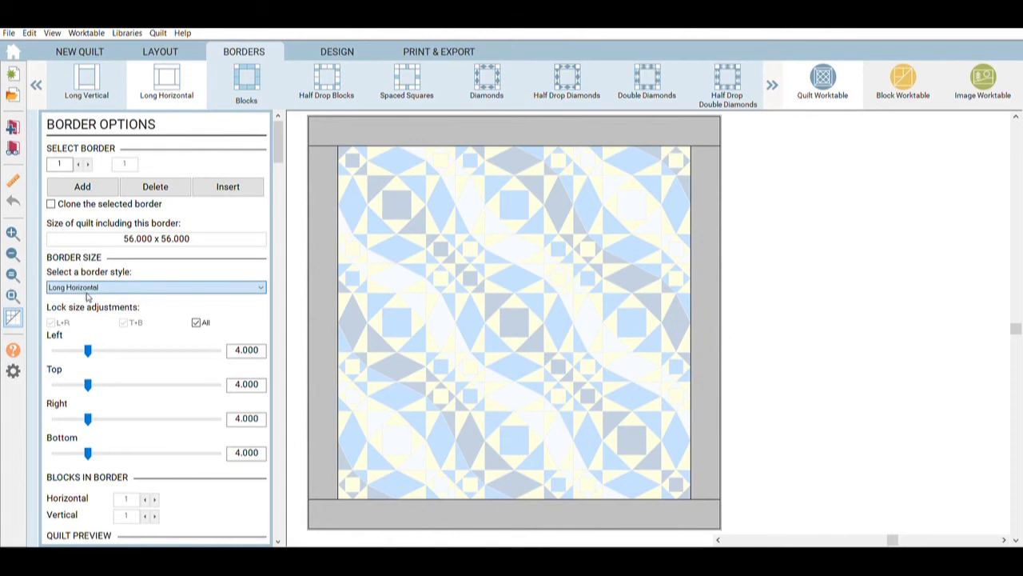
{"action": "left_click", "coordinate": [247, 83]}
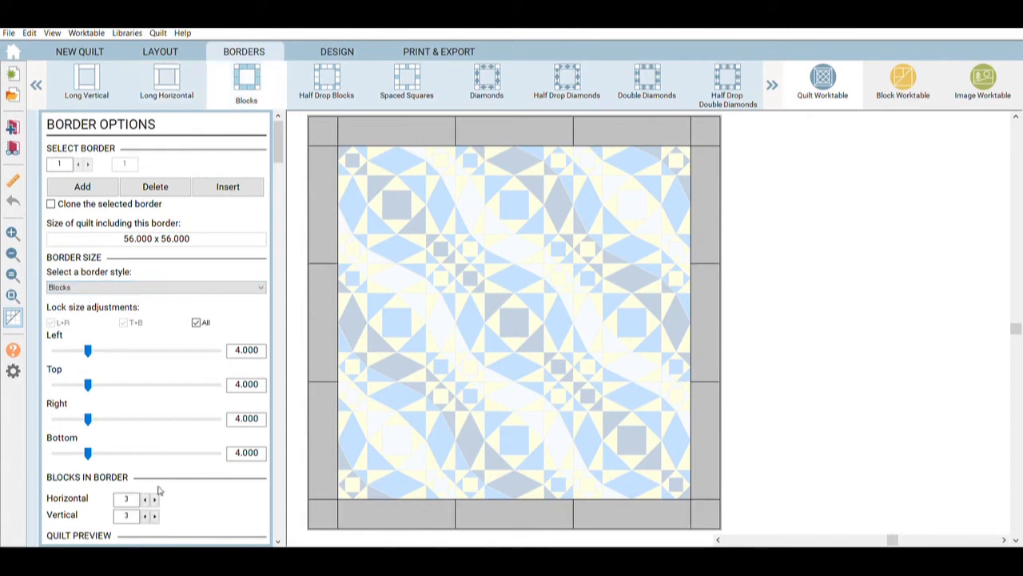
{"action": "left_click", "coordinate": [125, 499]}
{"action": "type", "text": "12"}
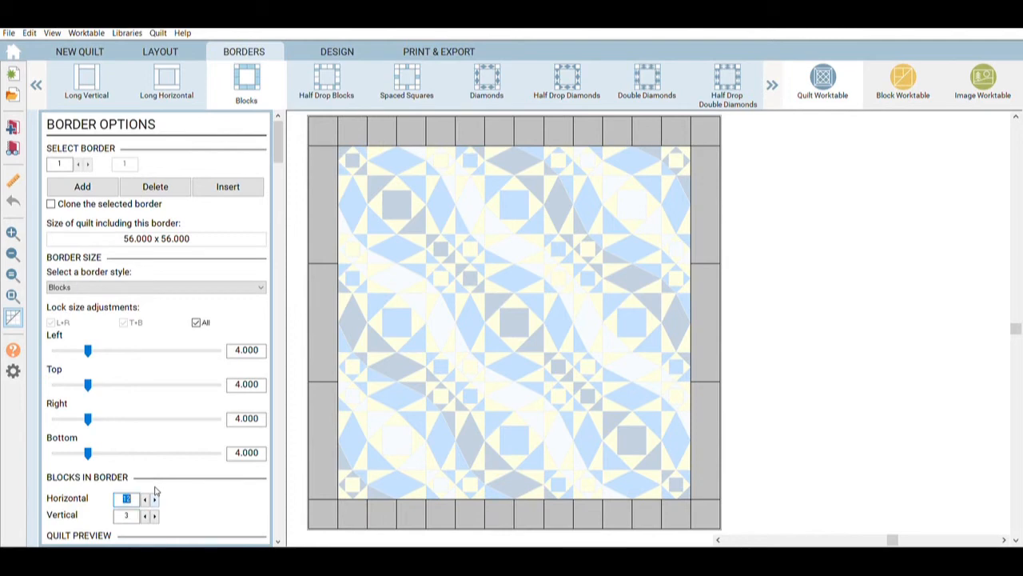
{"action": "mouse_move", "coordinate": [446, 212]}
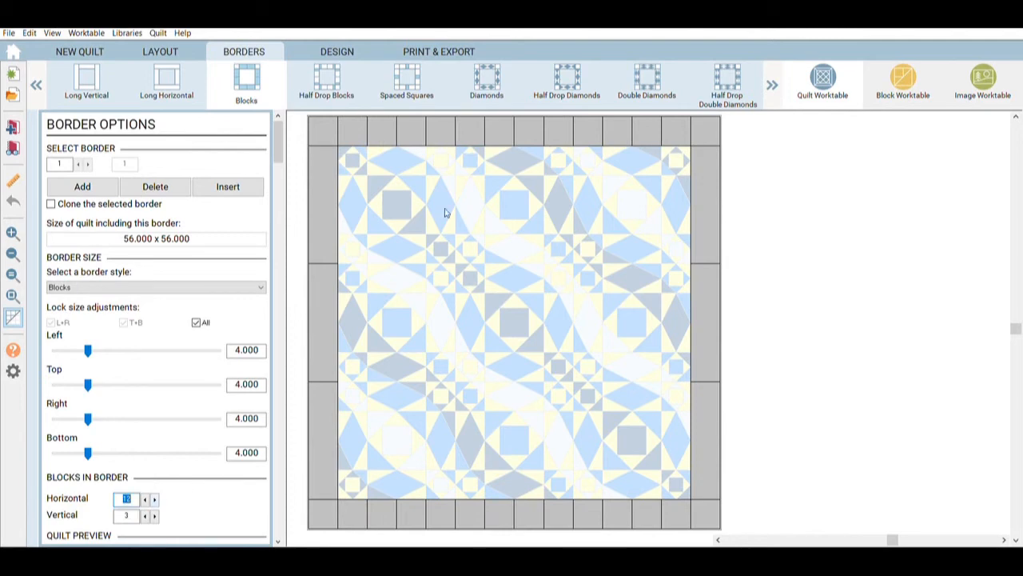
{"action": "mouse_move", "coordinate": [176, 345]}
{"action": "type", "text": "12"}
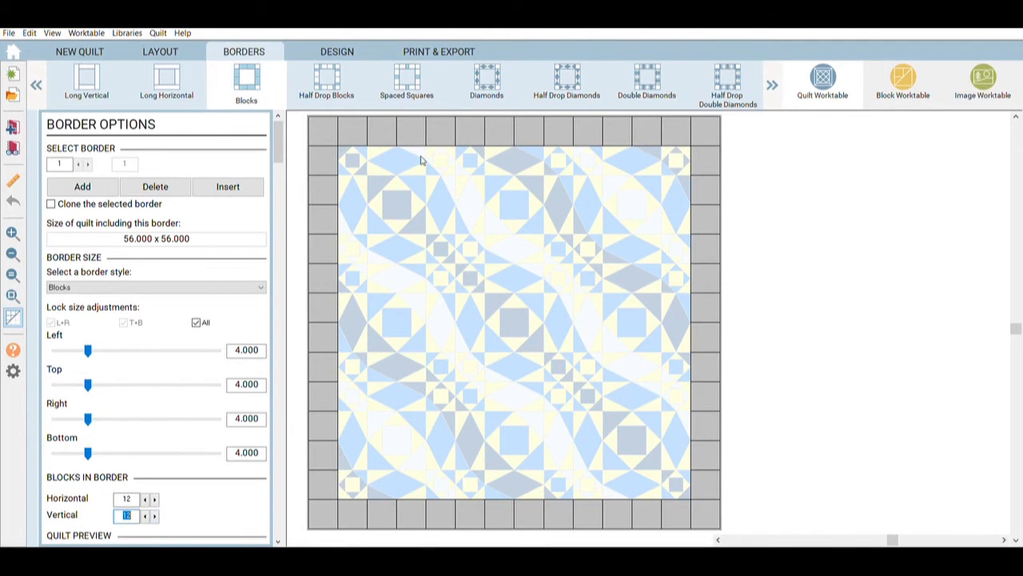
Return to Design and switch to Block Tools to set the diamond block into the border squares.
{"action": "left_click", "coordinate": [335, 51]}
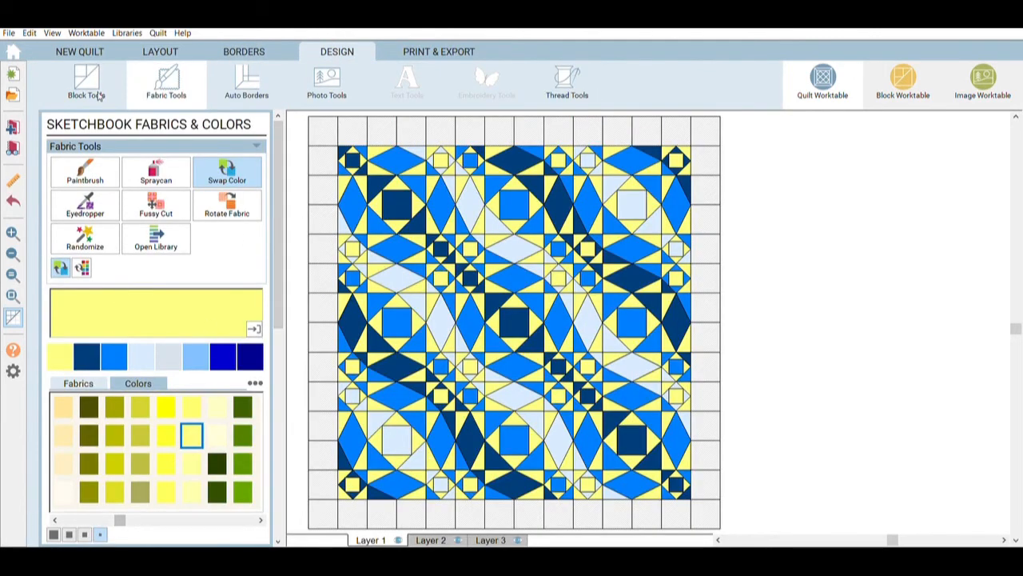
{"action": "left_click", "coordinate": [86, 83]}
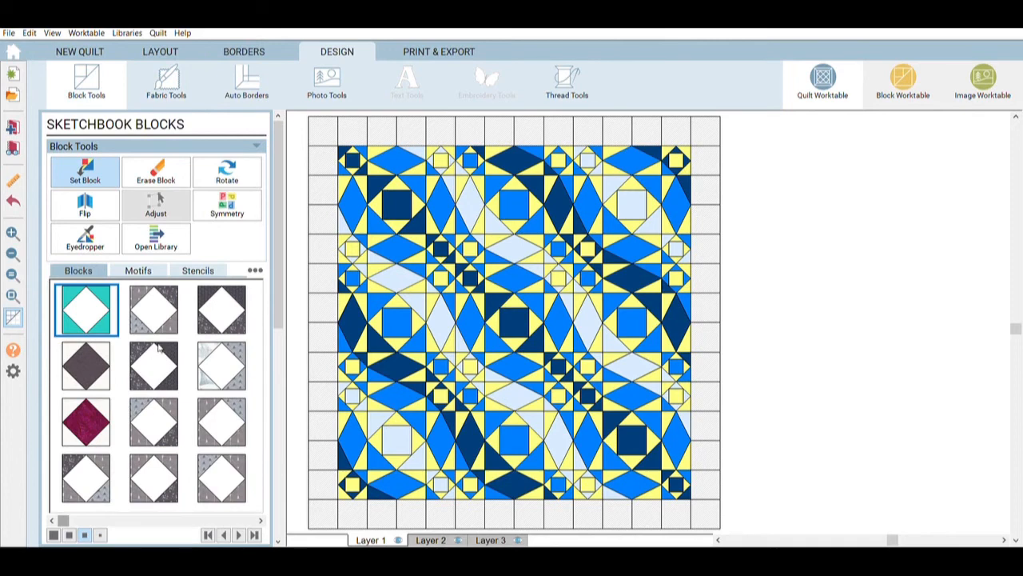
{"action": "mouse_move", "coordinate": [156, 349]}
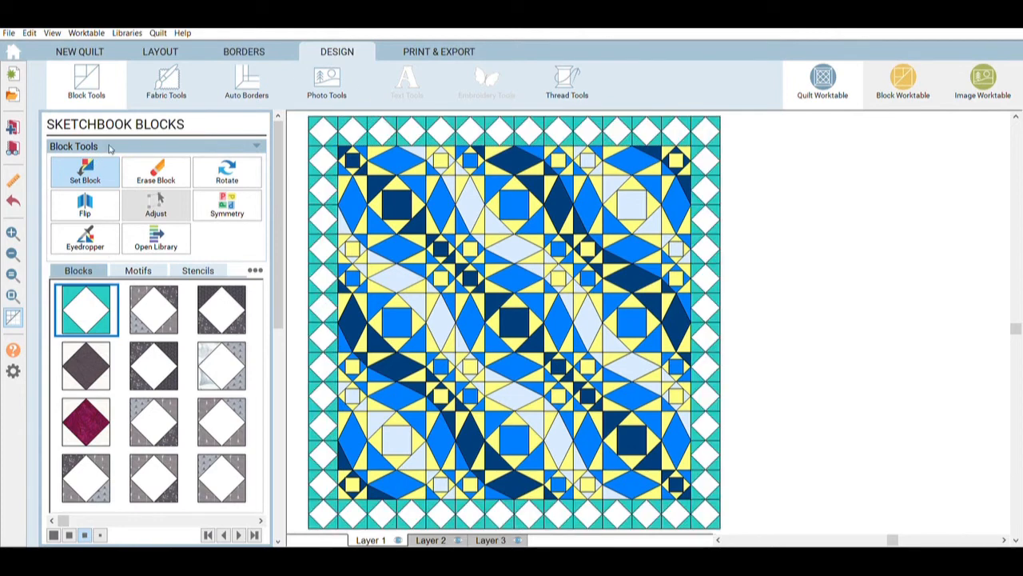
Swap the border block colours to pale yellow diamonds on dark blue.
{"action": "left_click", "coordinate": [166, 83]}
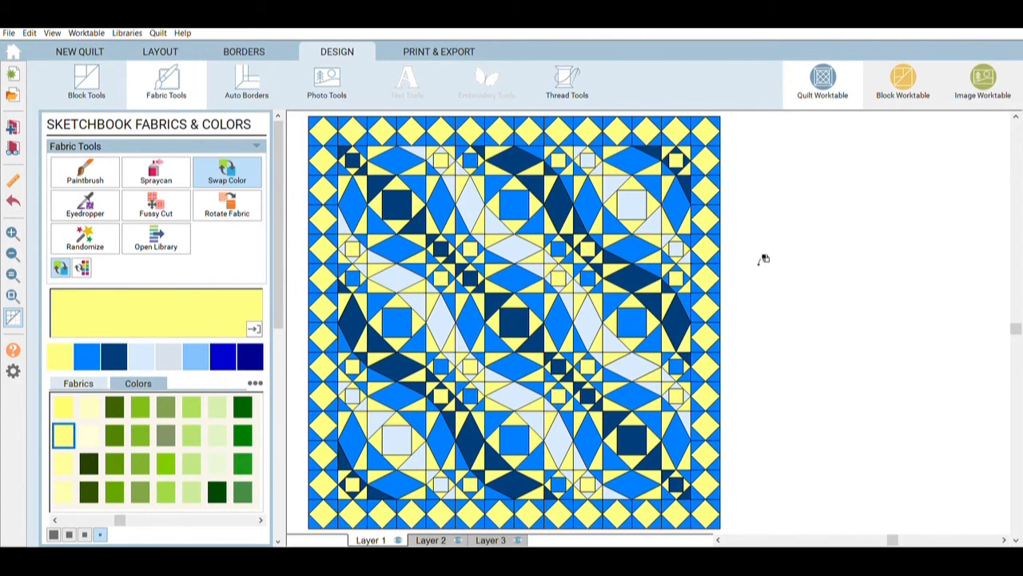
{"action": "mouse_move", "coordinate": [764, 249]}
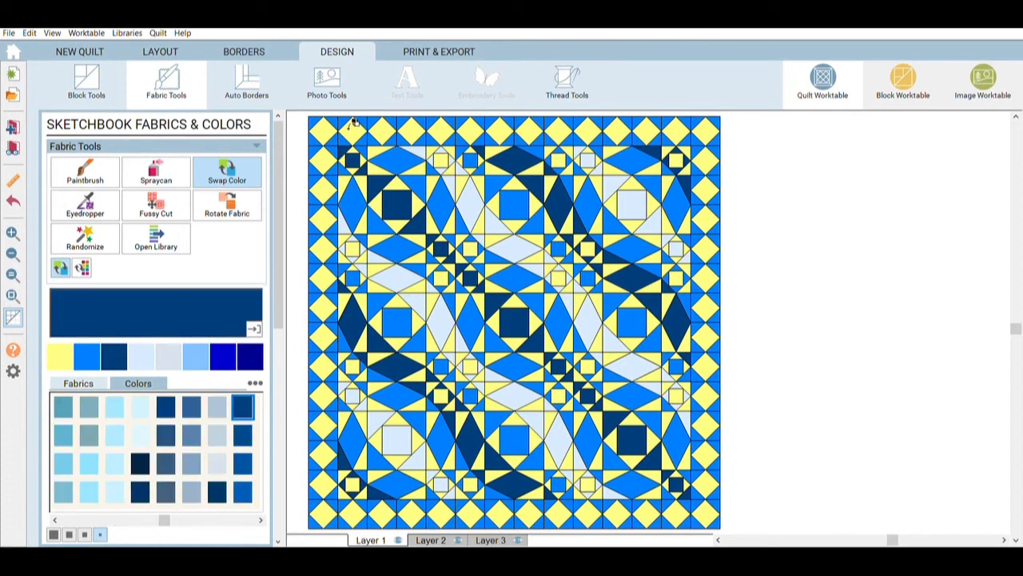
{"action": "left_click", "coordinate": [155, 172]}
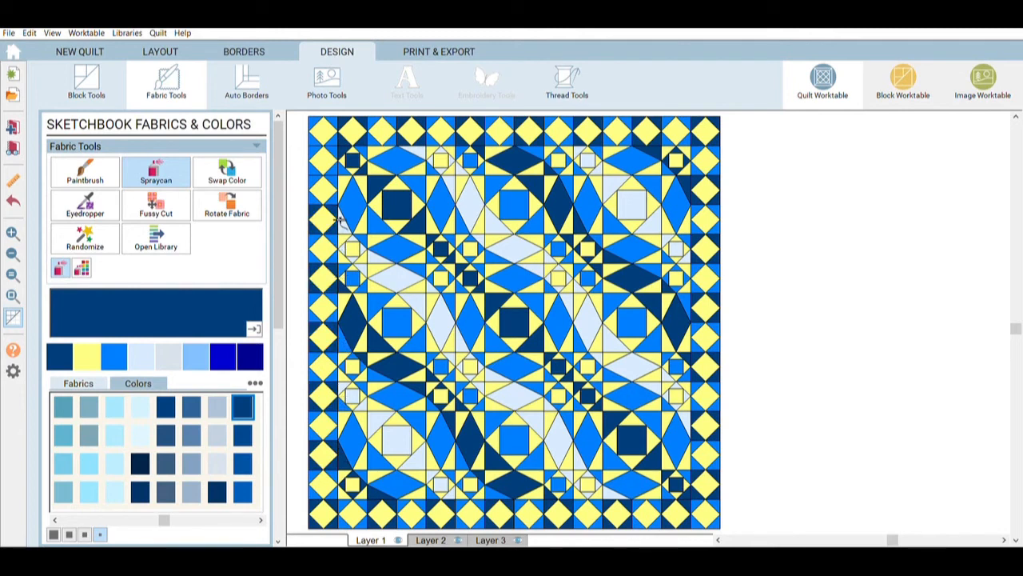
Swap every pale yellow patch, border diamonds included, for white using Swap Color.
{"action": "left_click", "coordinate": [323, 160]}
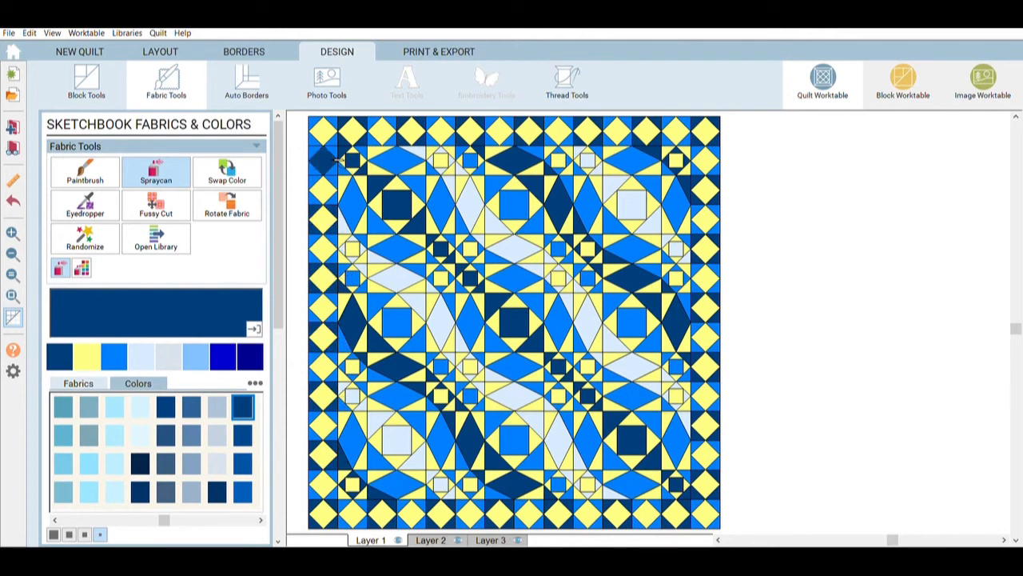
{"action": "left_click", "coordinate": [329, 160]}
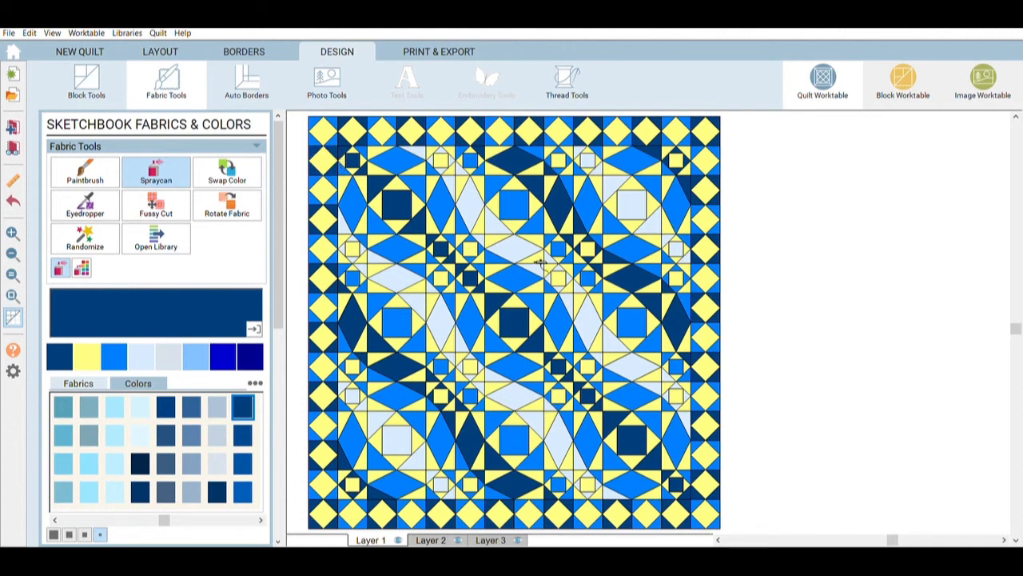
{"action": "mouse_move", "coordinate": [739, 428]}
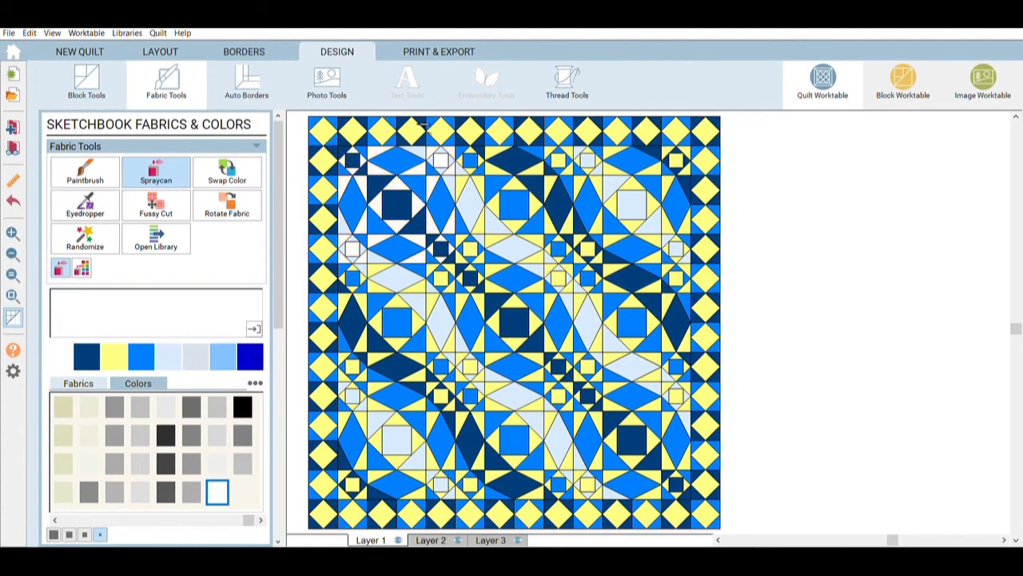
{"action": "left_click", "coordinate": [227, 172]}
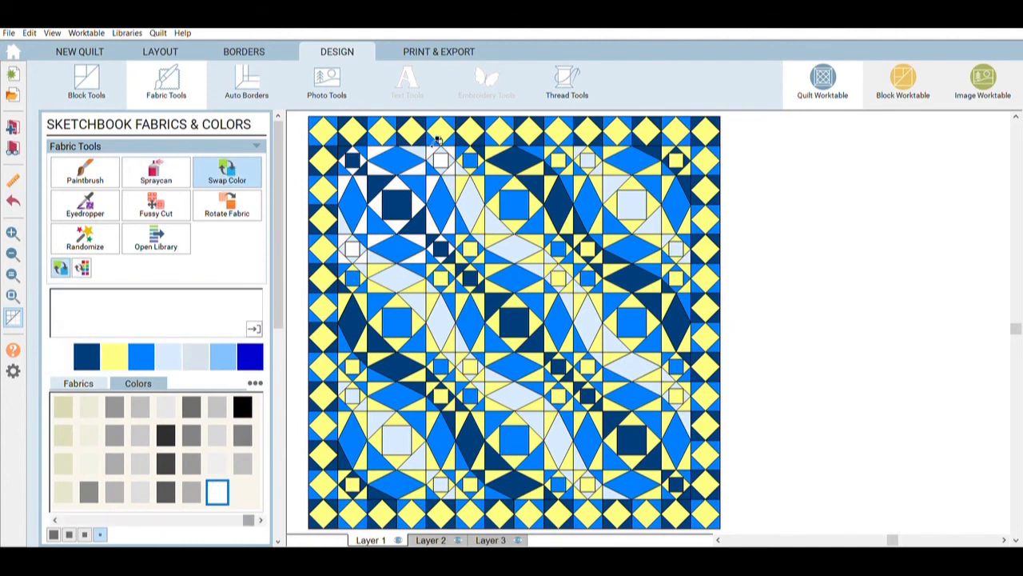
{"action": "left_click", "coordinate": [438, 141]}
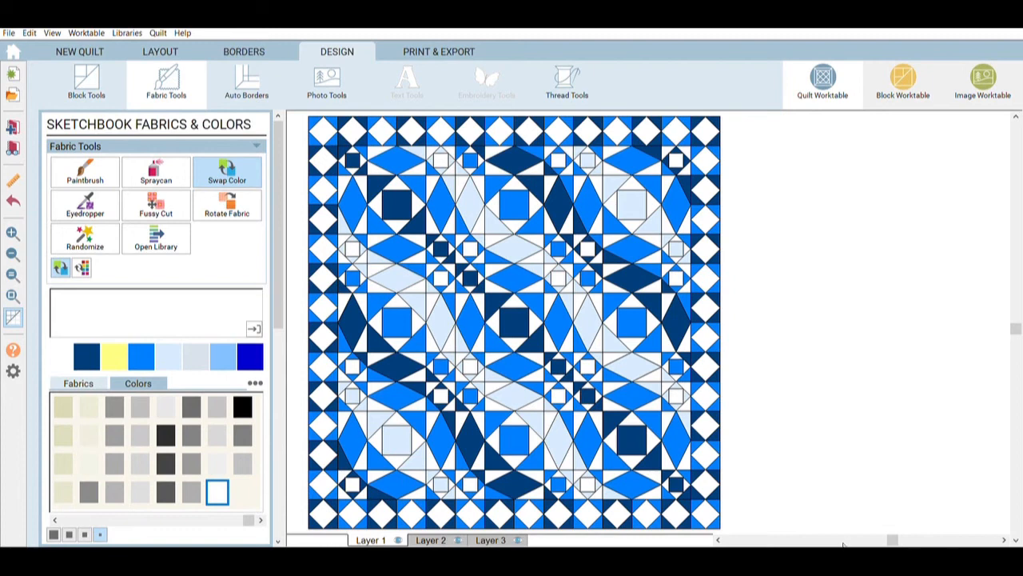
{"action": "mouse_move", "coordinate": [585, 304]}
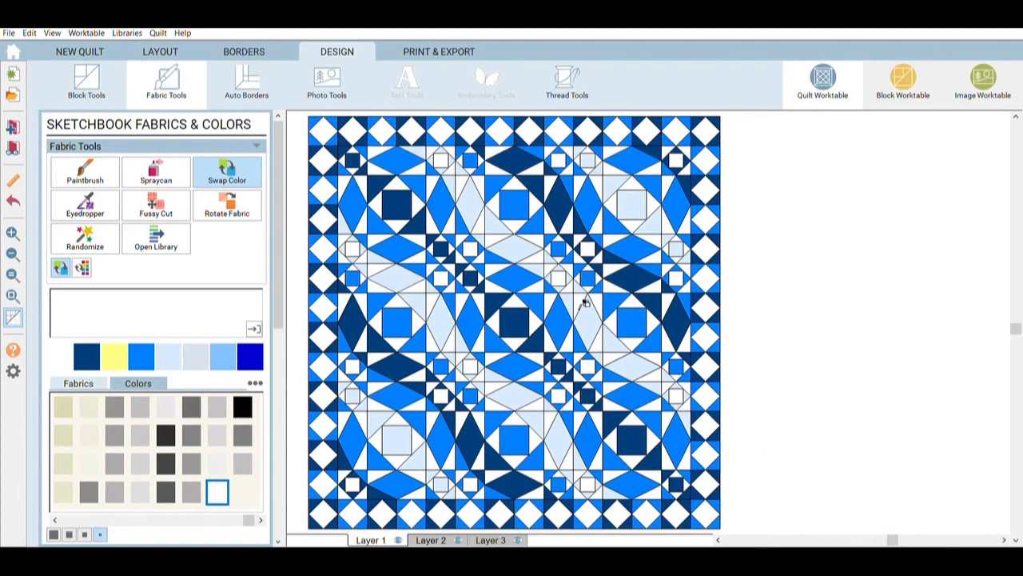
{"action": "mouse_move", "coordinate": [489, 128]}
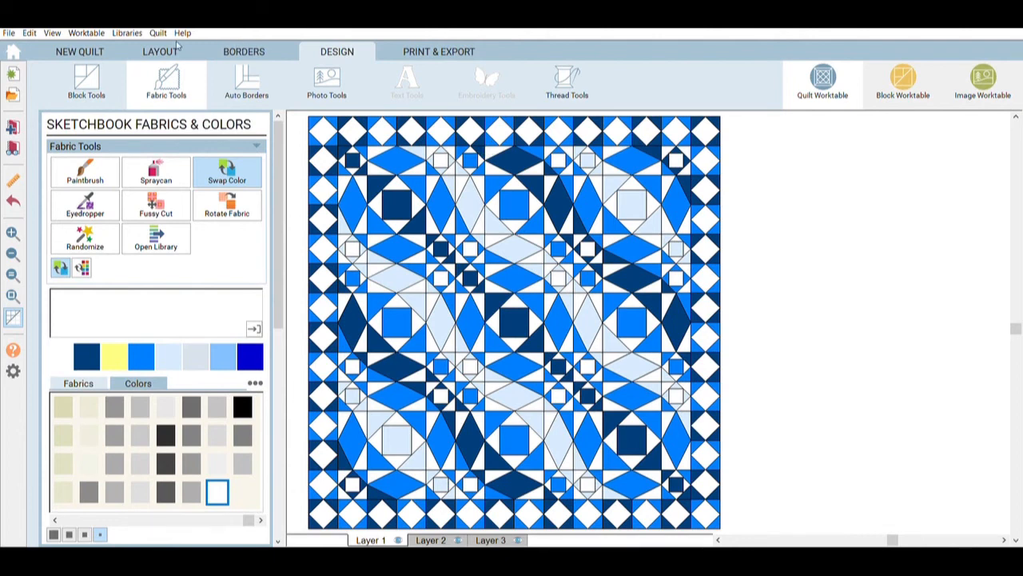
{"action": "mouse_move", "coordinate": [178, 45]}
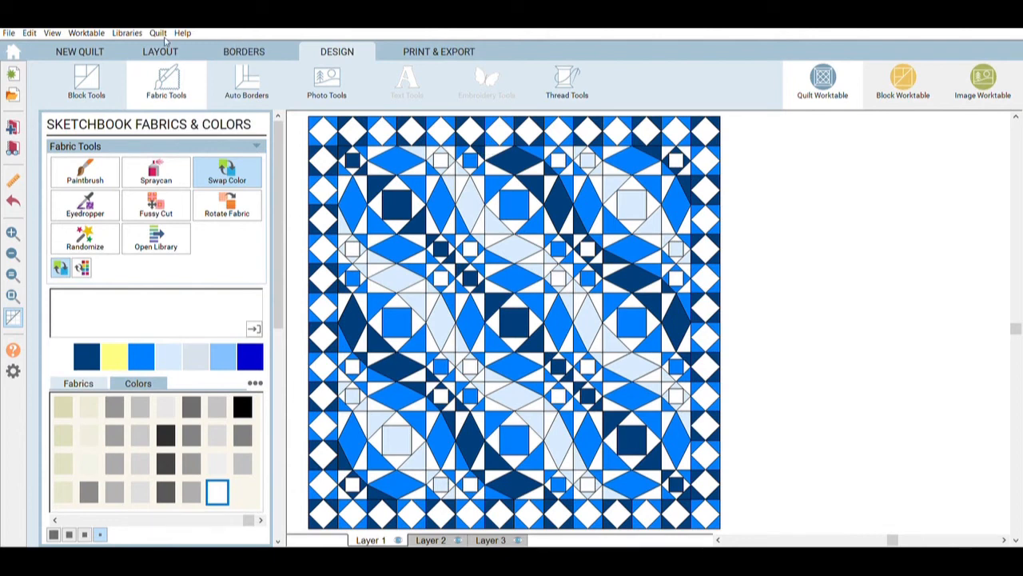
From the Layout tab move to Borders, choose the Blocks style and select the Horizontal blocks field.
{"action": "left_click", "coordinate": [160, 51]}
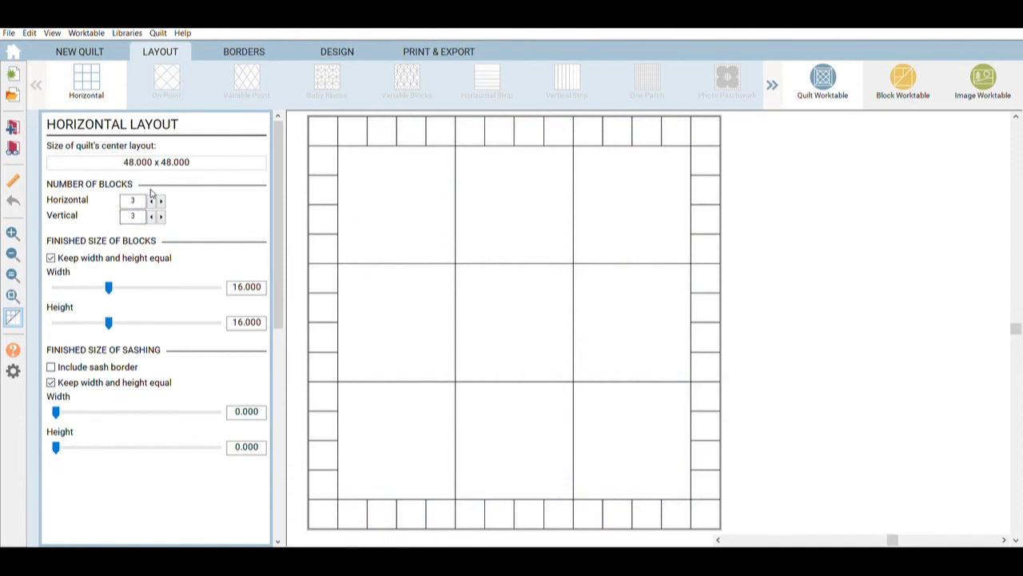
{"action": "mouse_move", "coordinate": [153, 183]}
{"action": "type", "text": "2"}
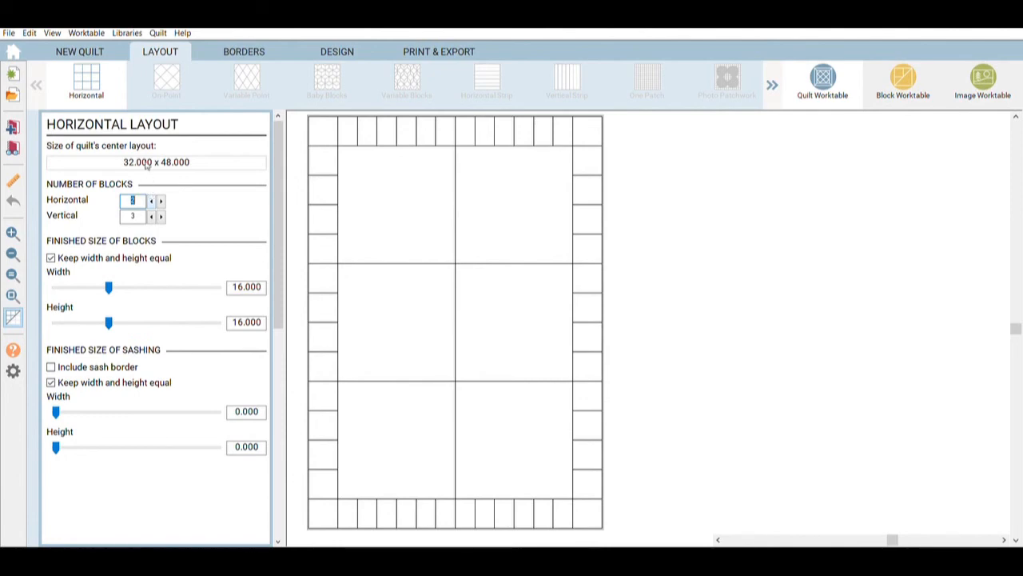
{"action": "mouse_move", "coordinate": [406, 221]}
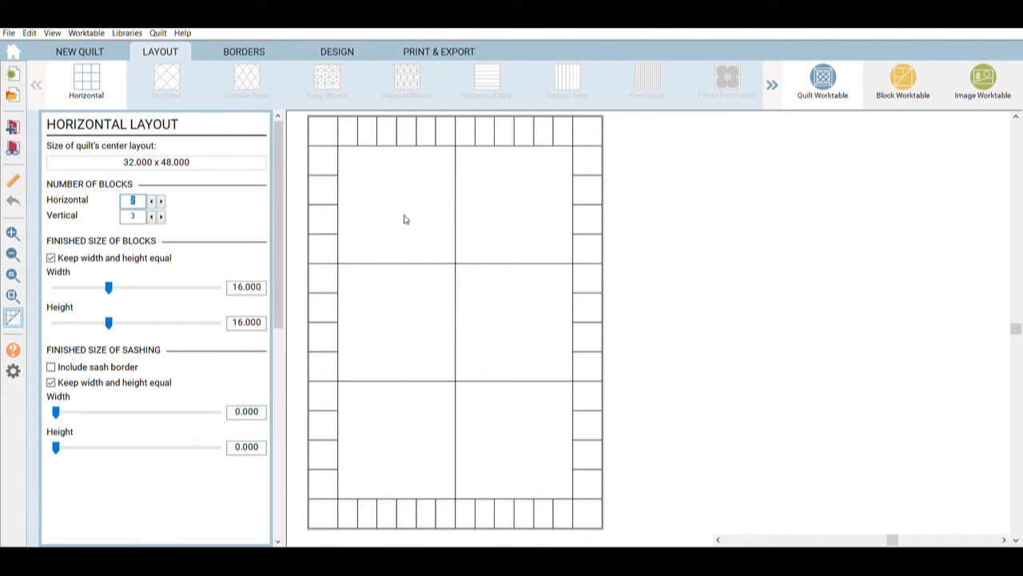
{"action": "mouse_move", "coordinate": [218, 179]}
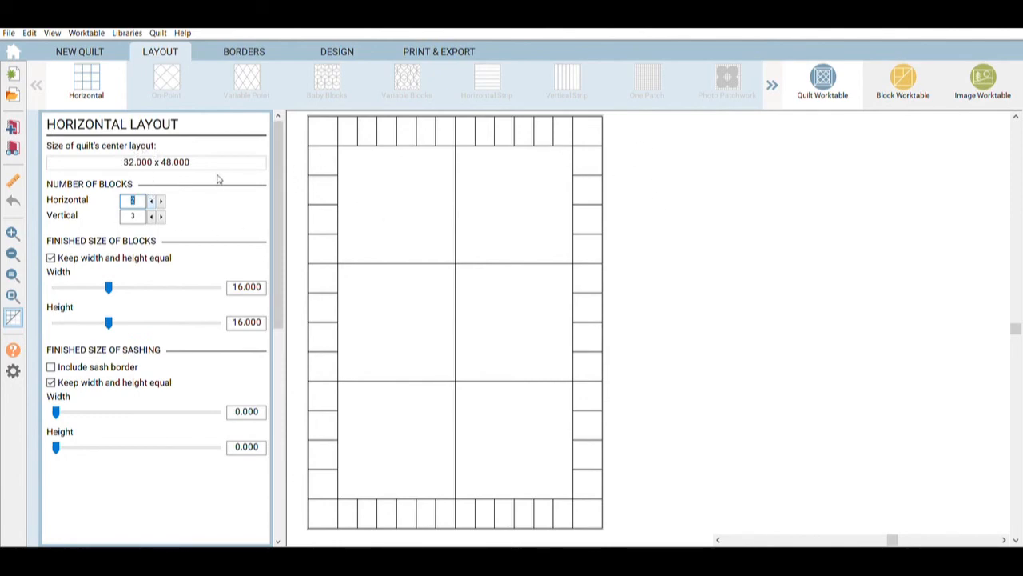
{"action": "left_click", "coordinate": [243, 51]}
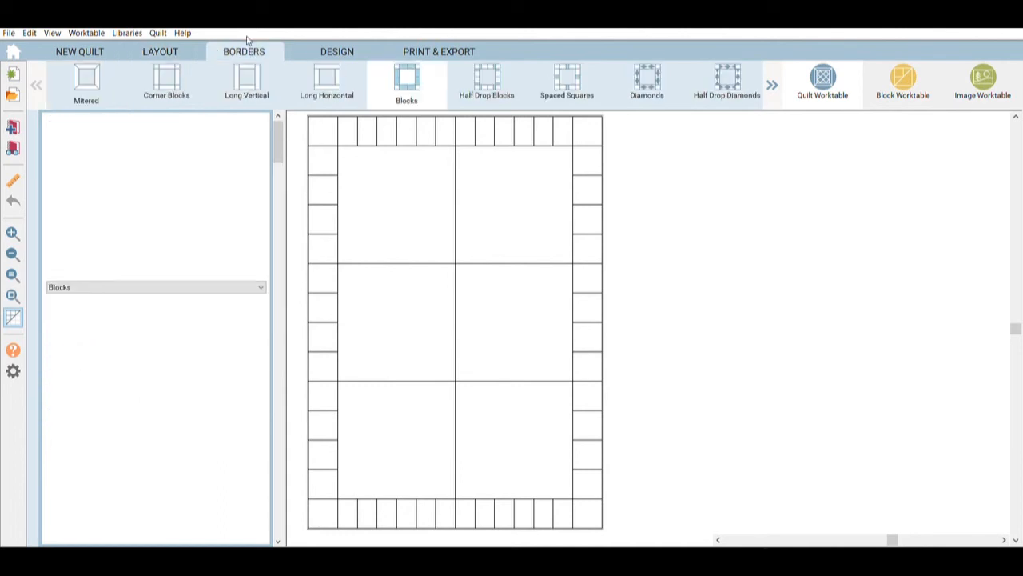
{"action": "left_click", "coordinate": [406, 77]}
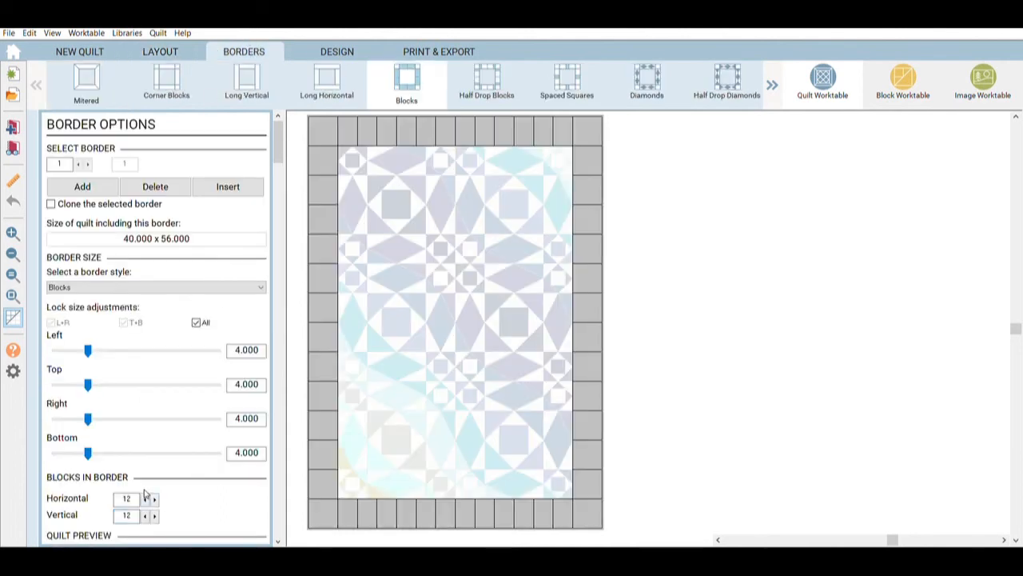
{"action": "left_click", "coordinate": [124, 497]}
{"action": "type", "text": "8"}
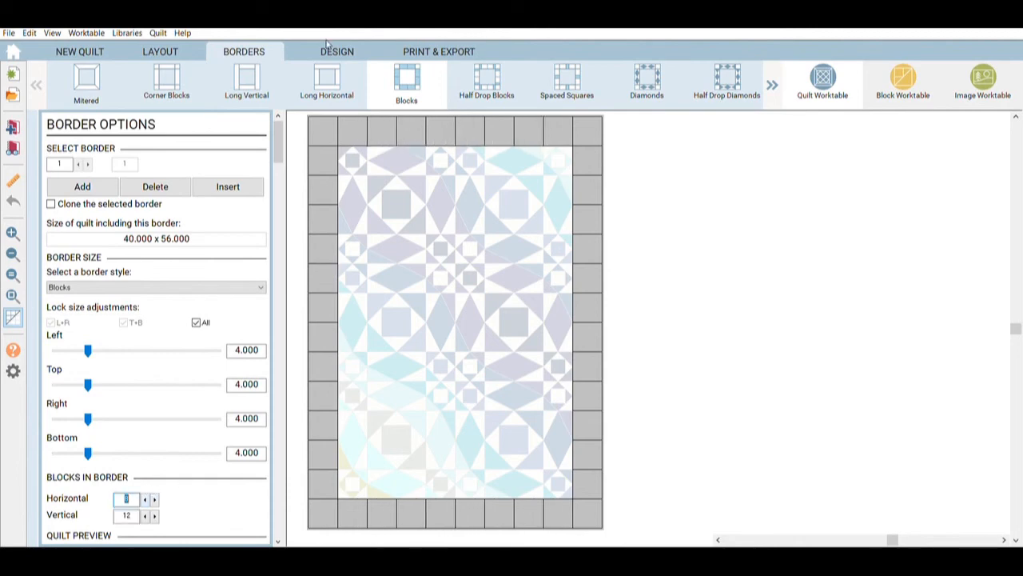
On the Design tab, swap the purple patches for a blue already used in the quilt.
{"action": "left_click", "coordinate": [336, 52]}
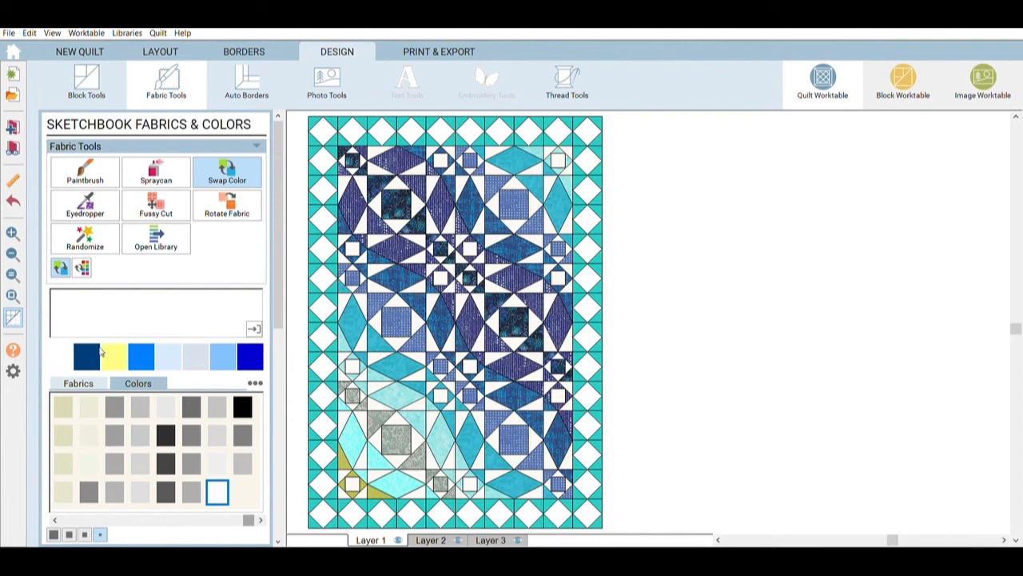
{"action": "mouse_move", "coordinate": [118, 294]}
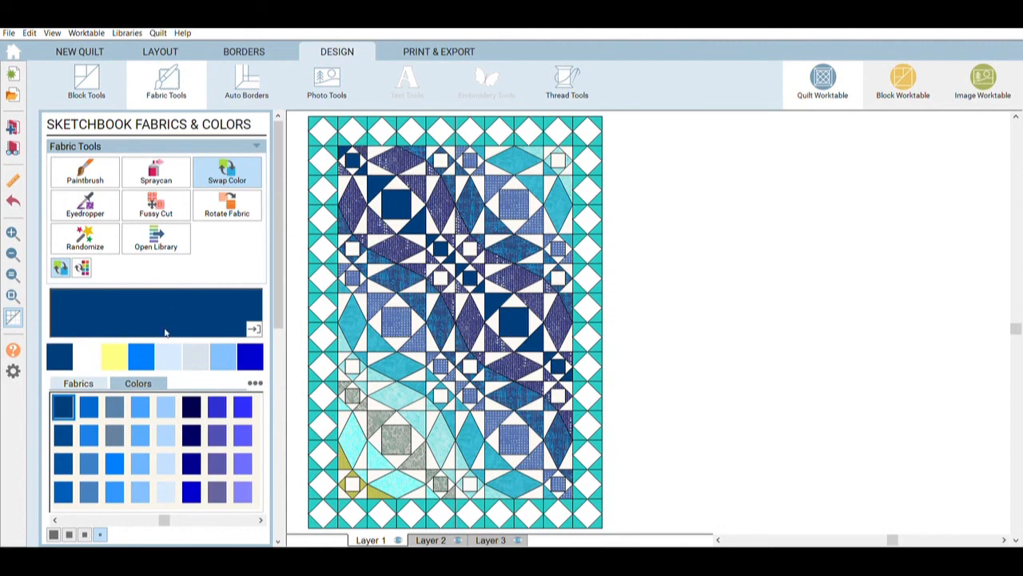
{"action": "left_click", "coordinate": [115, 463]}
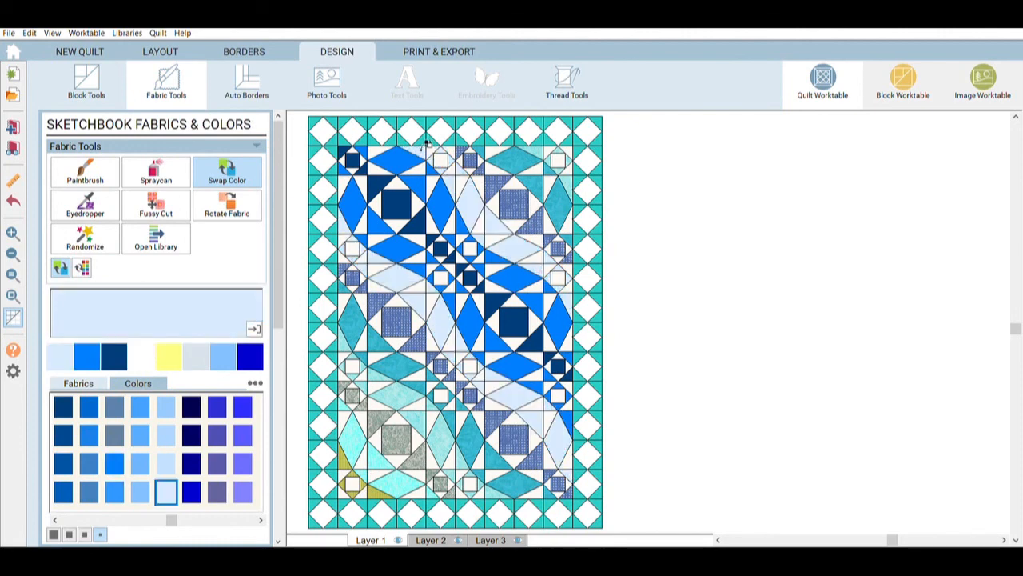
{"action": "left_click", "coordinate": [114, 464]}
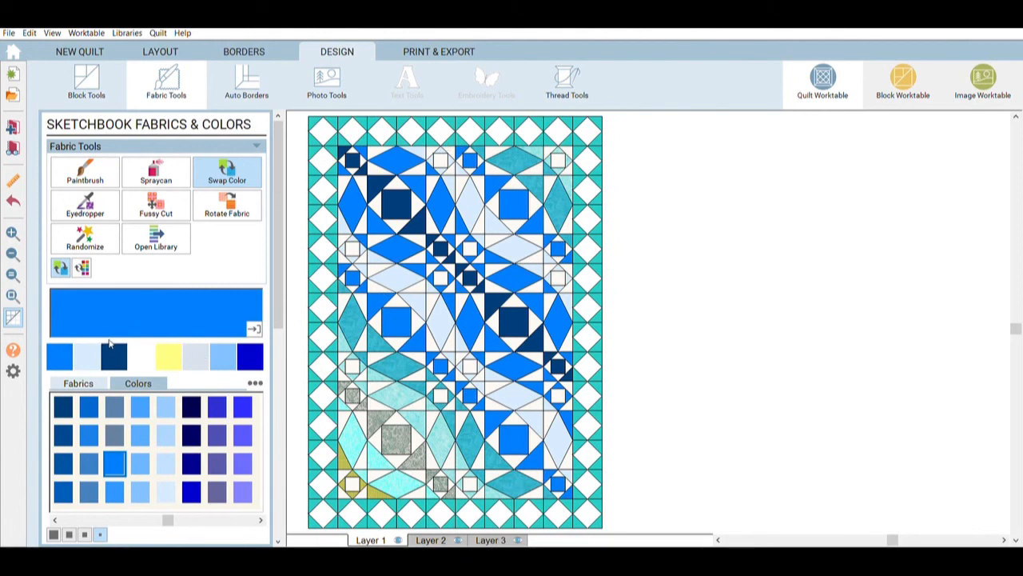
{"action": "left_click", "coordinate": [62, 408]}
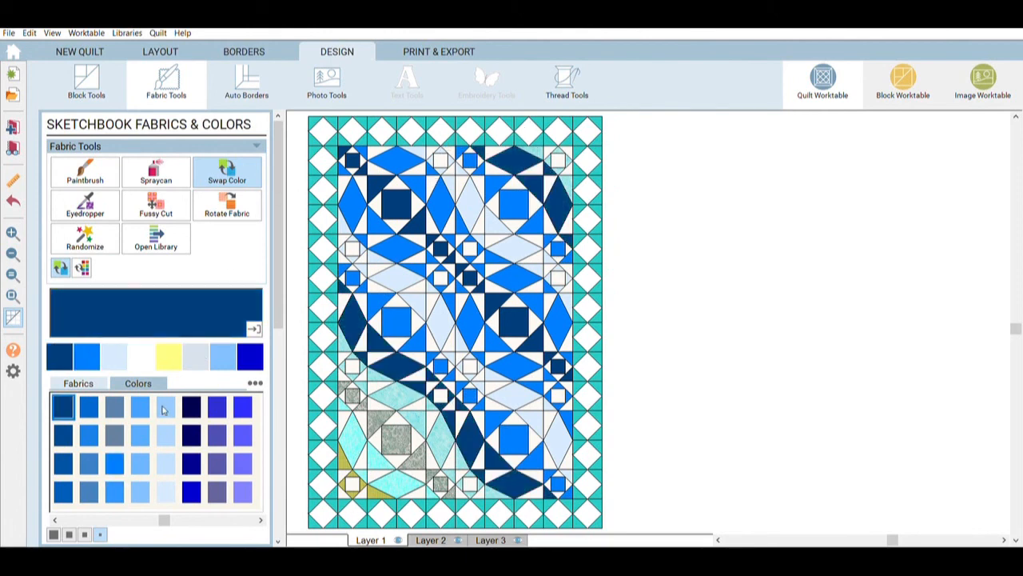
Swap further quilt colours for new blue shades throughout the quilt.
{"action": "left_click", "coordinate": [113, 464]}
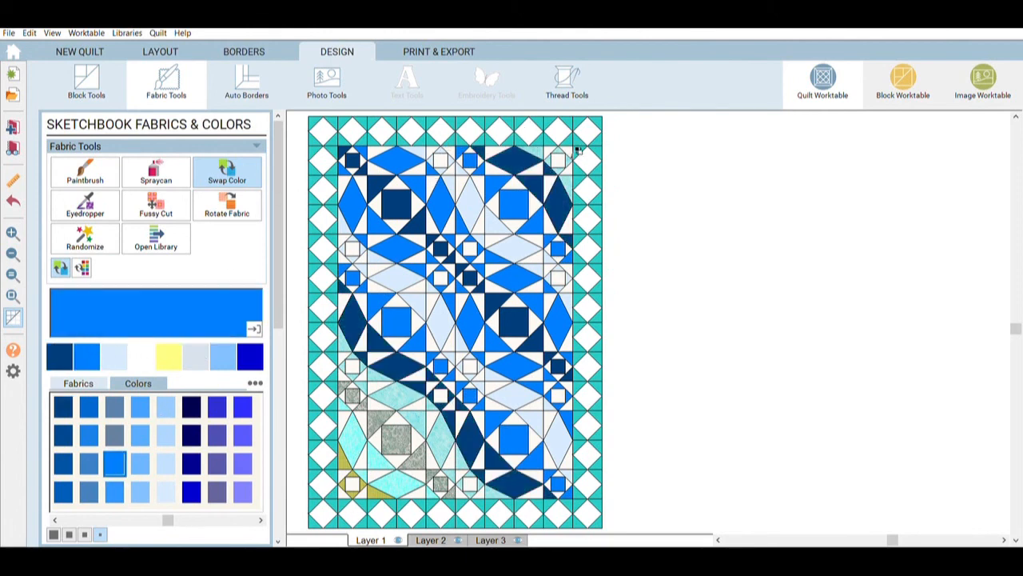
{"action": "left_click", "coordinate": [166, 493]}
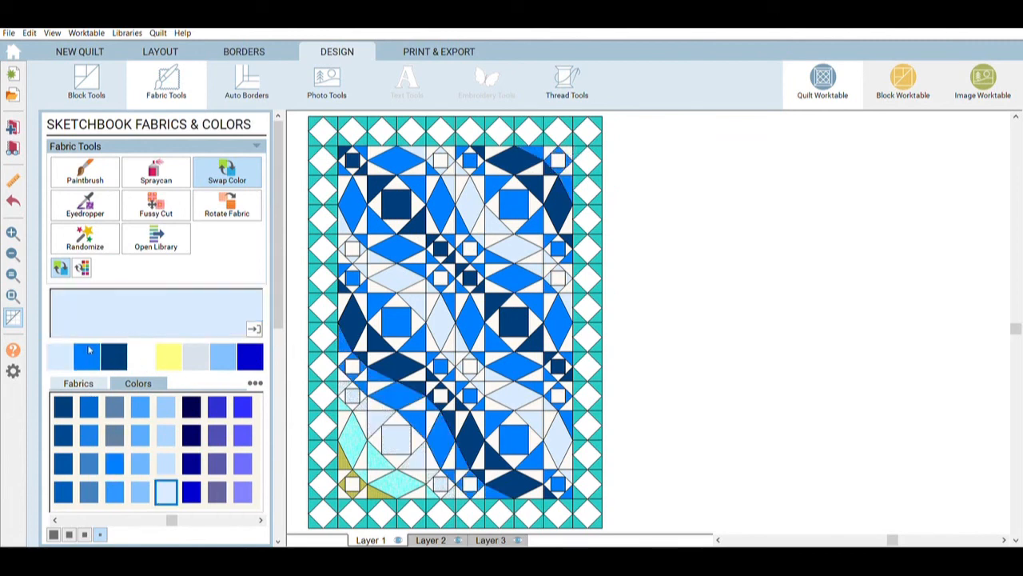
{"action": "left_click", "coordinate": [112, 463]}
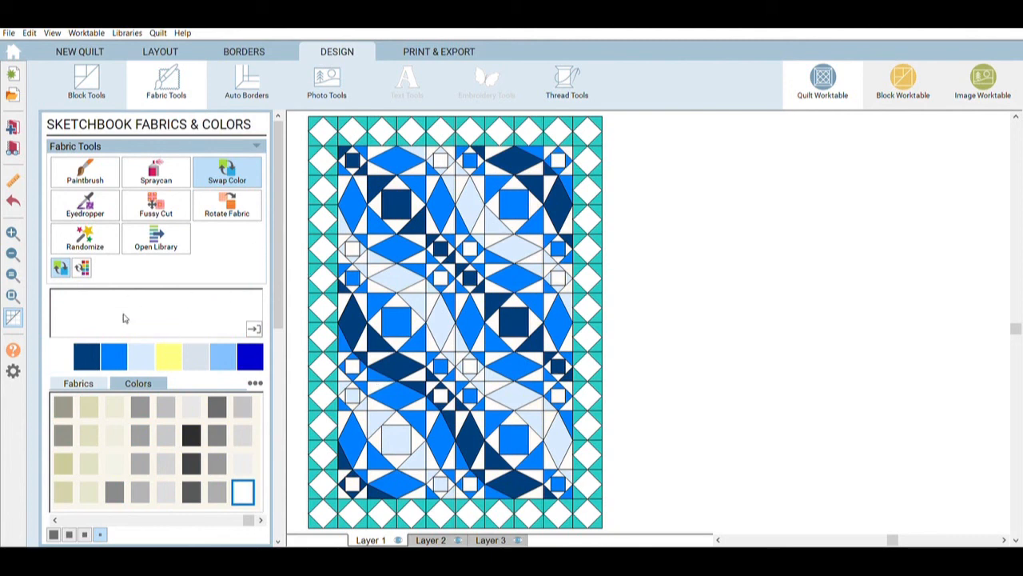
{"action": "mouse_move", "coordinate": [344, 160]}
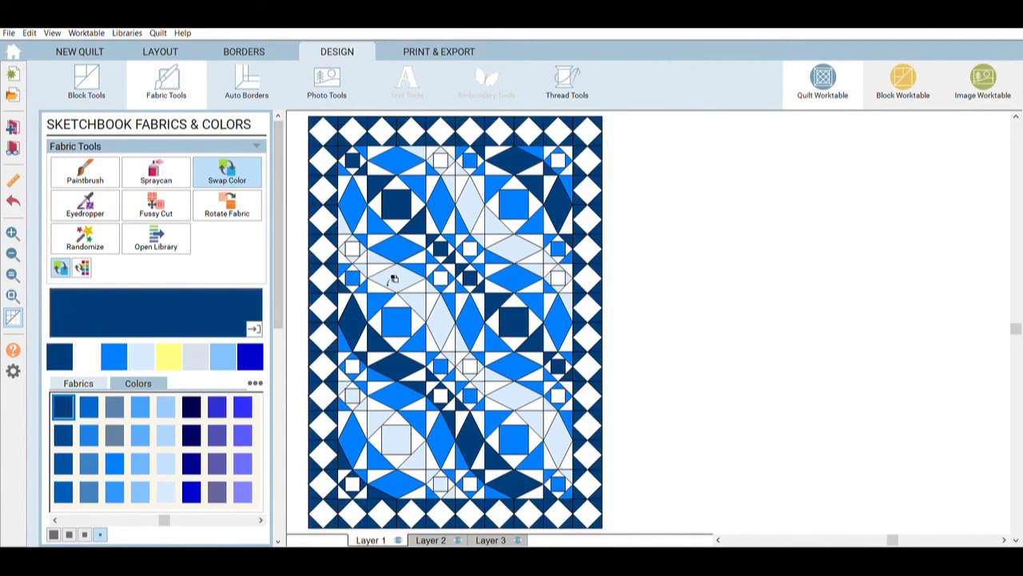
{"action": "mouse_move", "coordinate": [652, 289]}
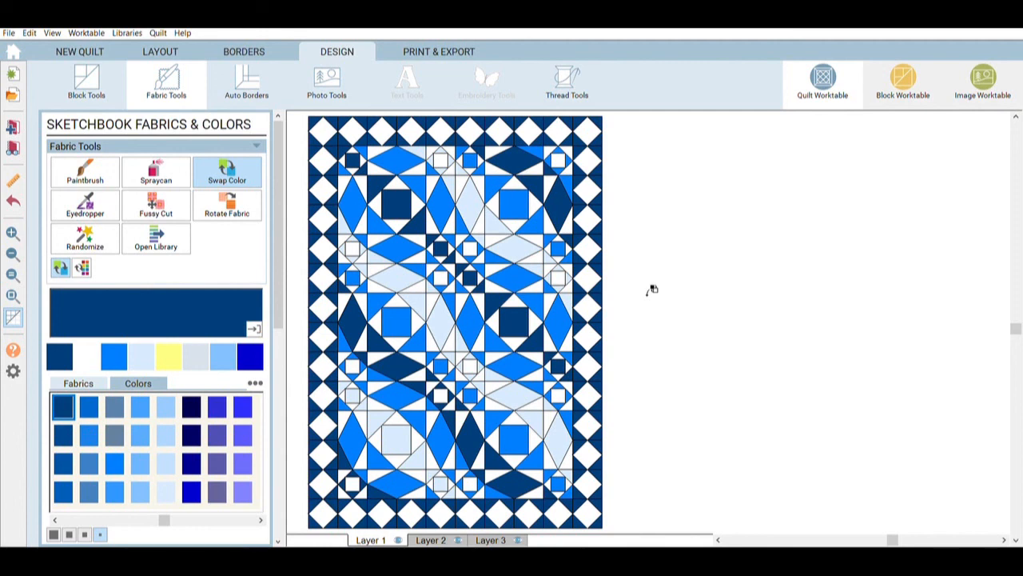
{"action": "mouse_move", "coordinate": [879, 524]}
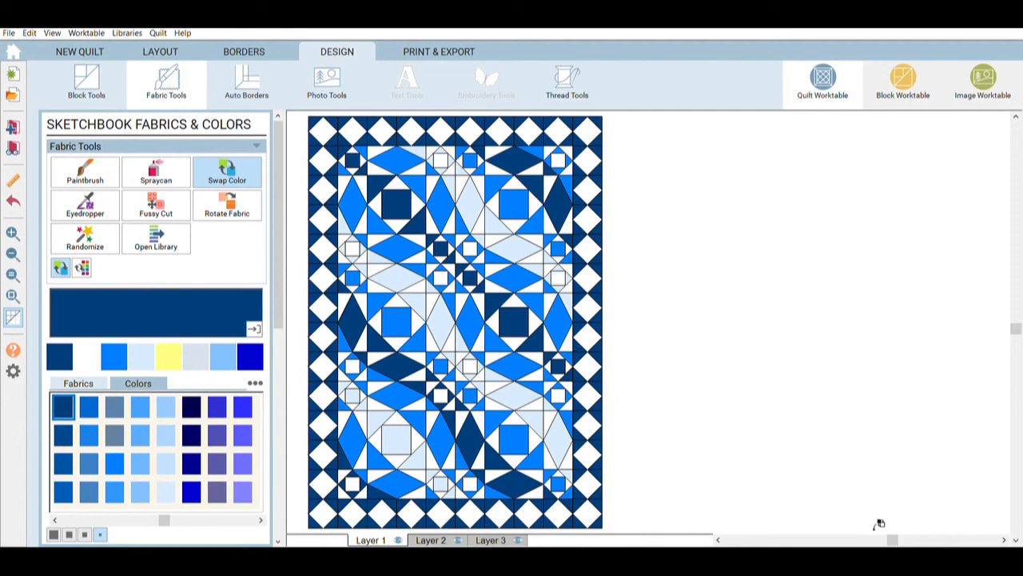
{"action": "mouse_move", "coordinate": [834, 380]}
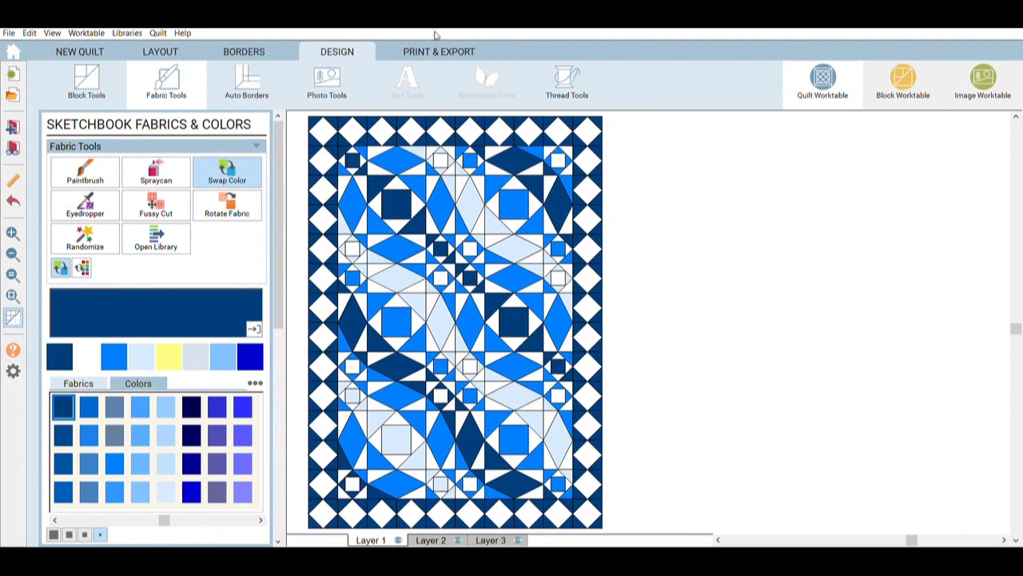
{"action": "mouse_move", "coordinate": [590, 279]}
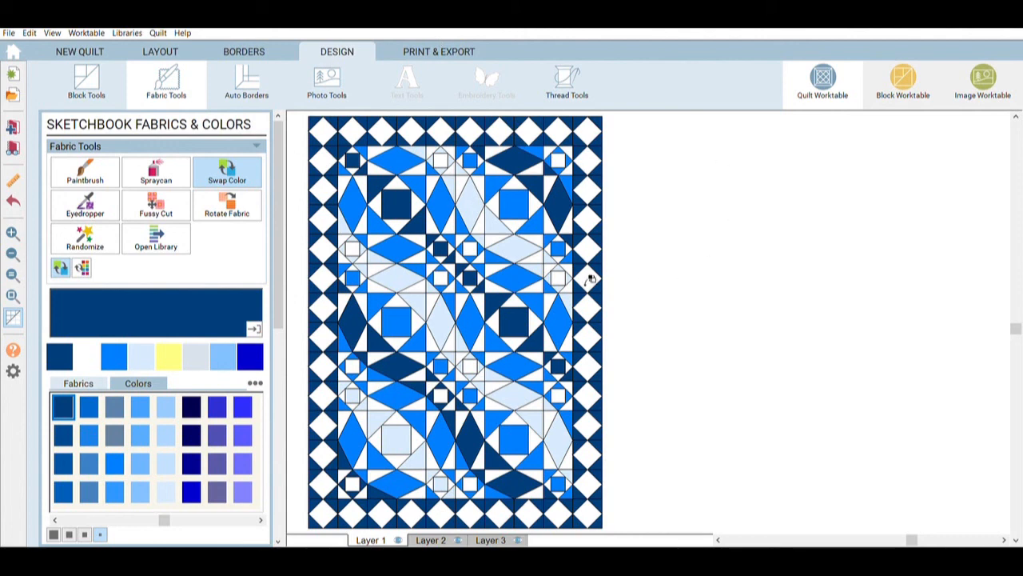
{"action": "mouse_move", "coordinate": [630, 291]}
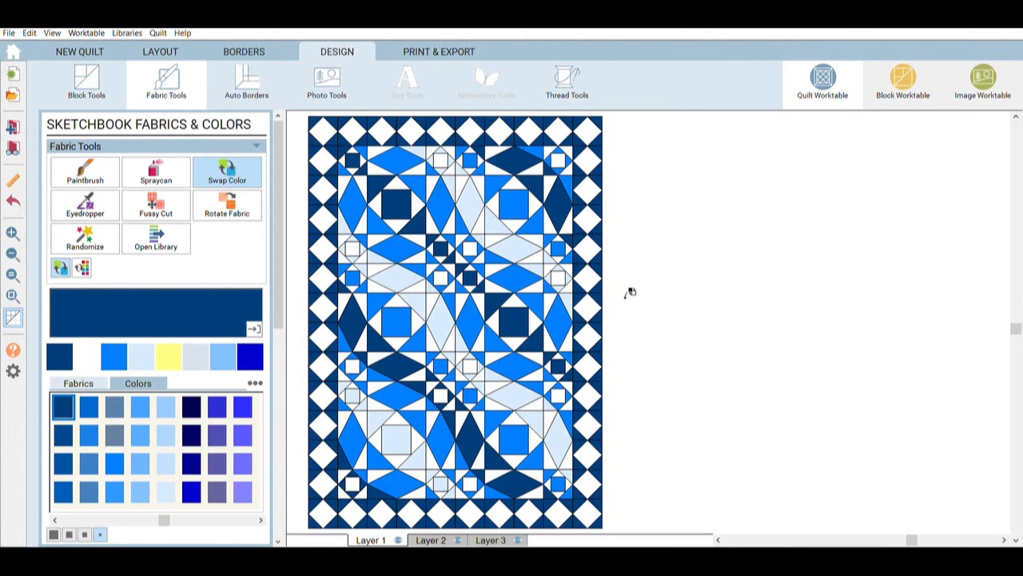
{"action": "mouse_move", "coordinate": [572, 382]}
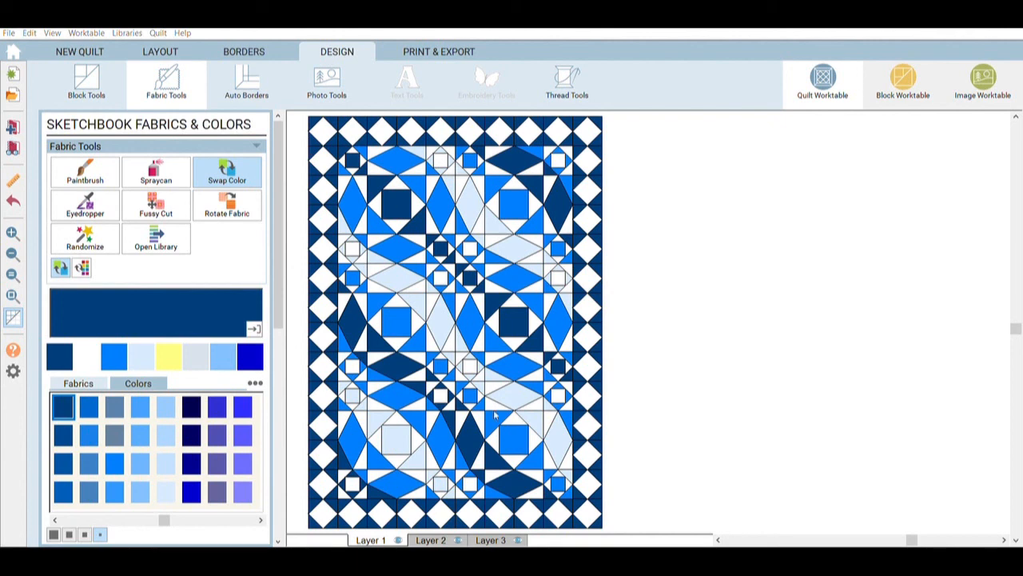
{"action": "mouse_move", "coordinate": [704, 422]}
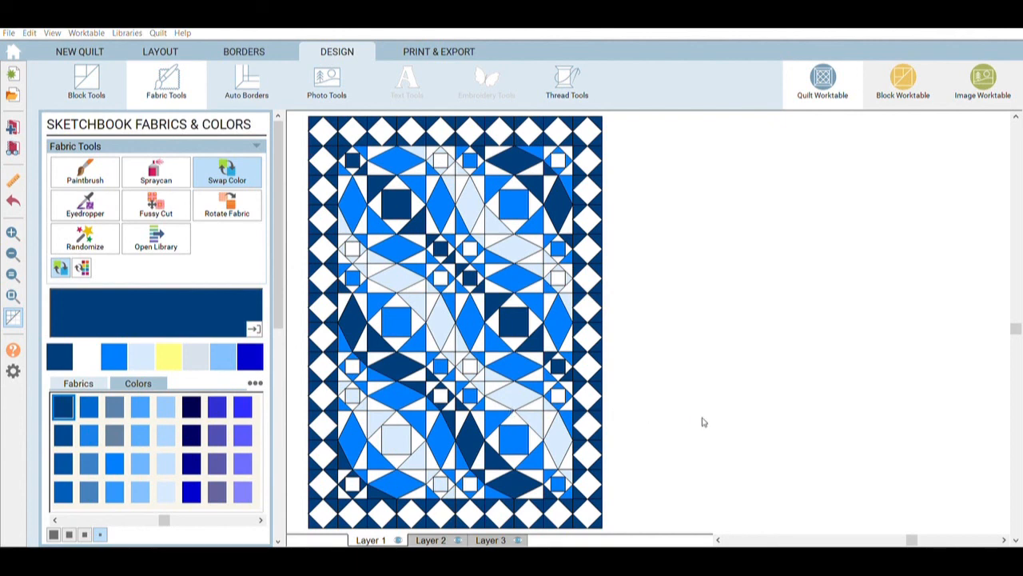
{"action": "mouse_move", "coordinate": [582, 456]}
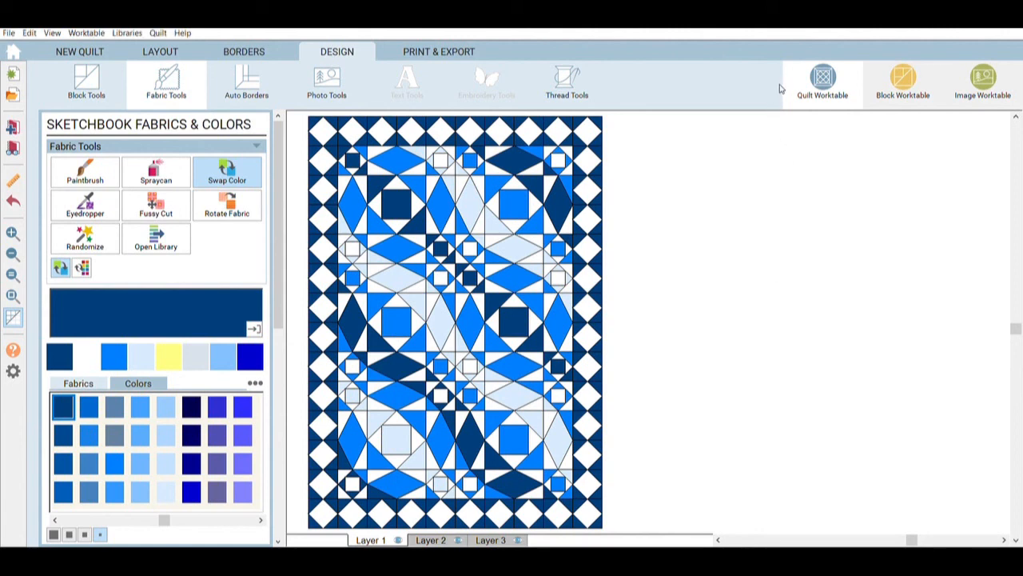
{"action": "mouse_move", "coordinate": [850, 247]}
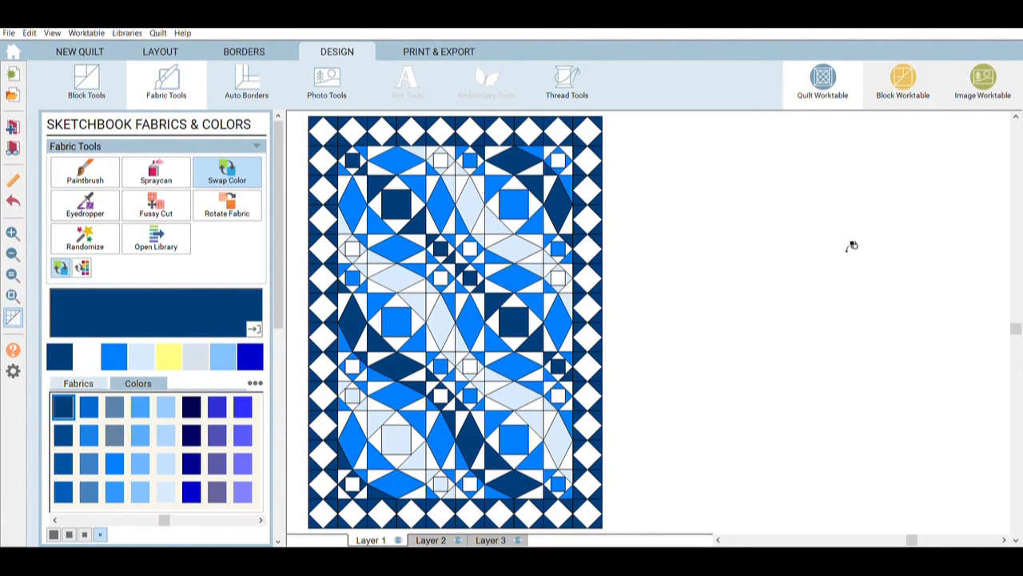
{"action": "mouse_move", "coordinate": [928, 77]}
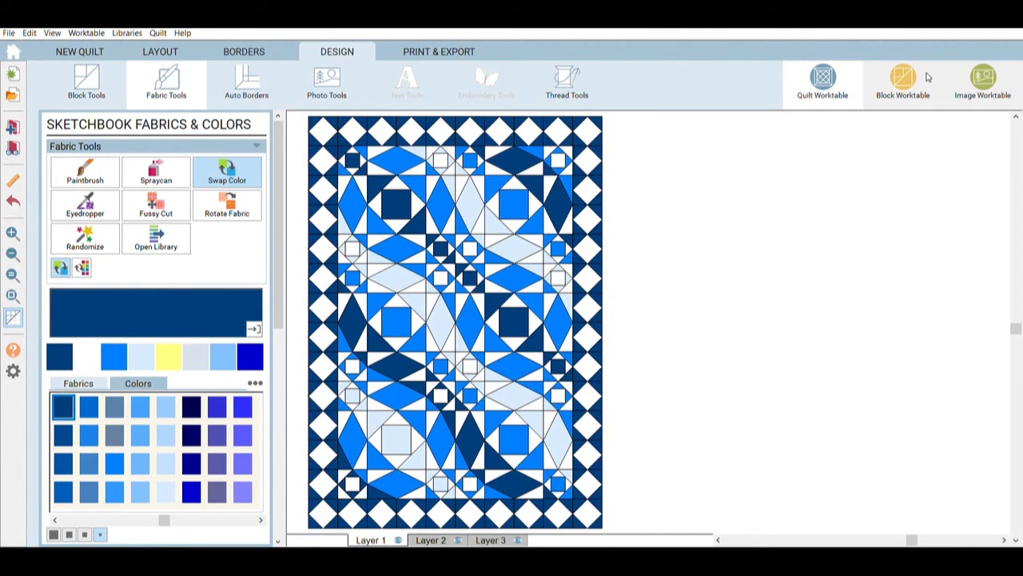